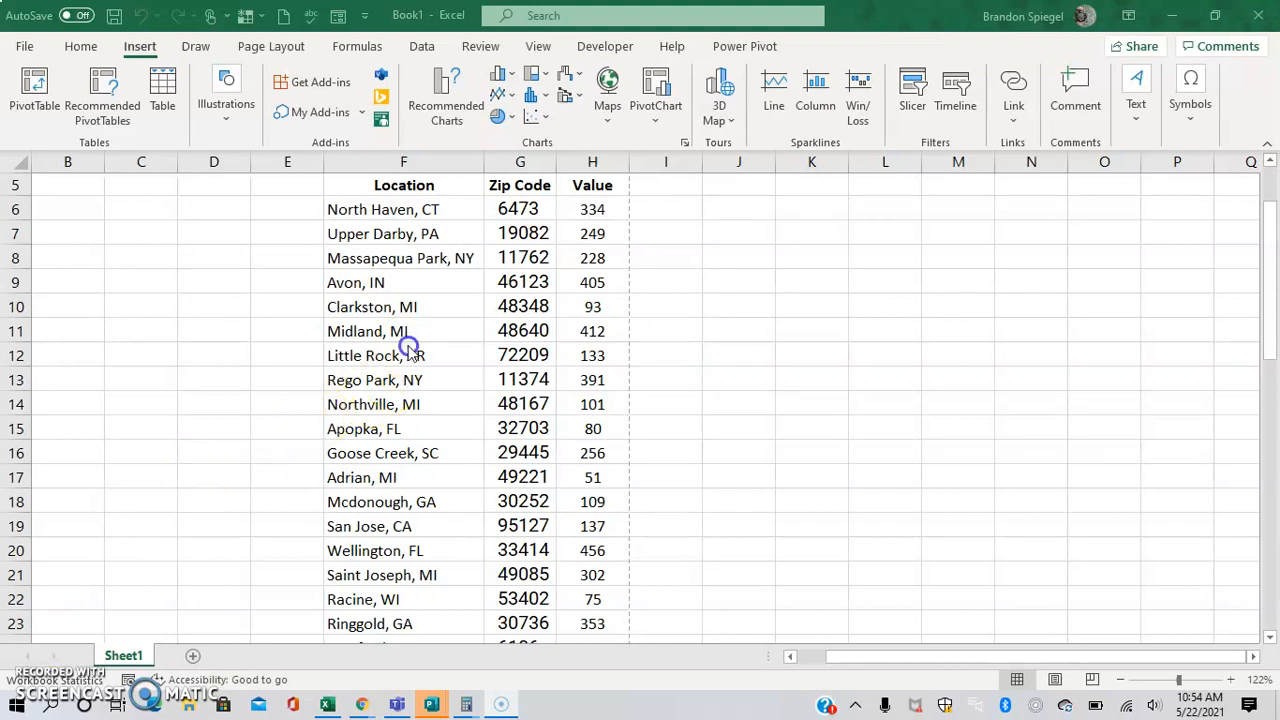
# - Click cells around the Location header, scrolling up to the top of the table
pyautogui.click(403, 185)
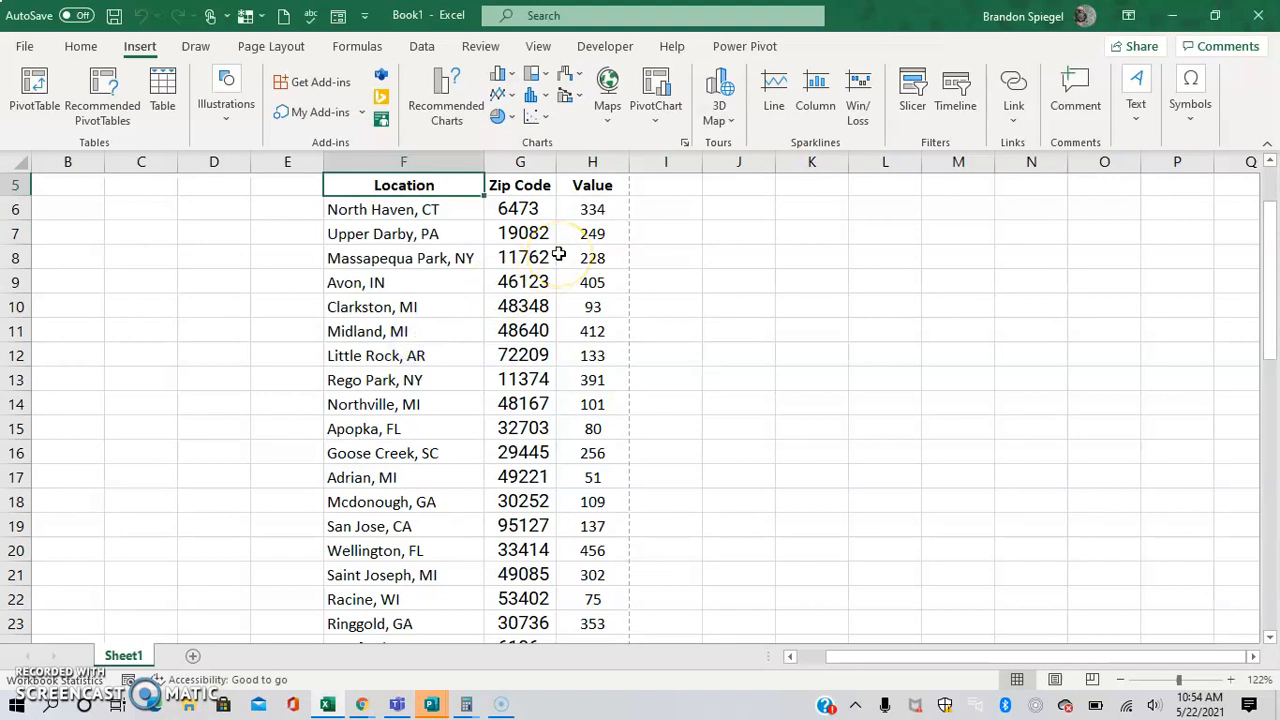
pyautogui.click(403, 209)
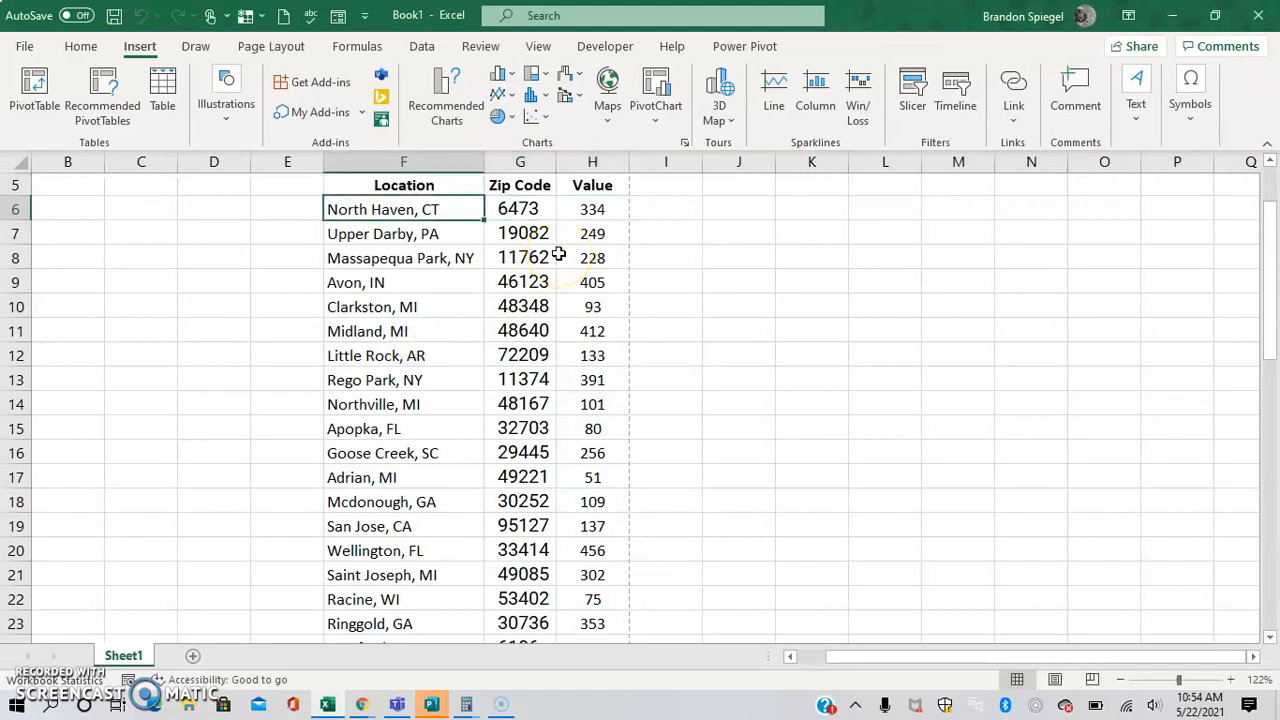
pyautogui.click(404, 185)
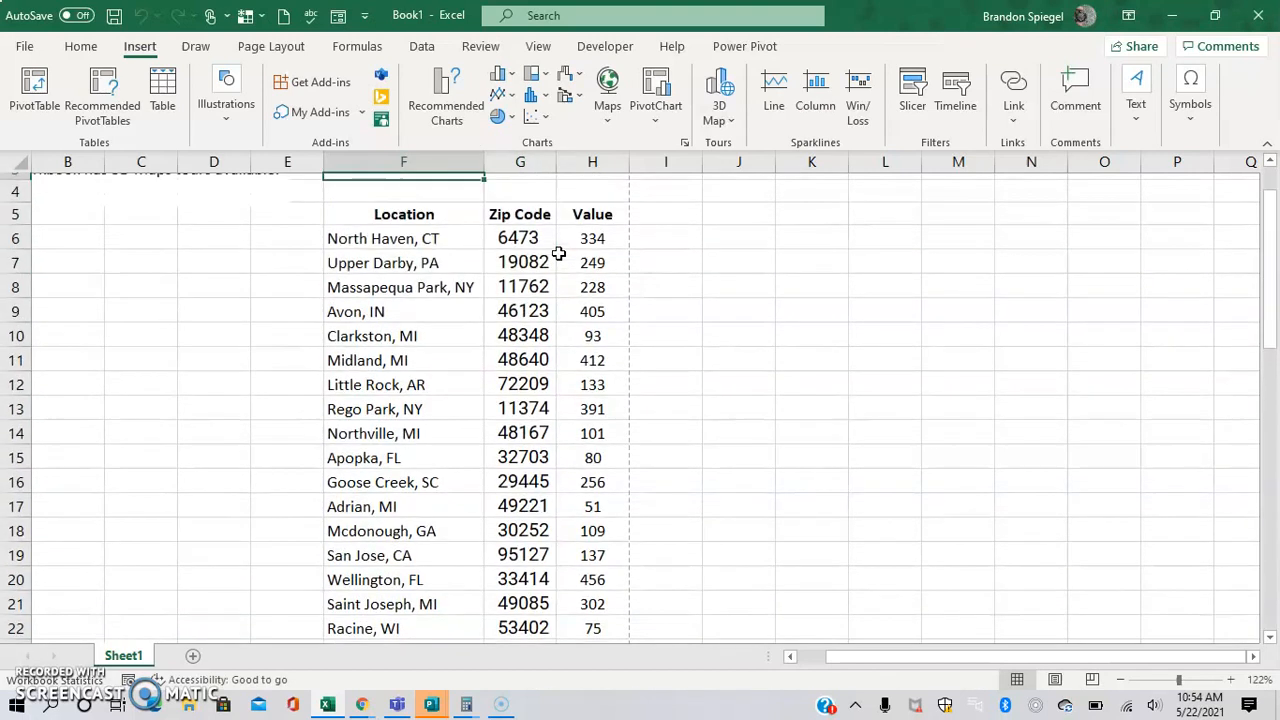
pyautogui.scroll(3)
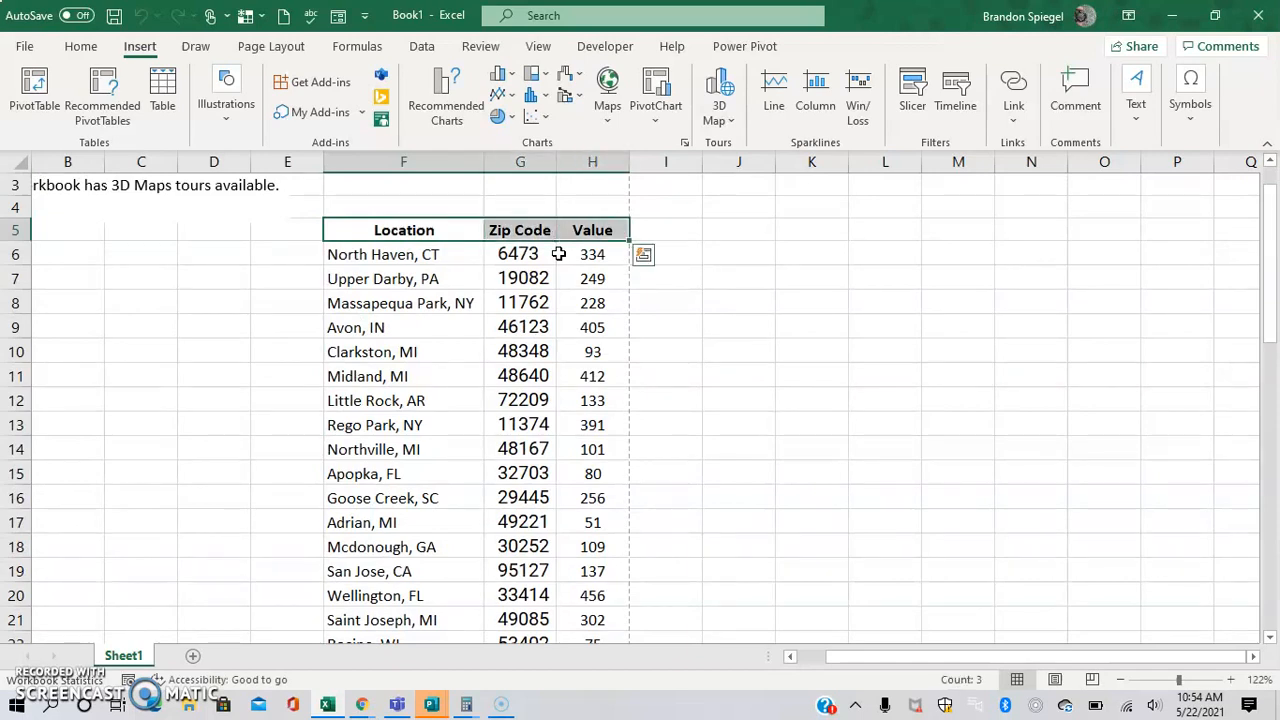
pyautogui.click(403, 207)
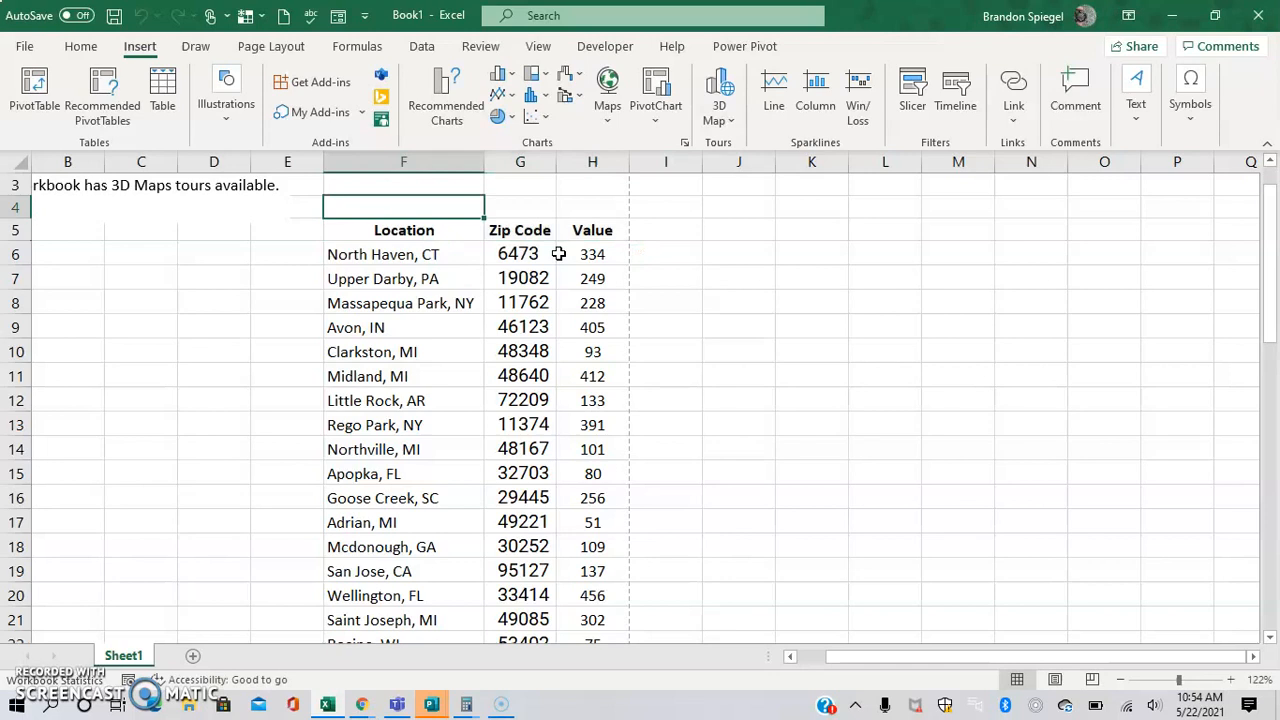
pyautogui.click(403, 230)
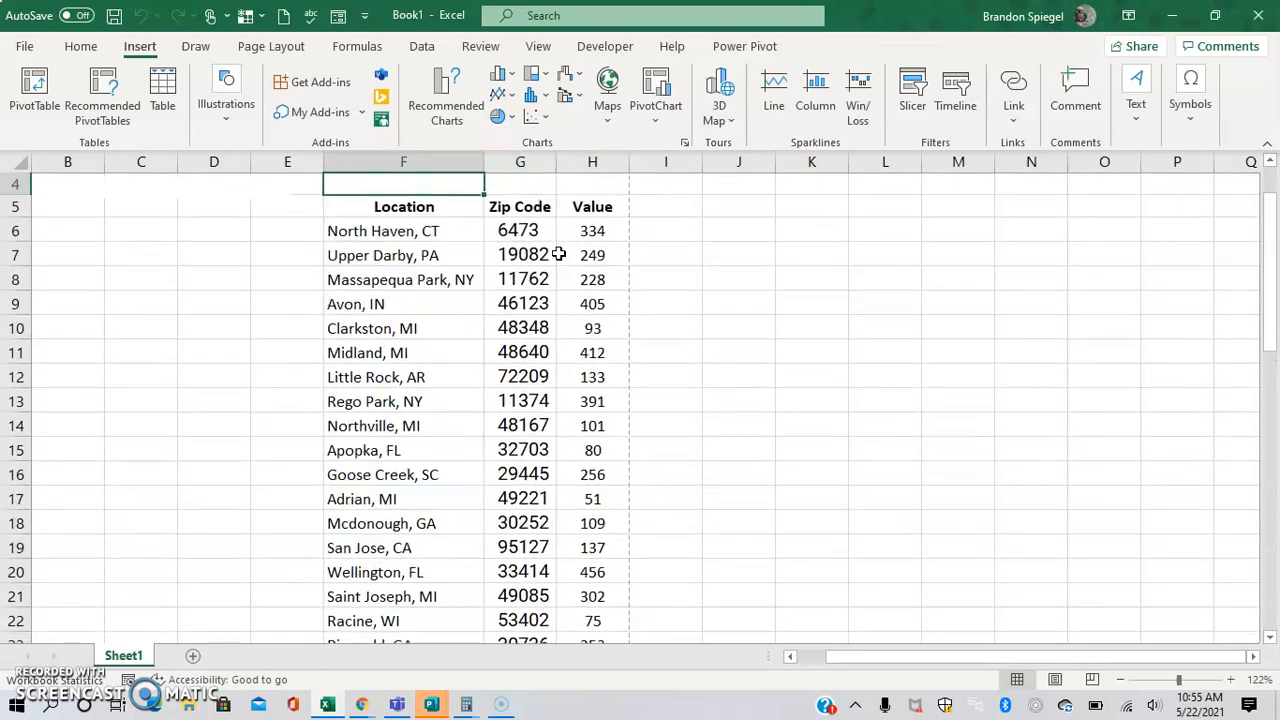
# - Select the location table F5:H55 and launch it in 3D Maps
pyautogui.click(403, 207)
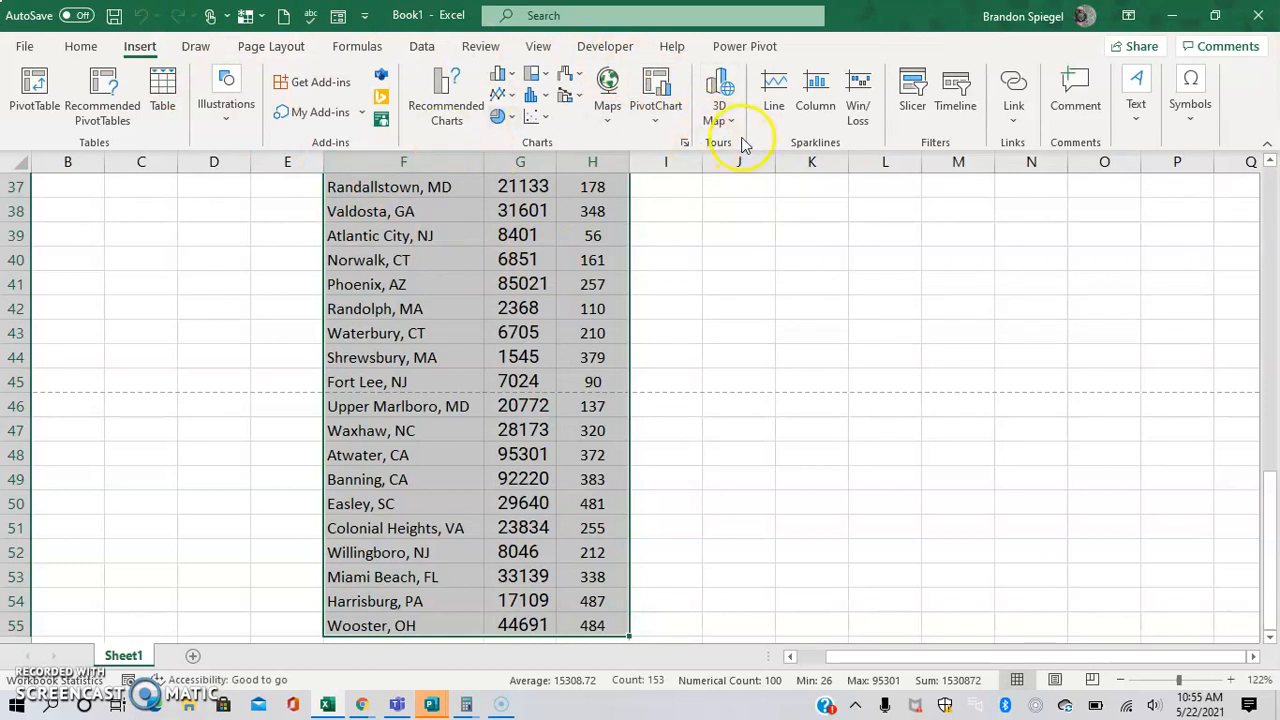
pyautogui.moveTo(718, 95)
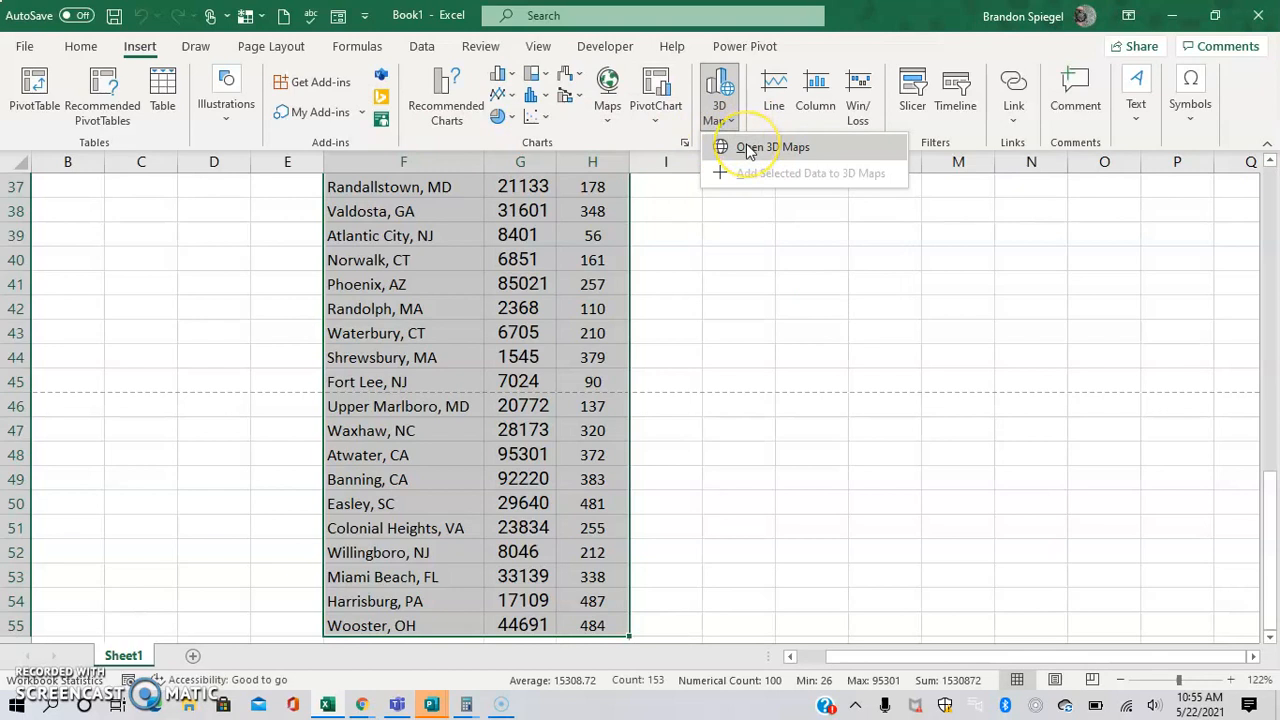
pyautogui.click(772, 147)
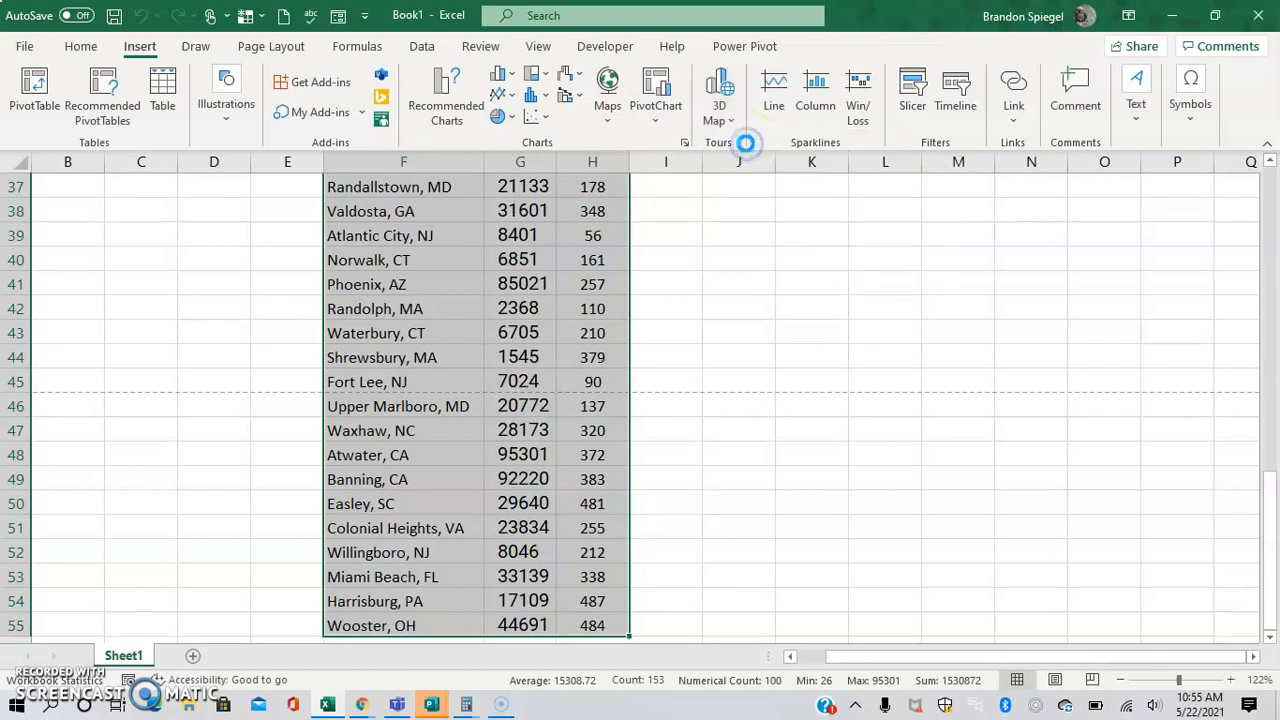
pyautogui.click(718, 90)
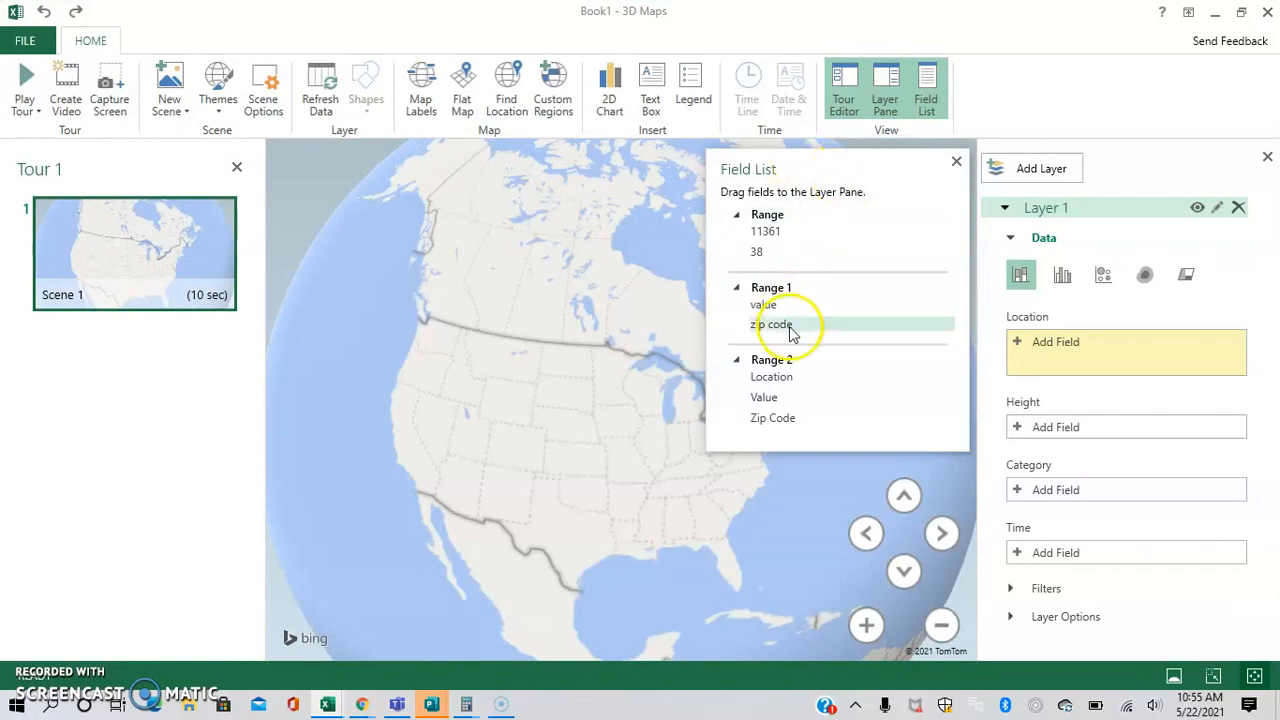
pyautogui.moveTo(968, 140)
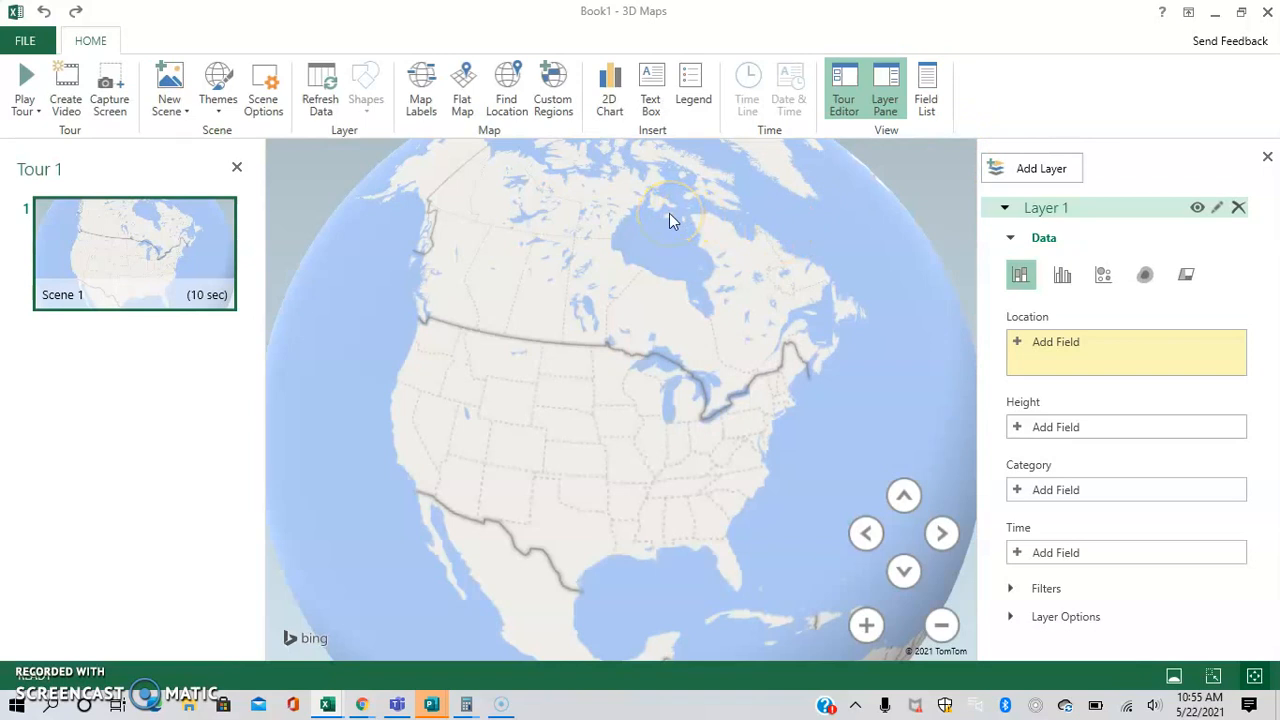
pyautogui.moveTo(525, 380)
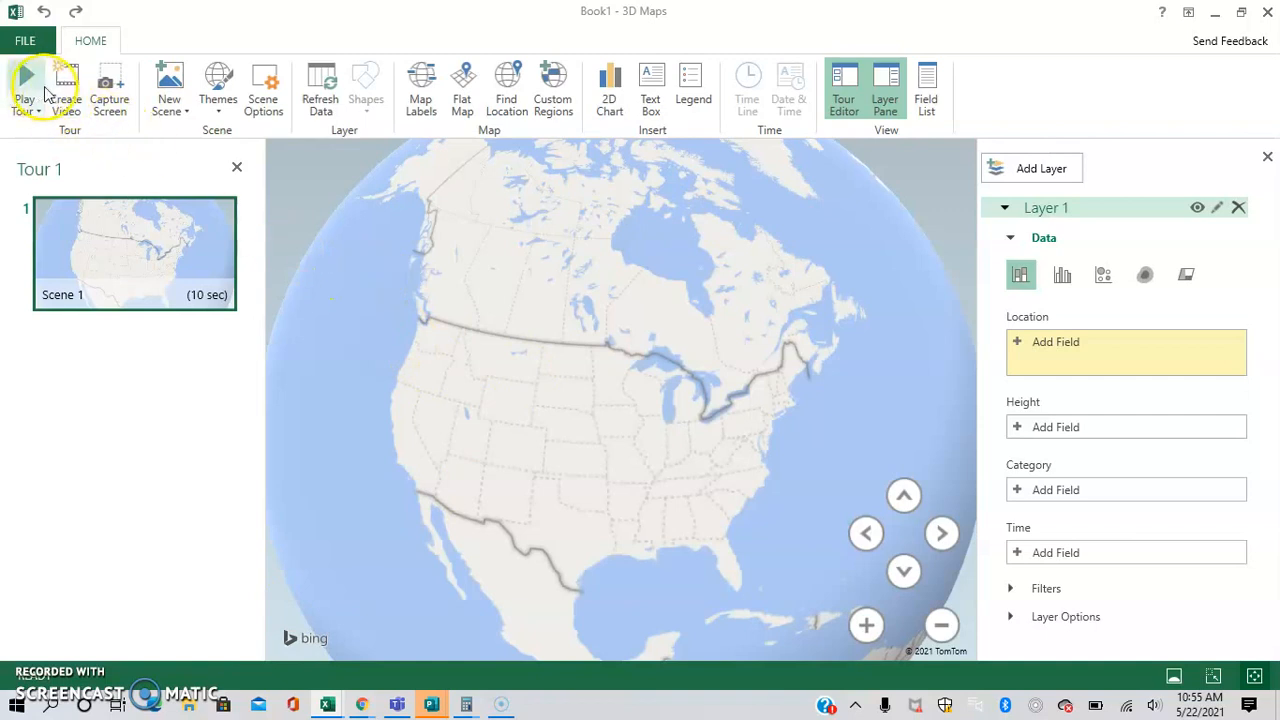
pyautogui.moveTo(609, 90)
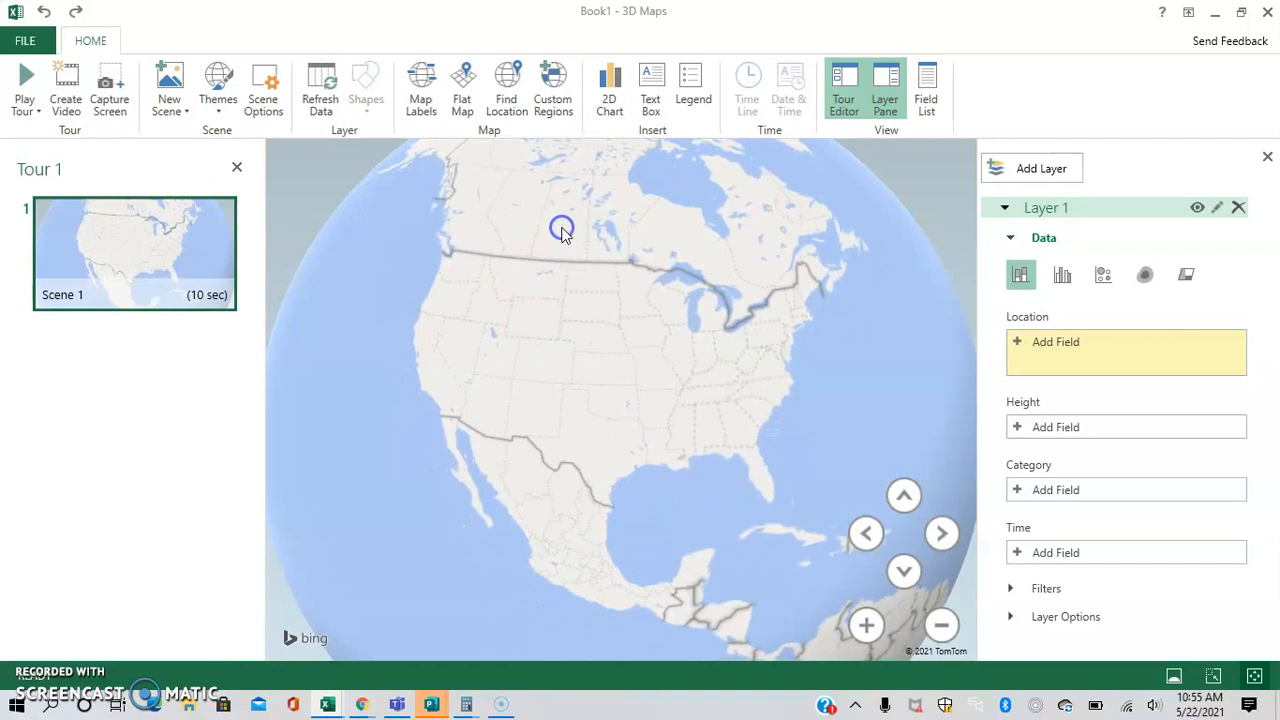
pyautogui.moveTo(890, 408)
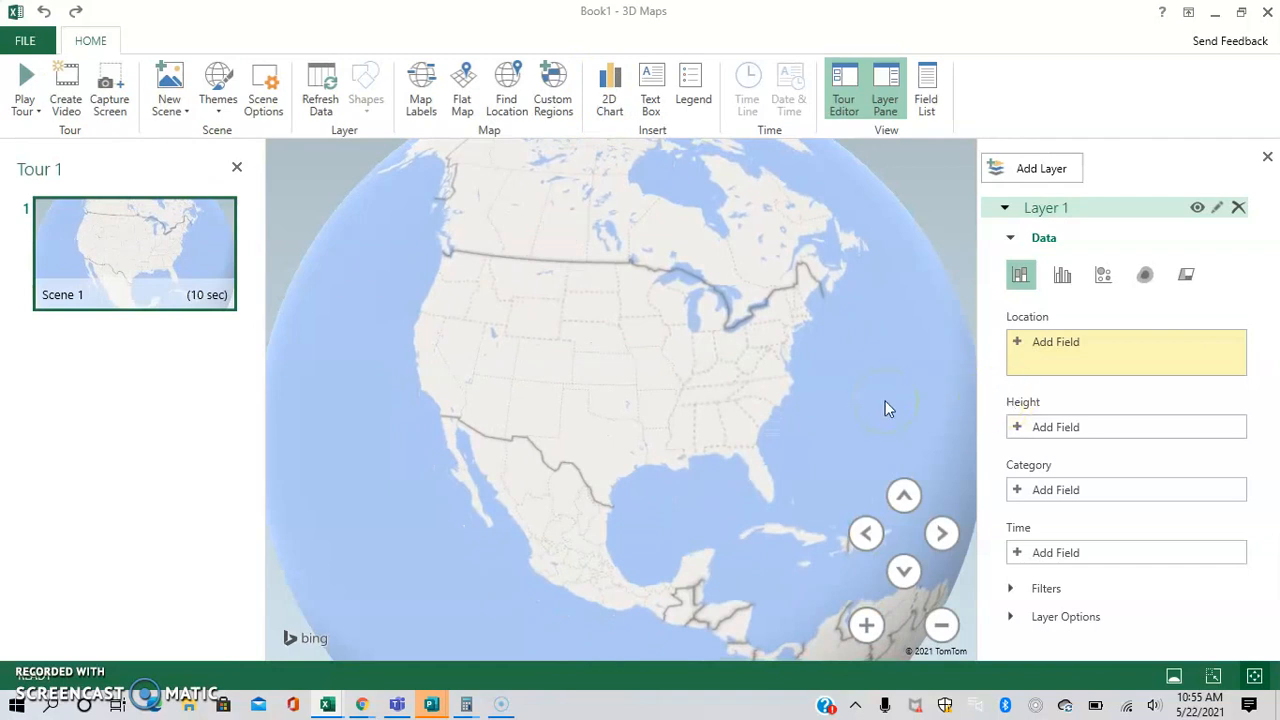
pyautogui.moveTo(1020, 343)
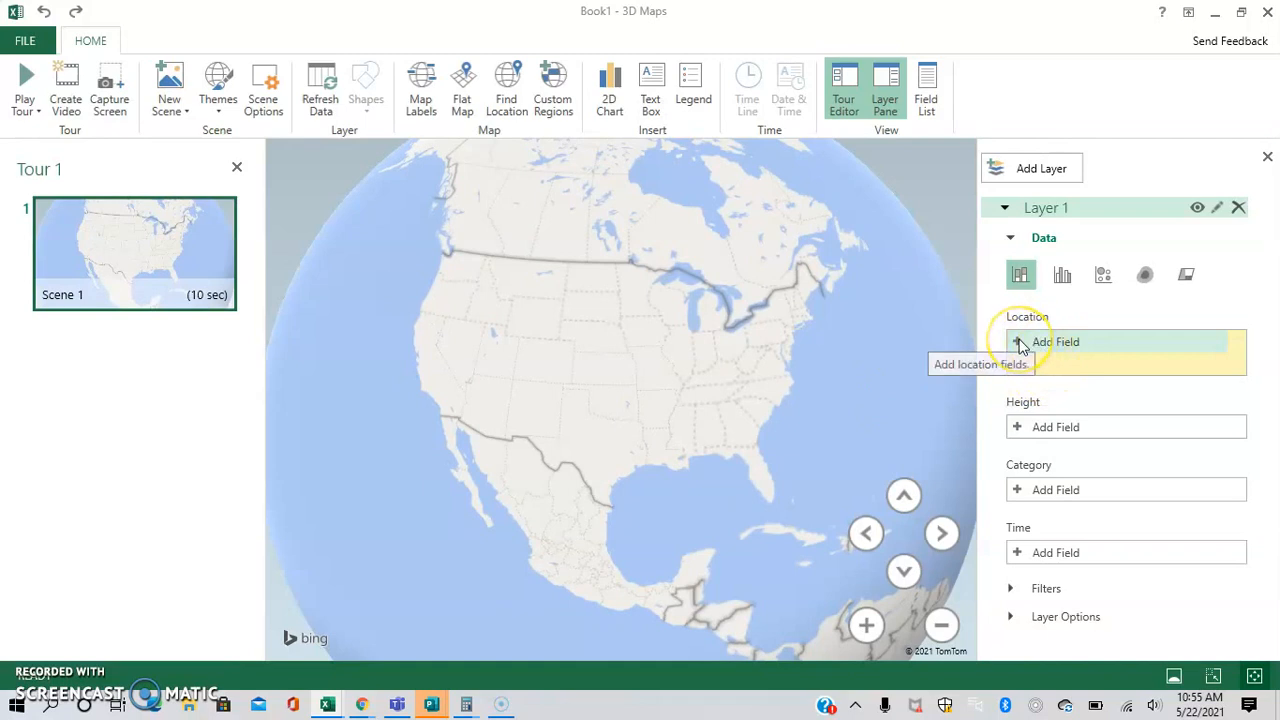
# - Add Zip Code as the layer location and check its Postal Code geography type
pyautogui.click(1056, 342)
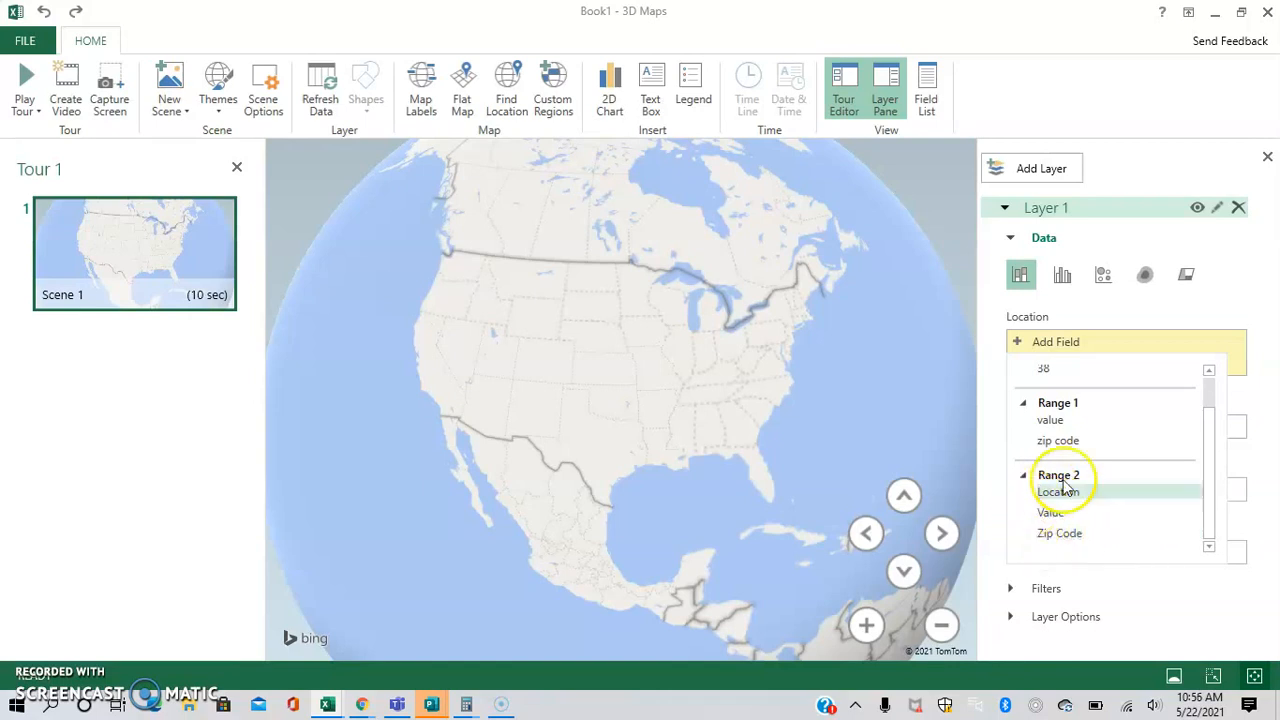
pyautogui.moveTo(1059, 540)
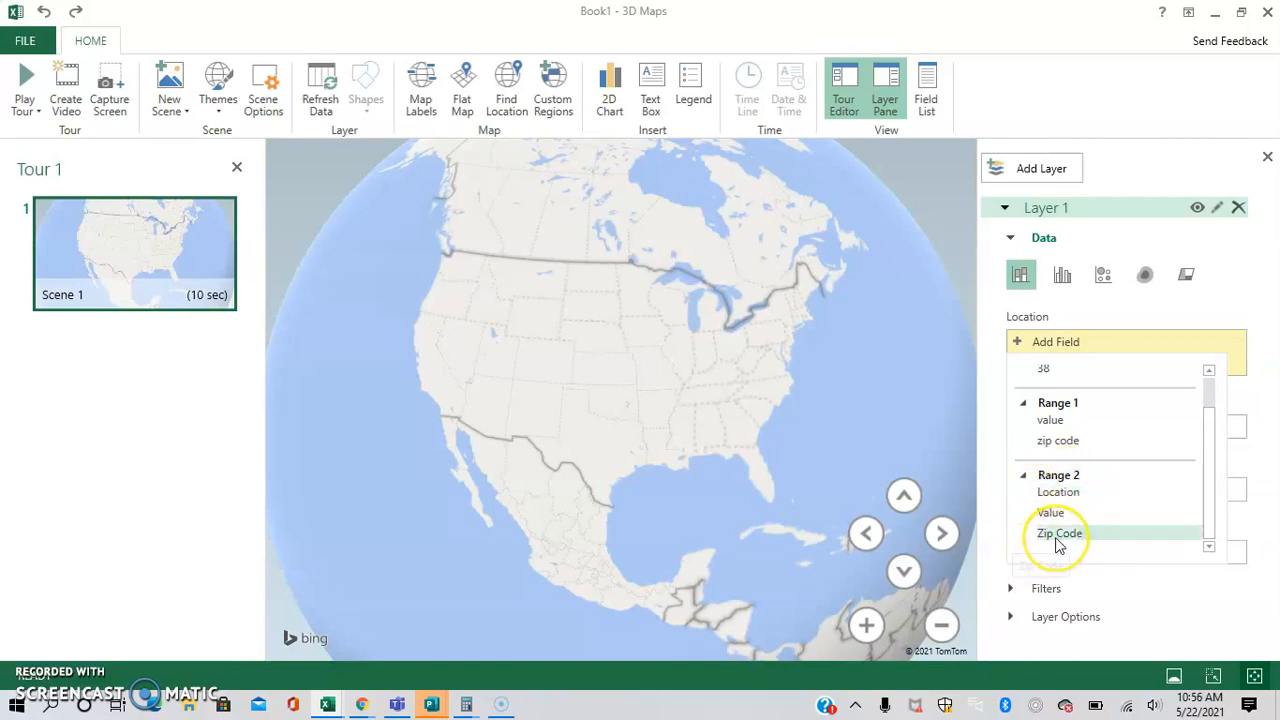
pyautogui.click(1059, 533)
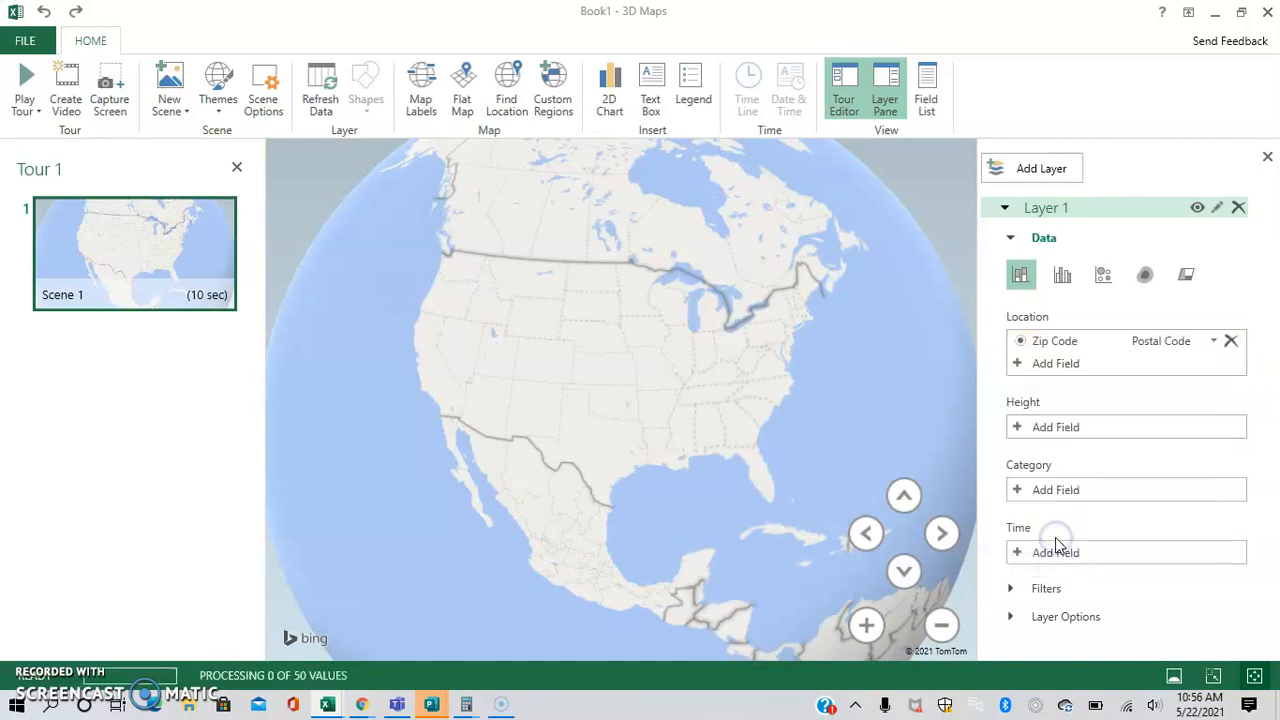
pyautogui.moveTo(1125, 405)
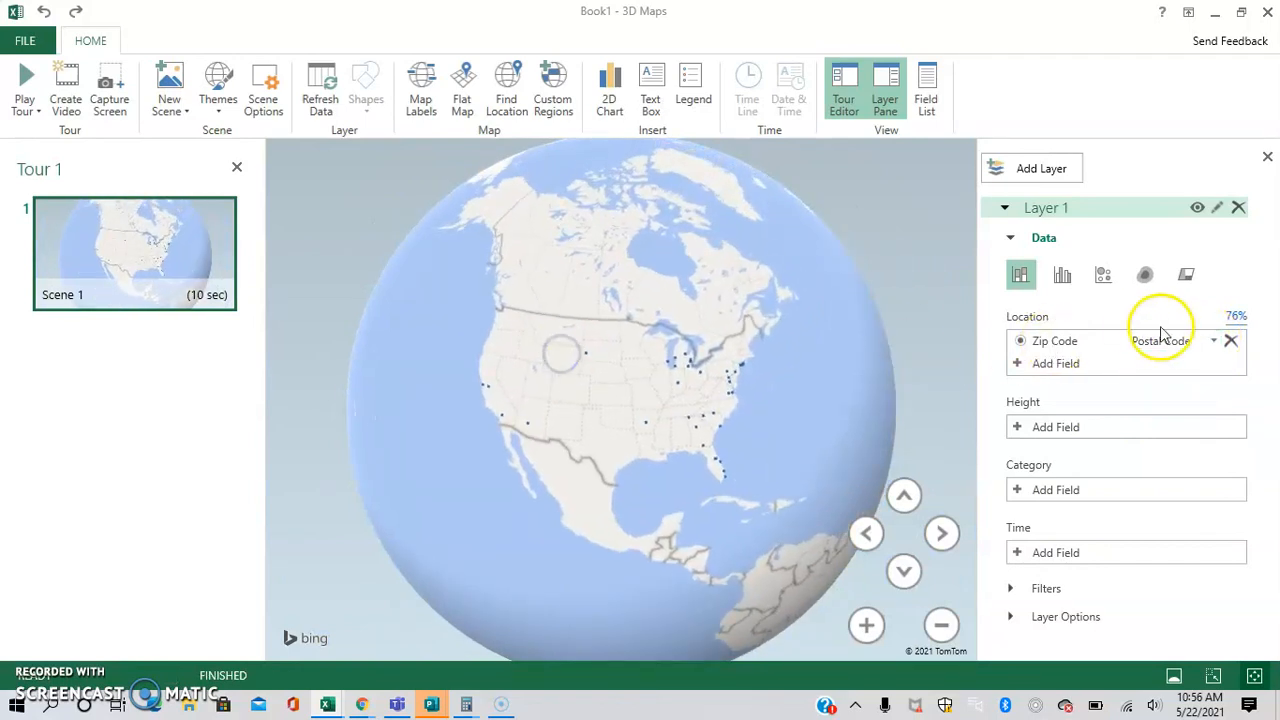
pyautogui.click(1213, 340)
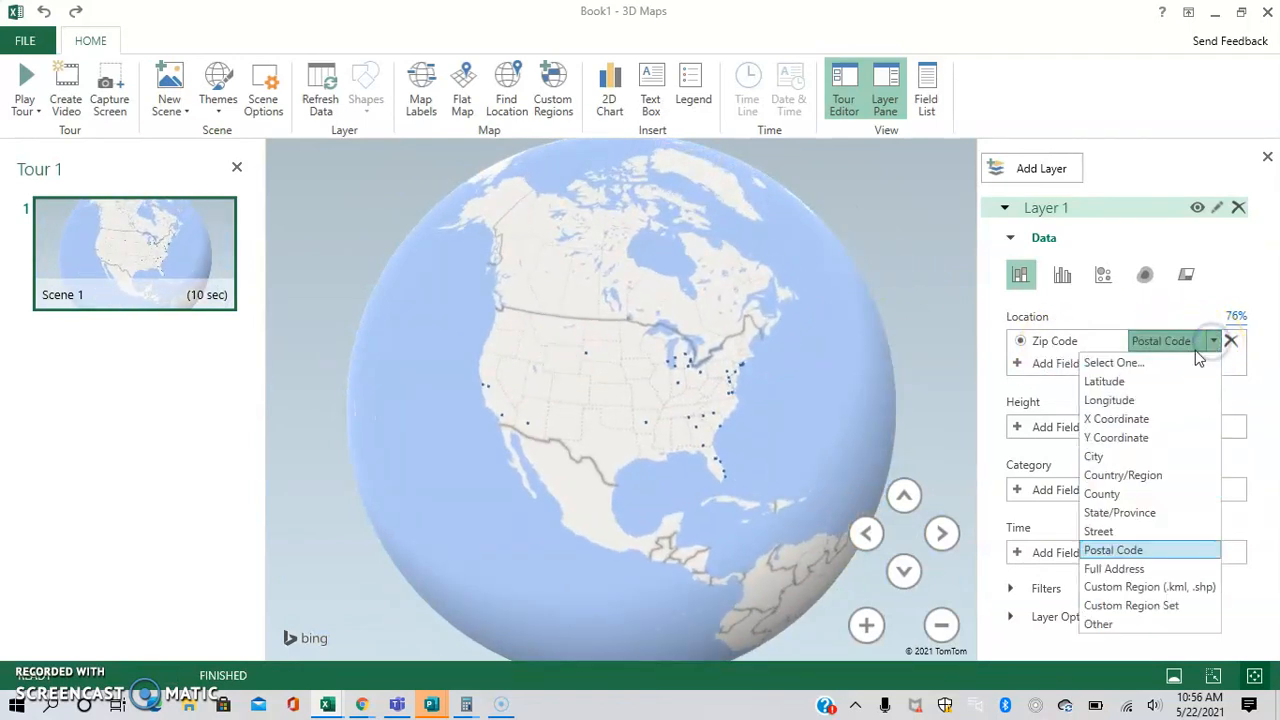
pyautogui.moveTo(1147, 381)
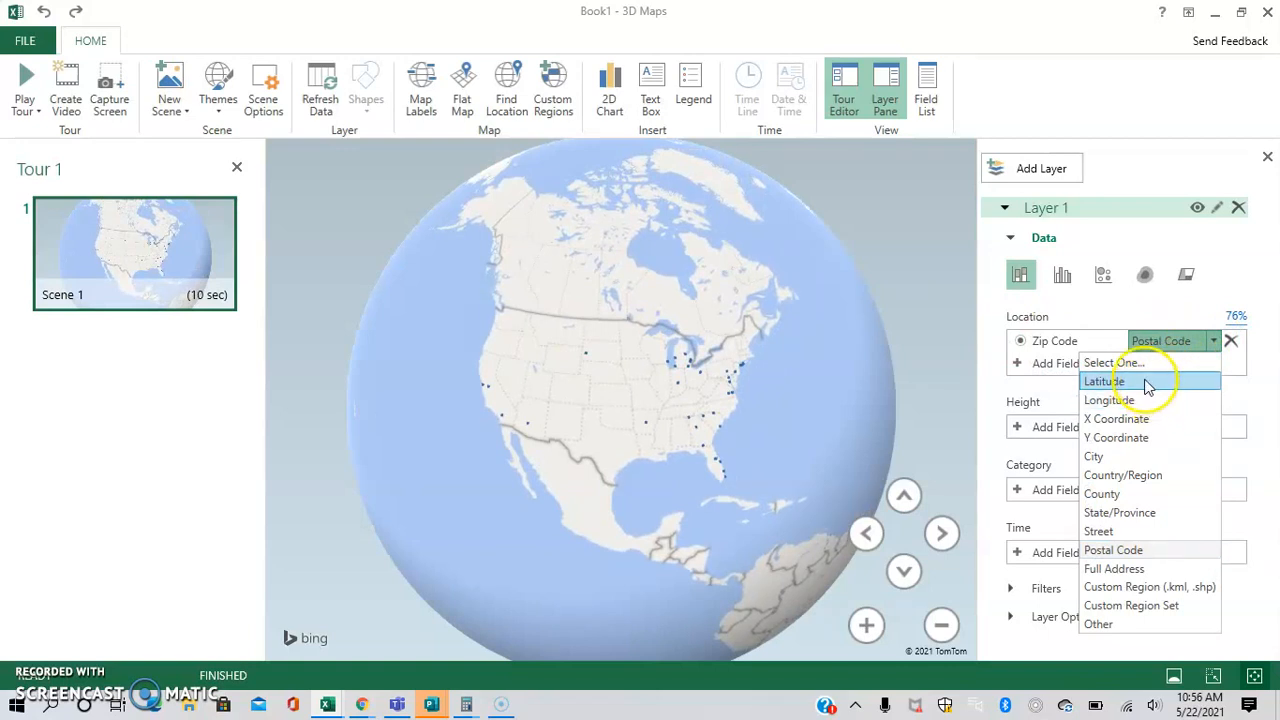
pyautogui.moveTo(1108, 418)
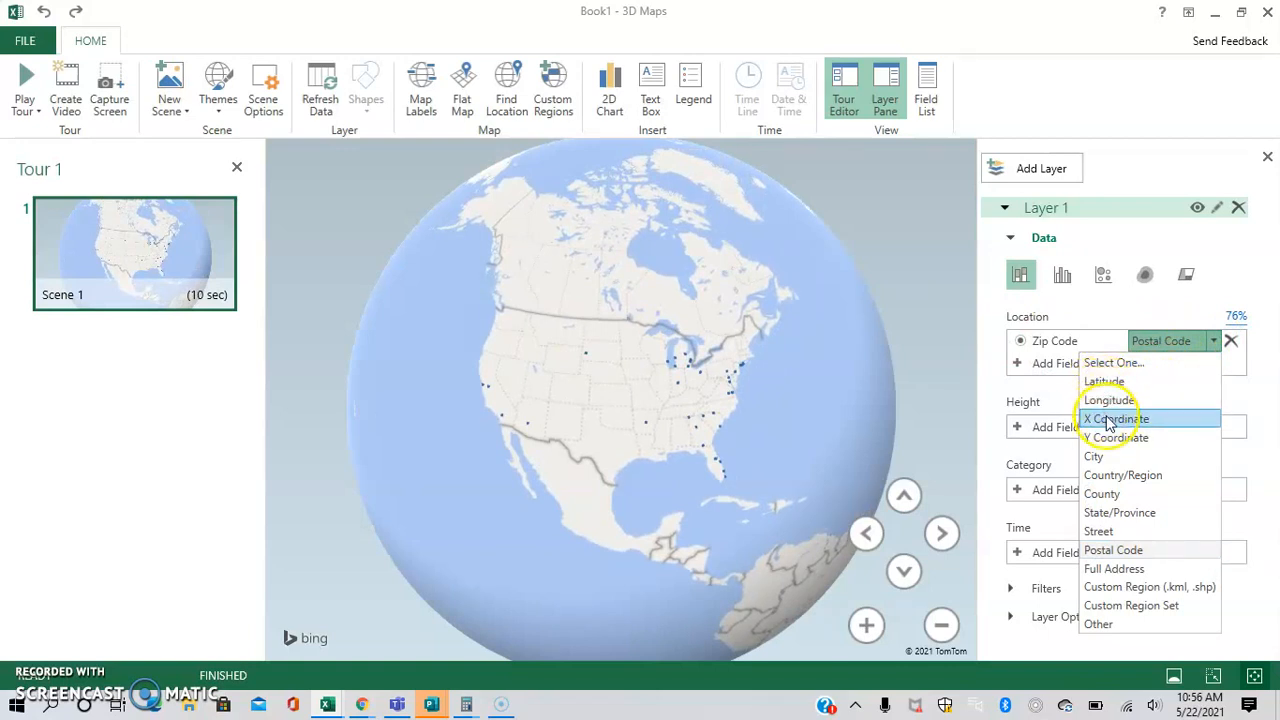
pyautogui.moveTo(1107, 475)
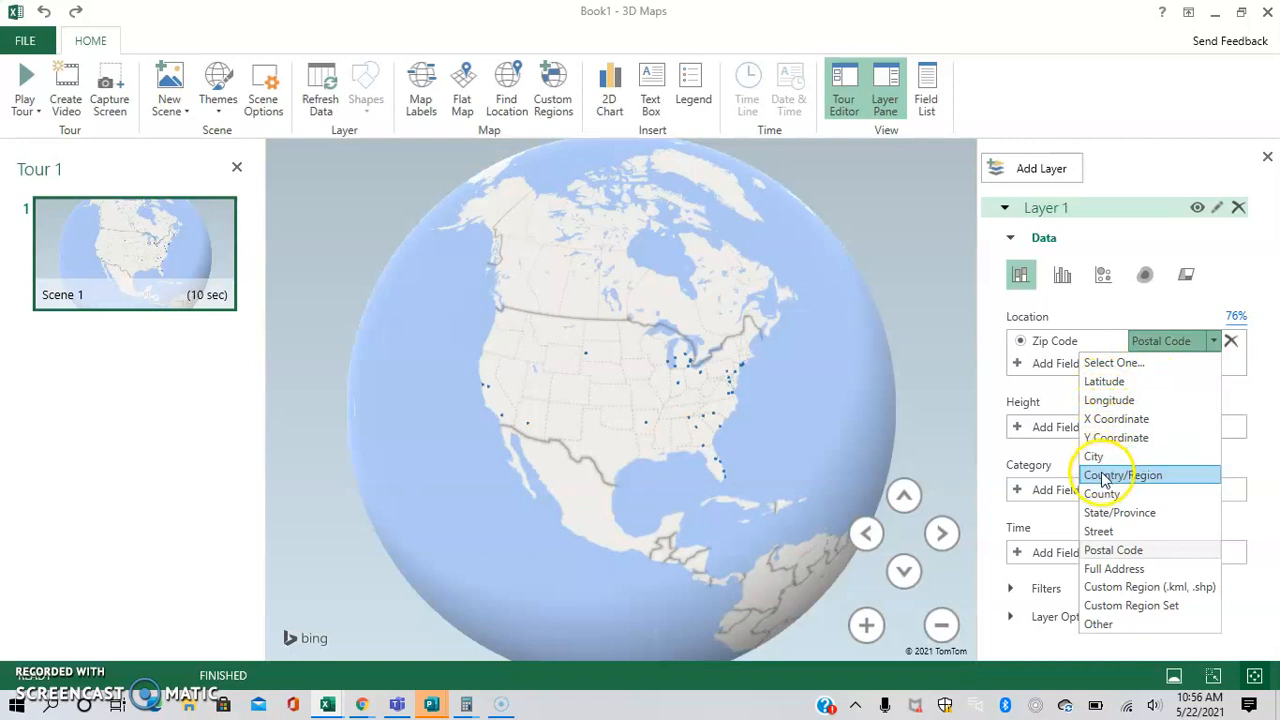
pyautogui.moveTo(1108, 525)
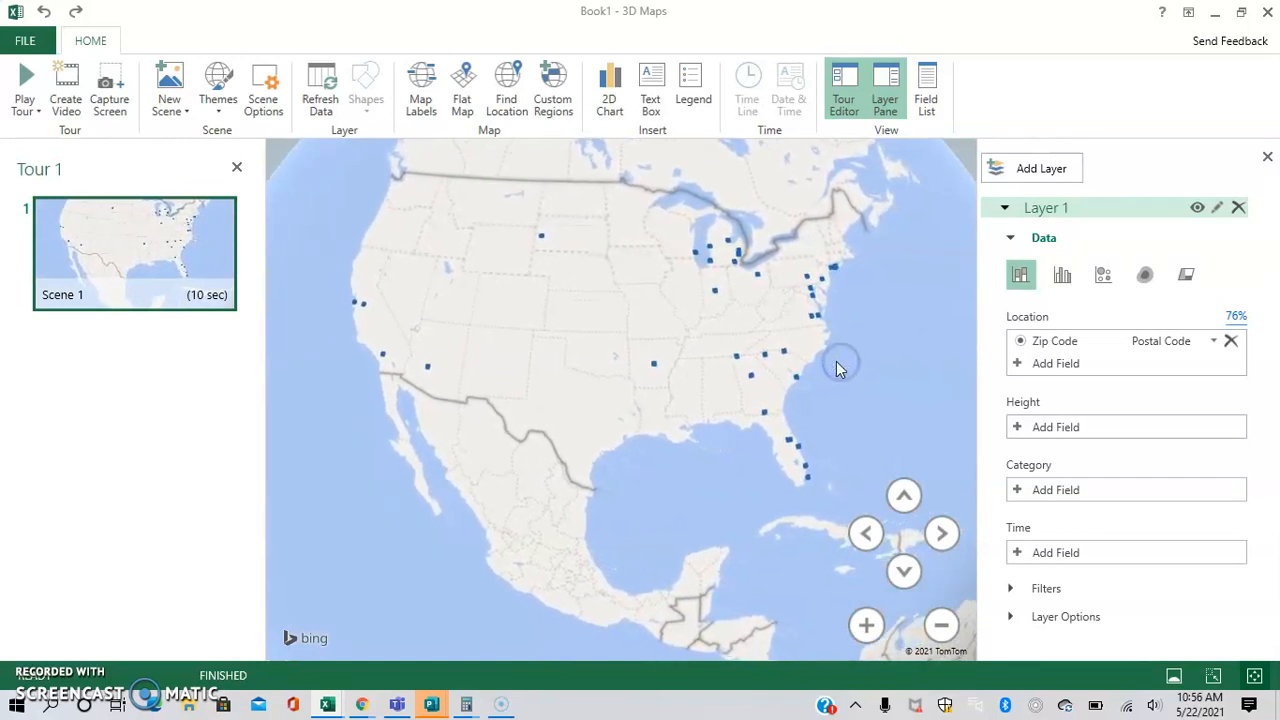
pyautogui.moveTo(823, 362)
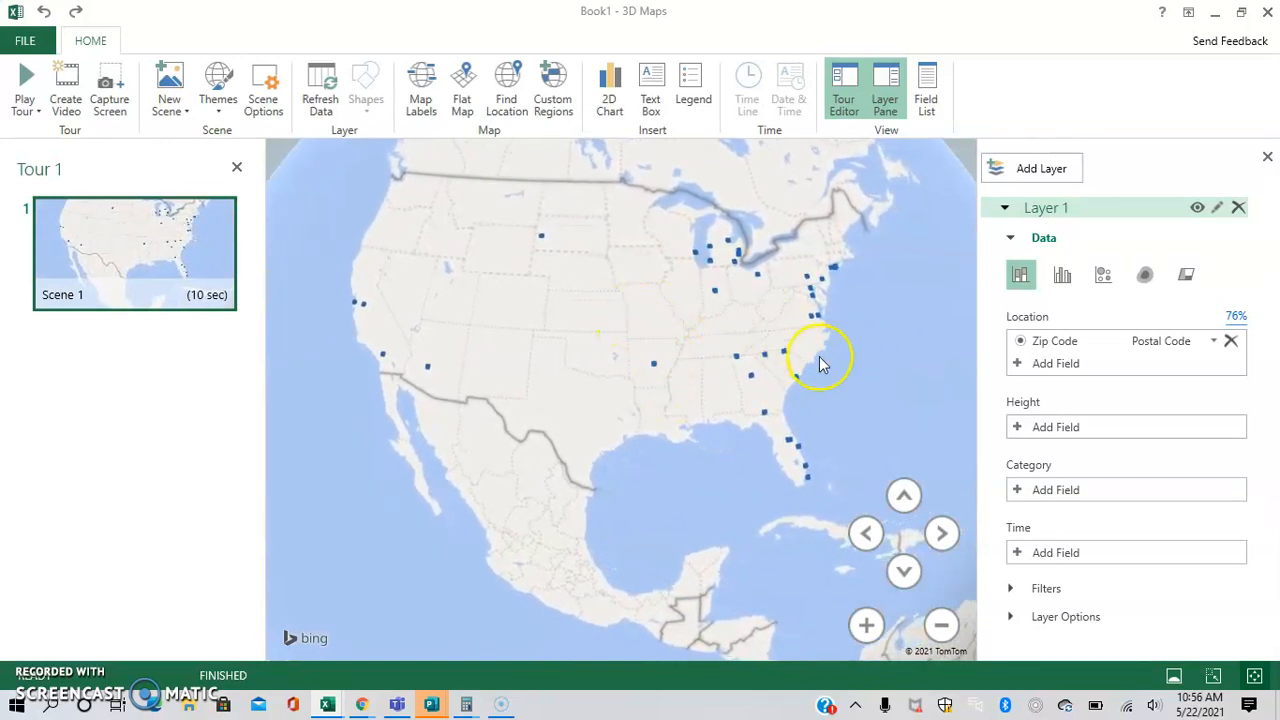
pyautogui.moveTo(1016, 427)
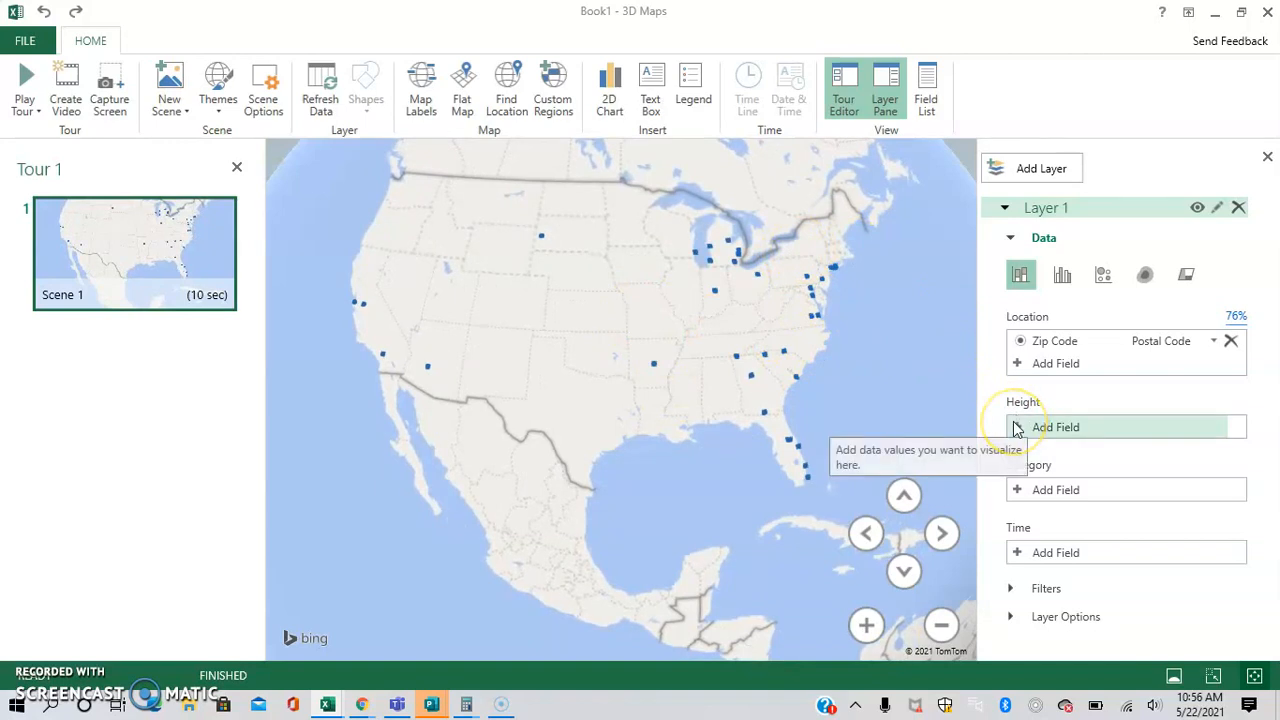
pyautogui.moveTo(757, 320)
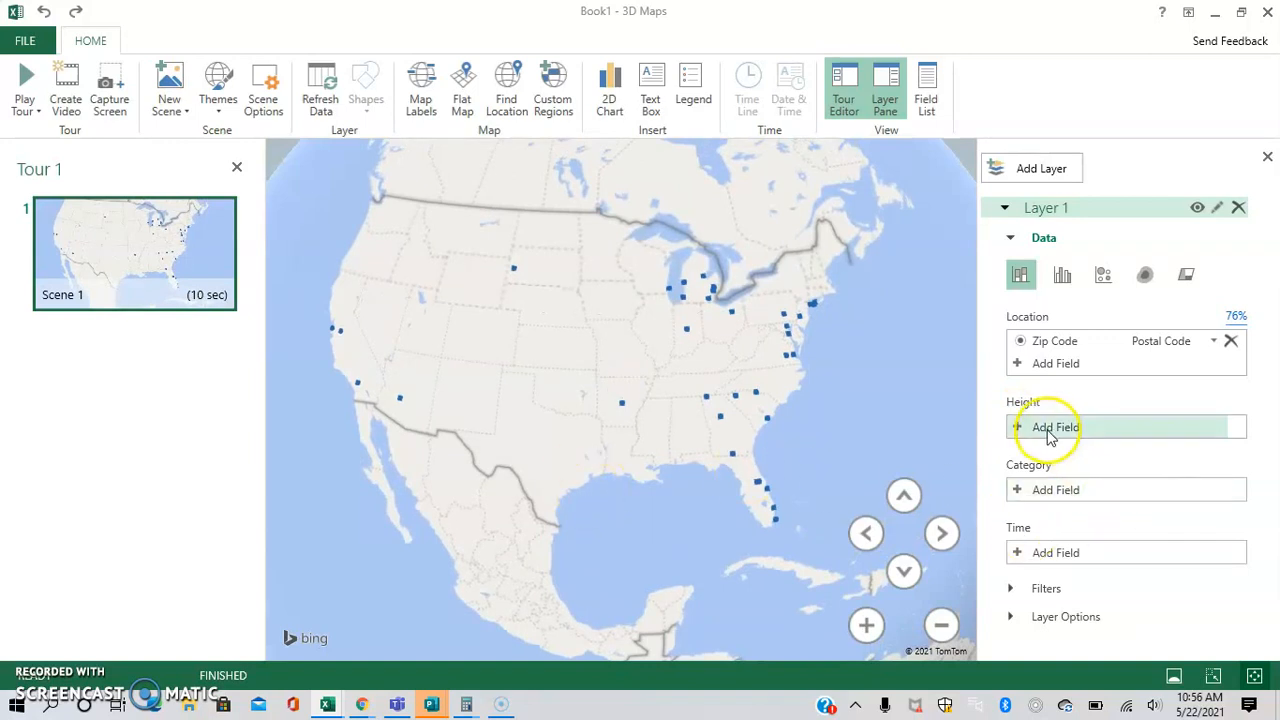
# - Use Value as column height and pan out to the whole United States
pyautogui.click(1055, 427)
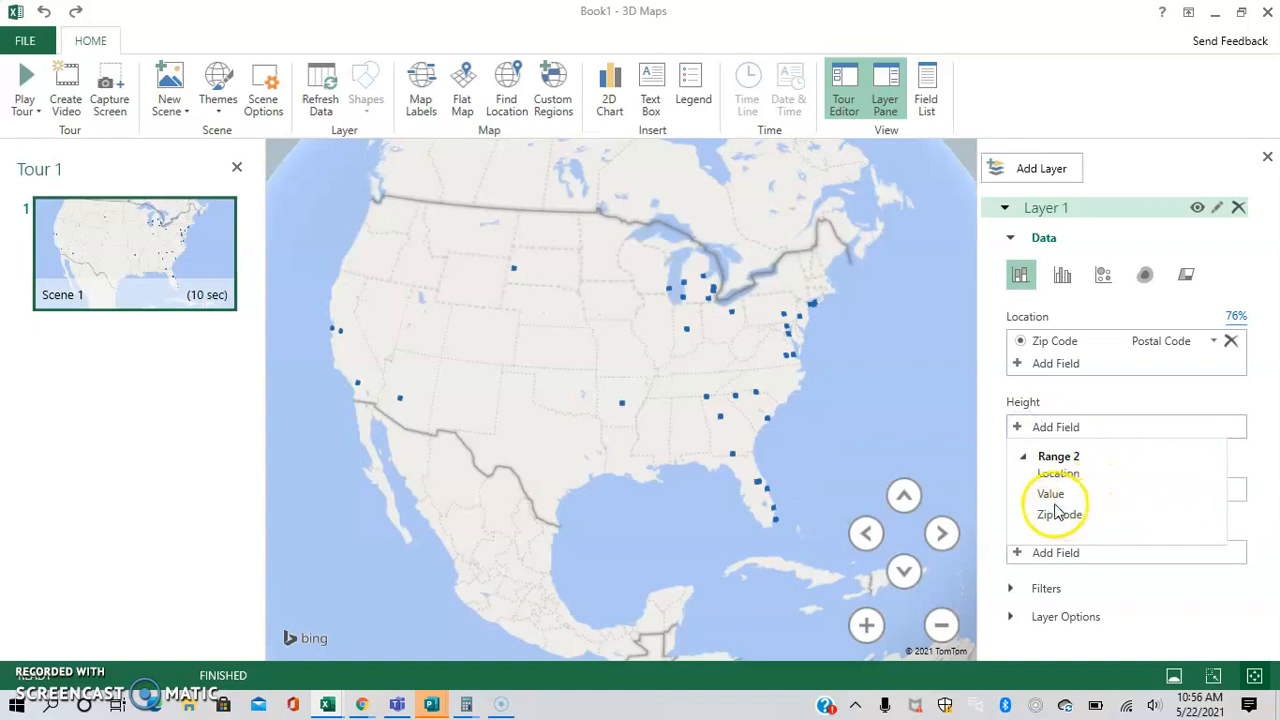
pyautogui.click(1050, 493)
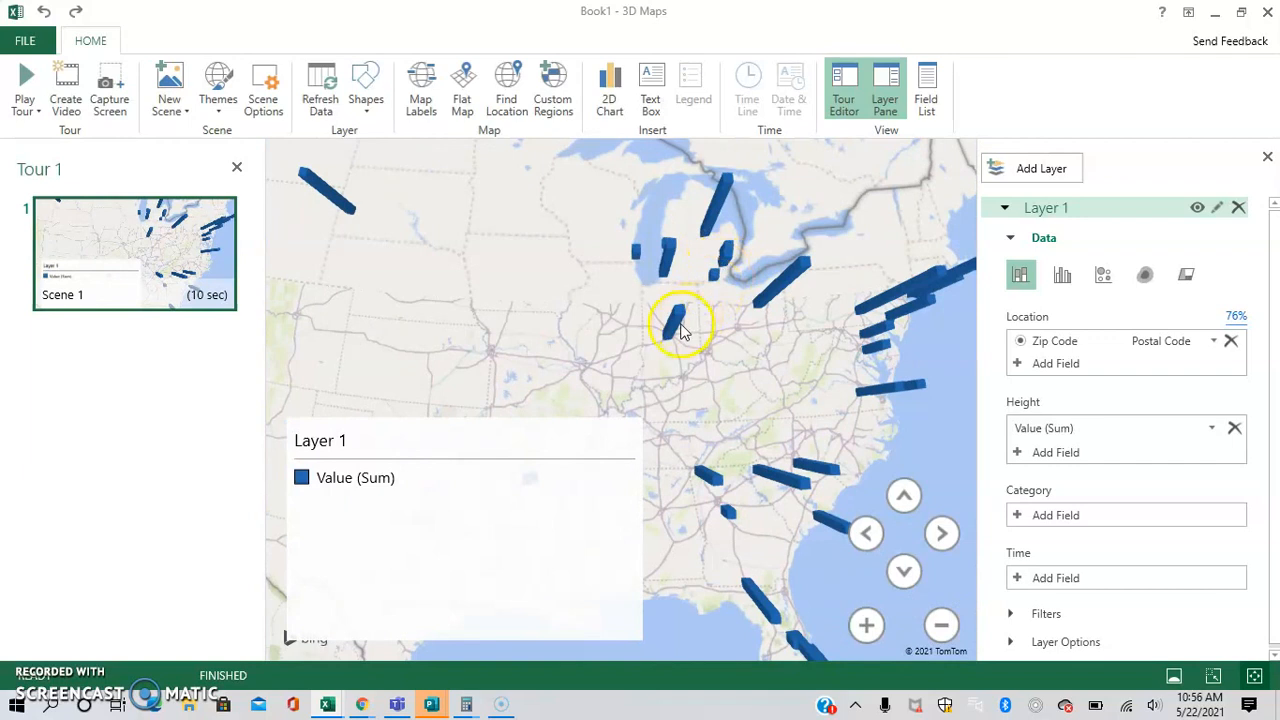
pyautogui.moveTo(780, 297)
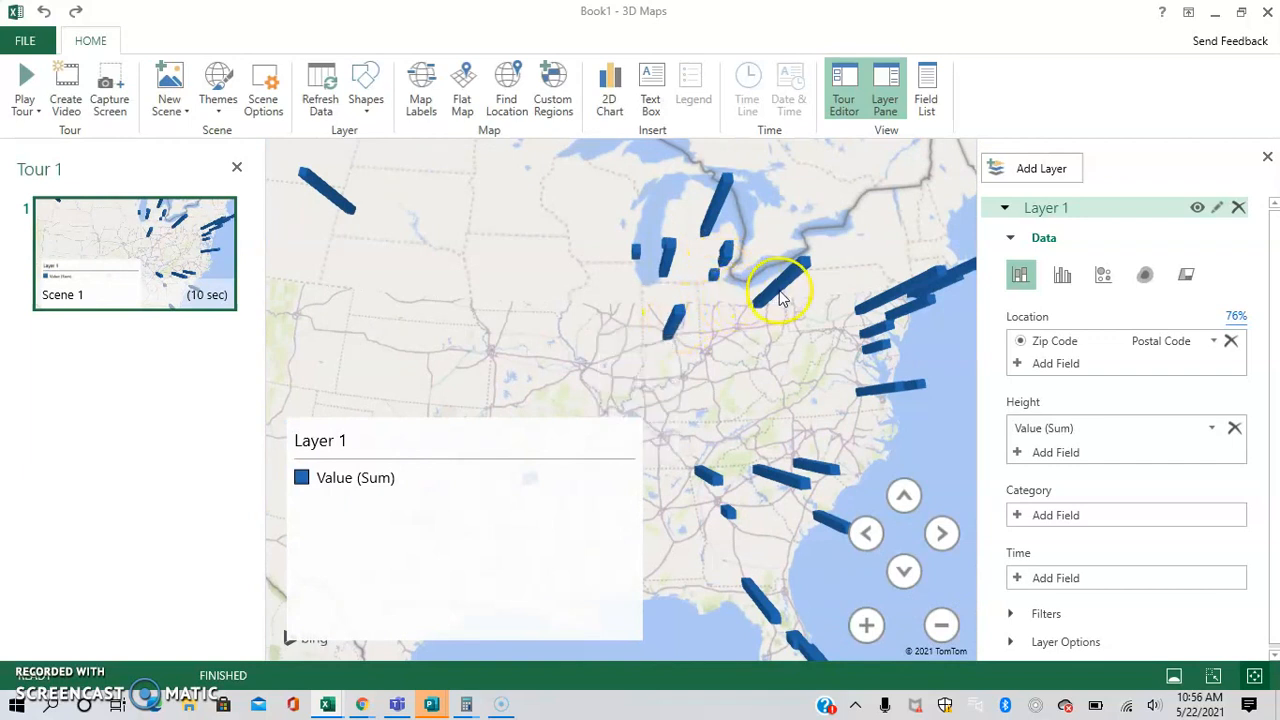
pyautogui.moveTo(715, 207)
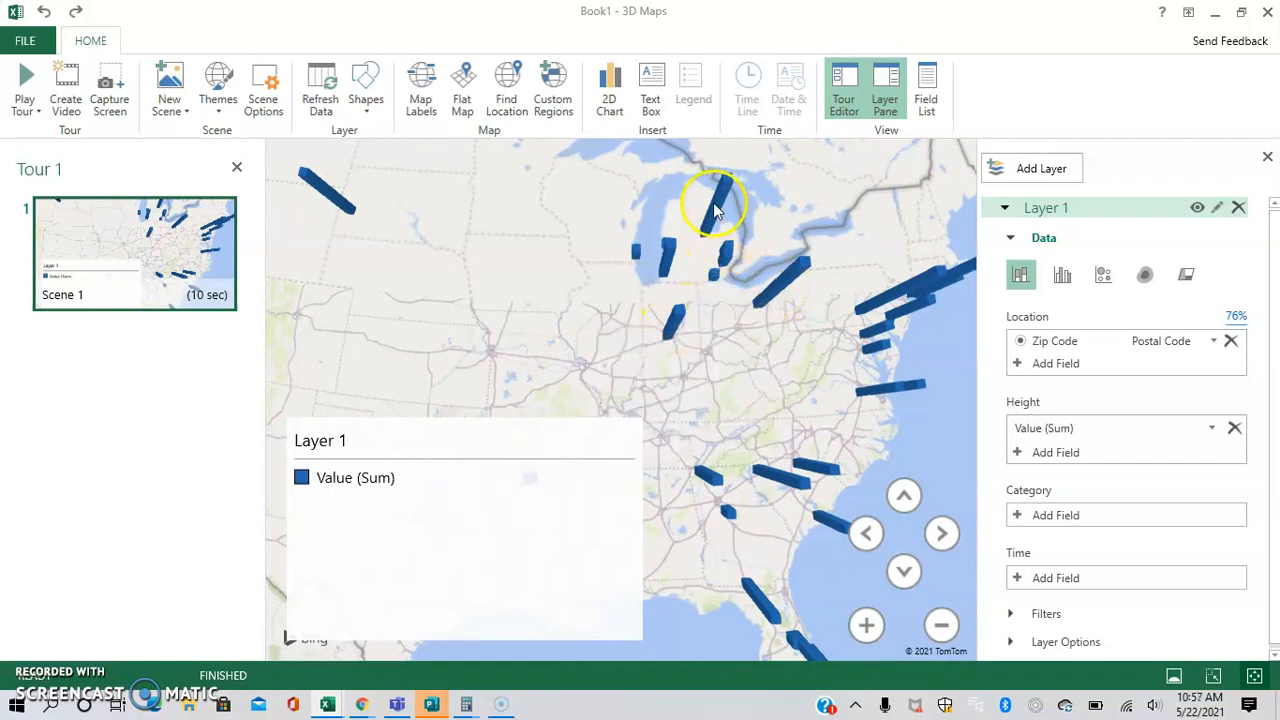
pyautogui.moveTo(715, 205); pyautogui.dragTo(570, 248)
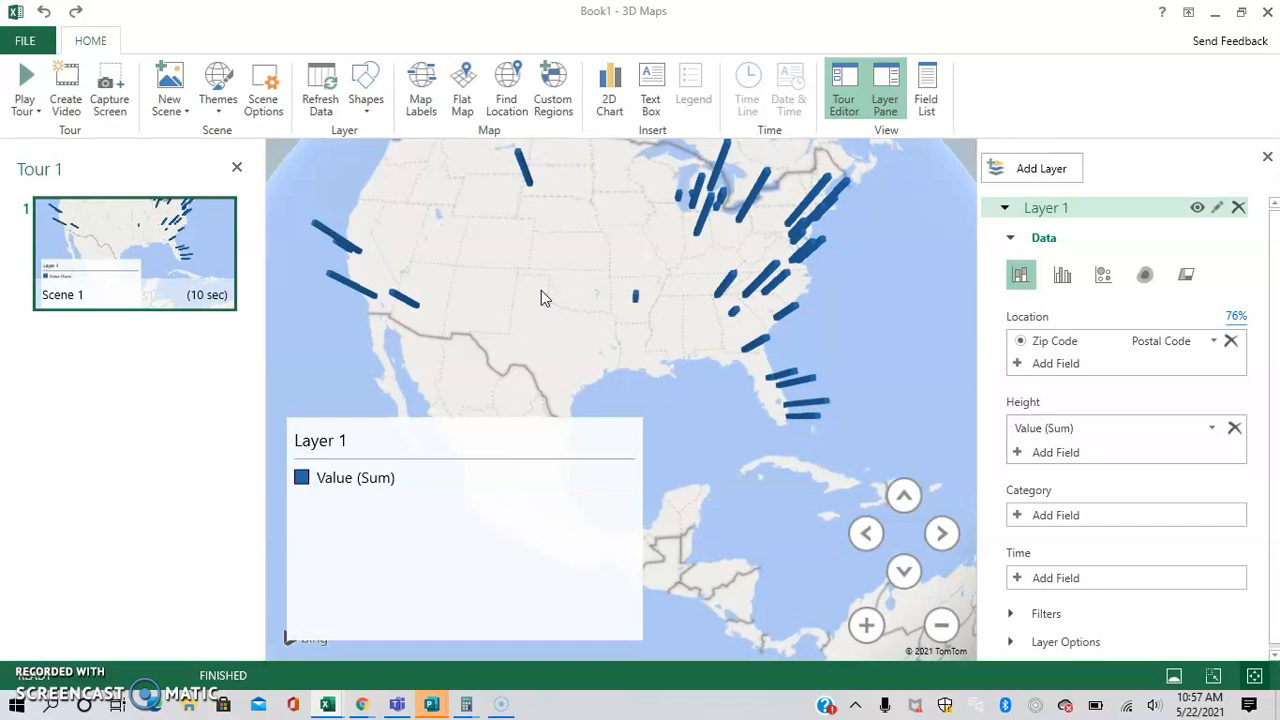
# - Add Location as the layer's Category field
pyautogui.click(1055, 515)
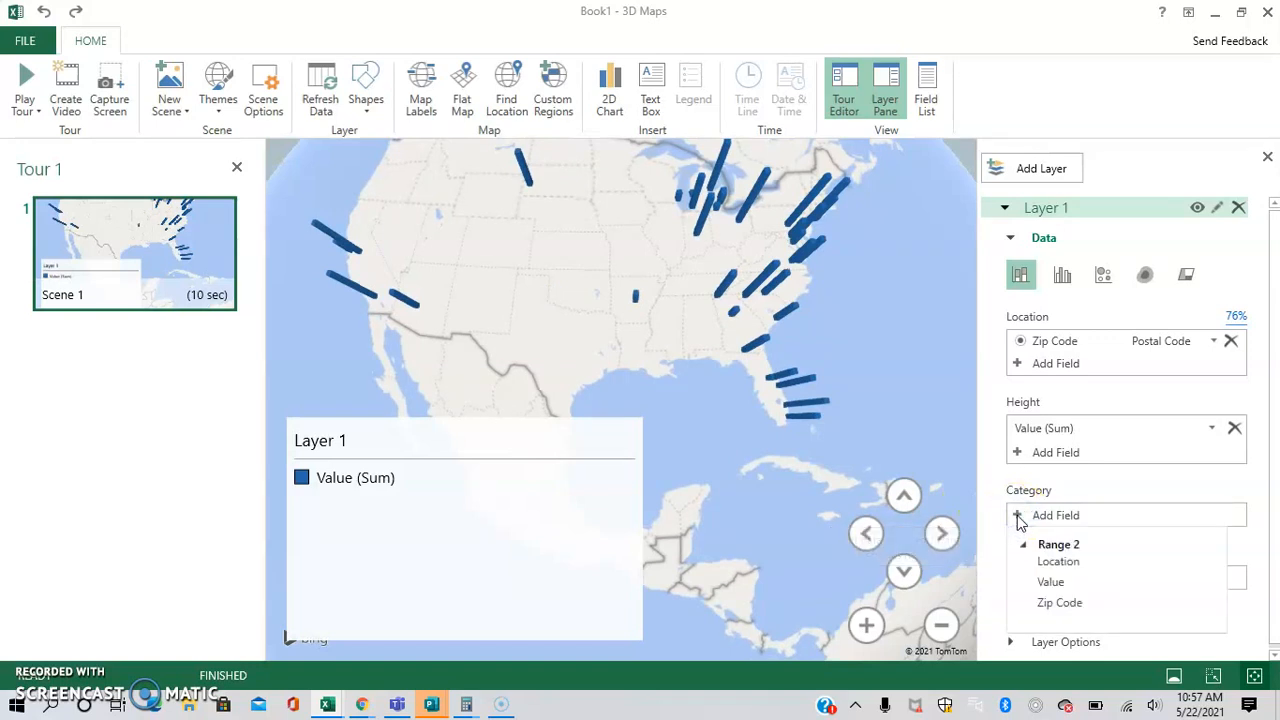
pyautogui.click(1058, 561)
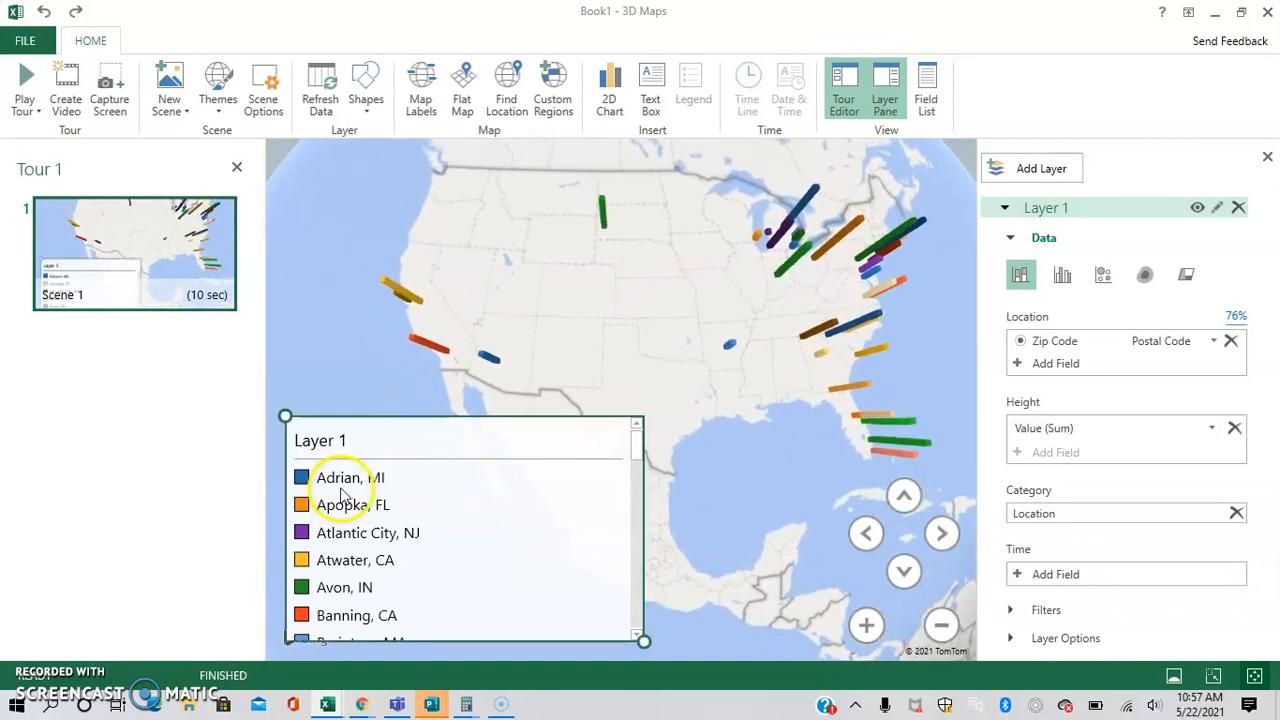
pyautogui.moveTo(320, 570)
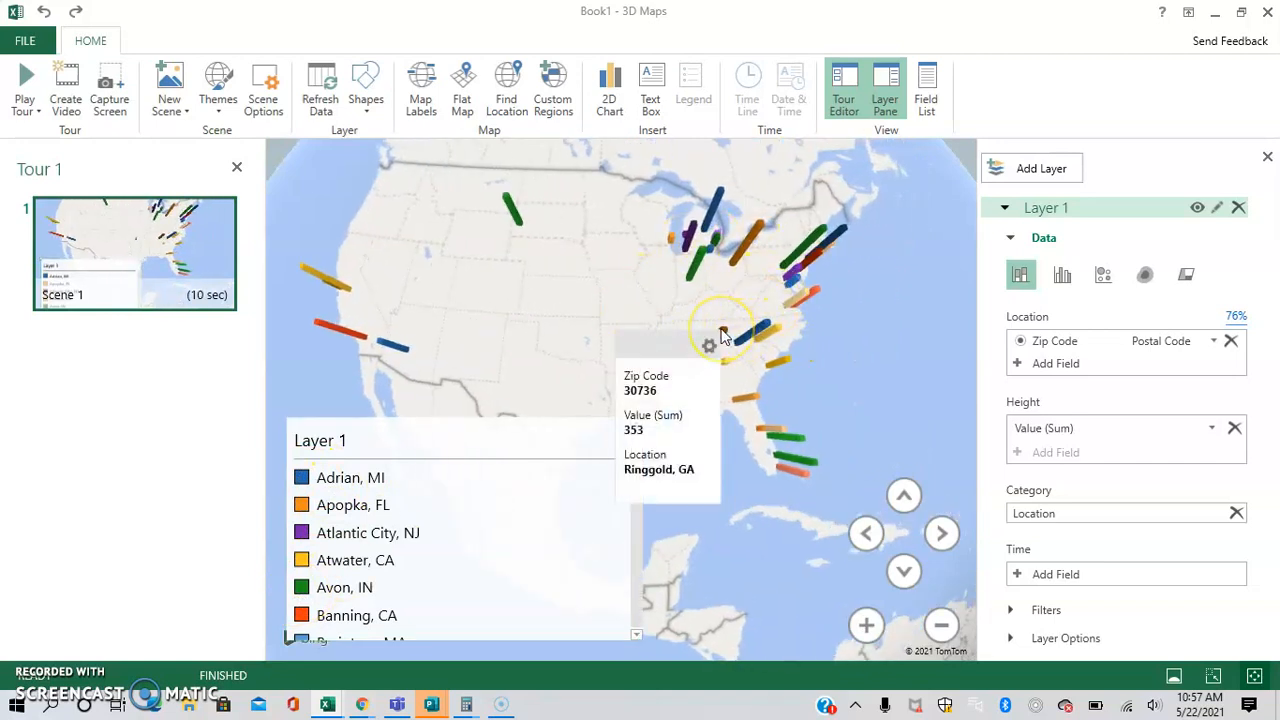
pyautogui.moveTo(755, 330)
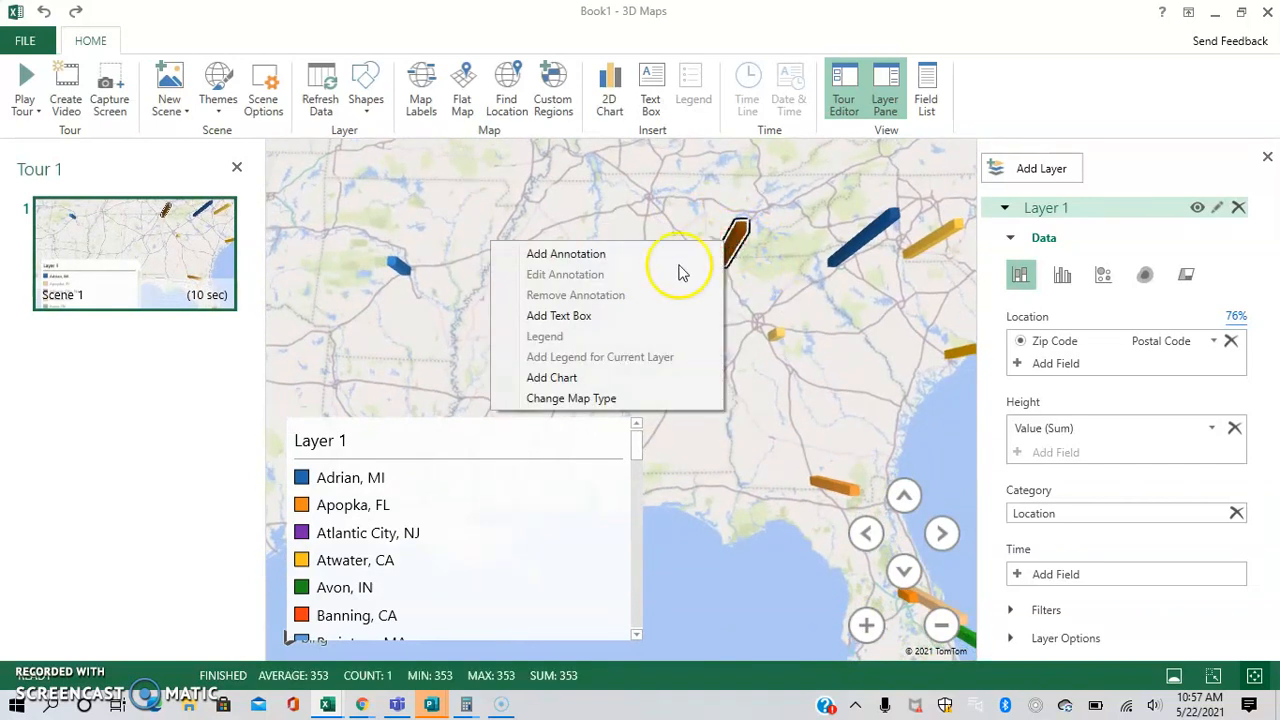
pyautogui.moveTo(630, 253)
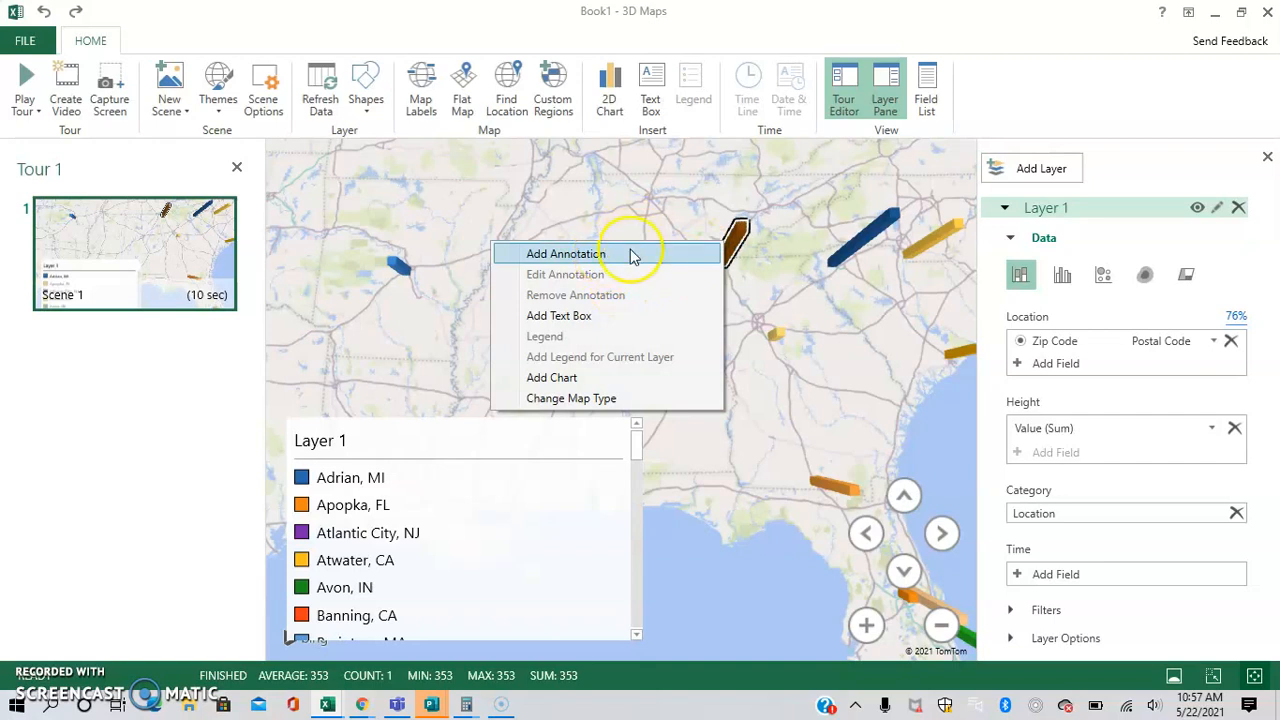
pyautogui.click(568, 253)
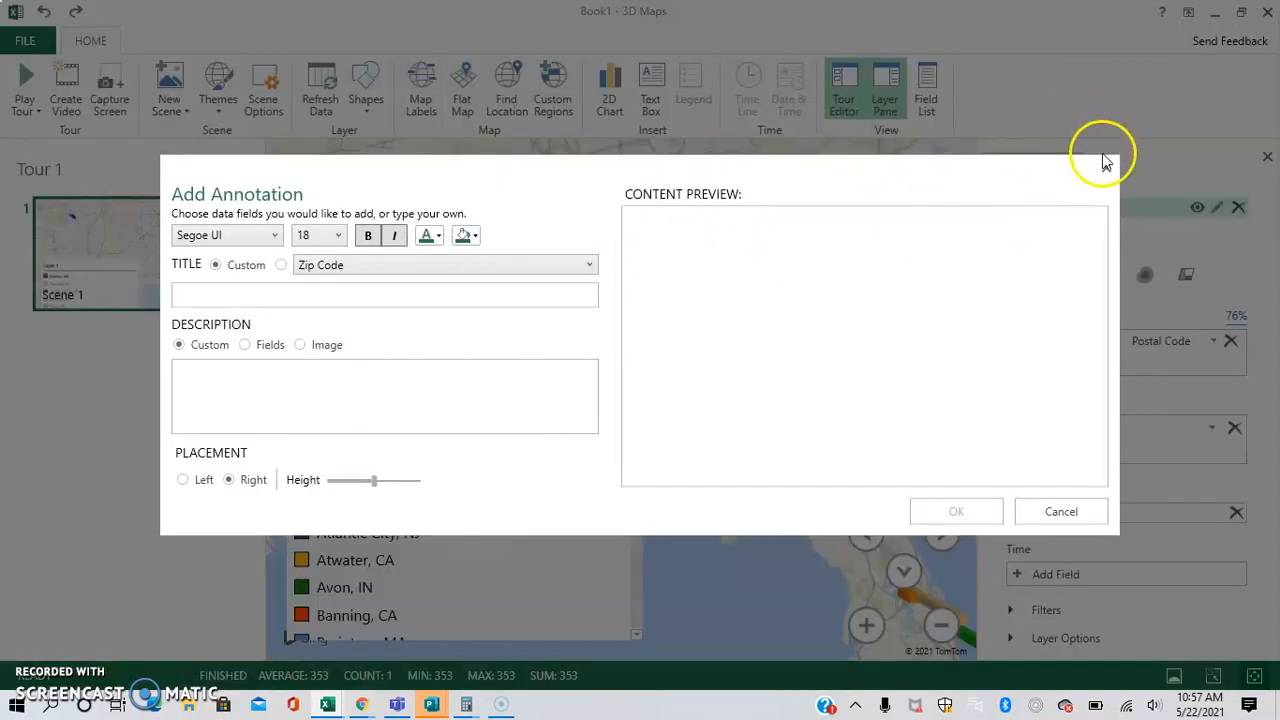
pyautogui.click(1061, 511)
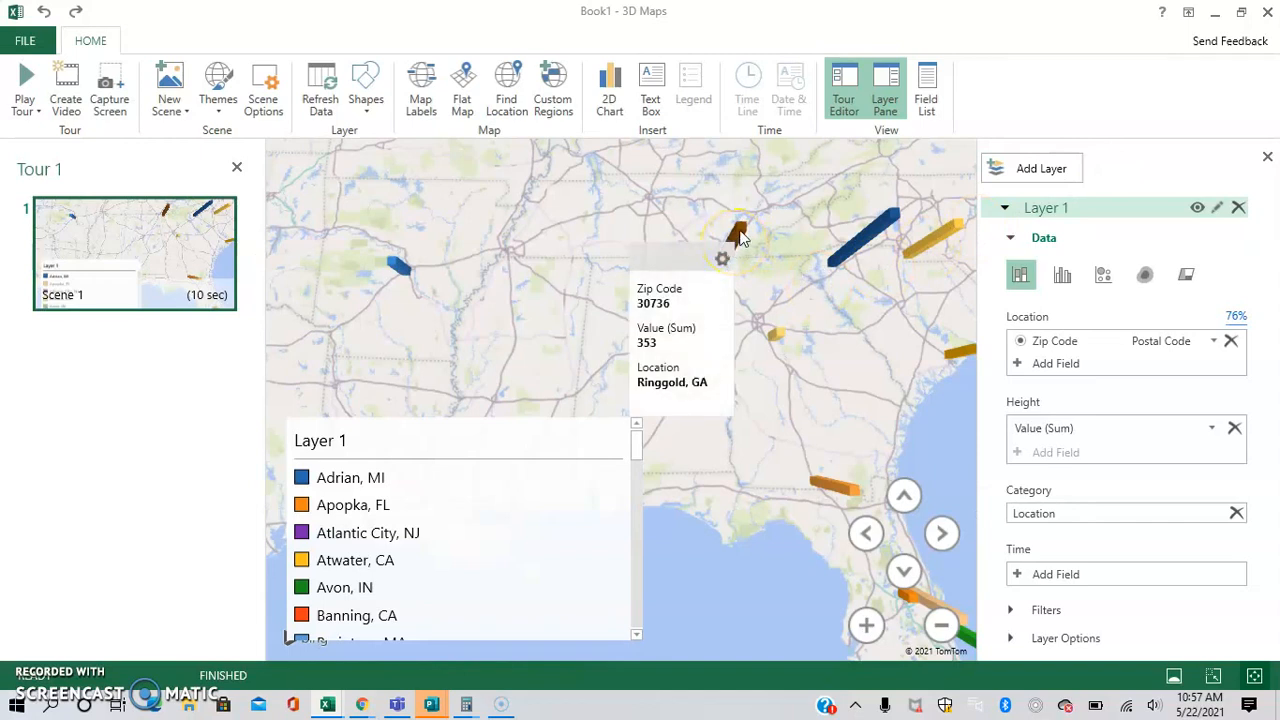
pyautogui.rightClick(740, 230)
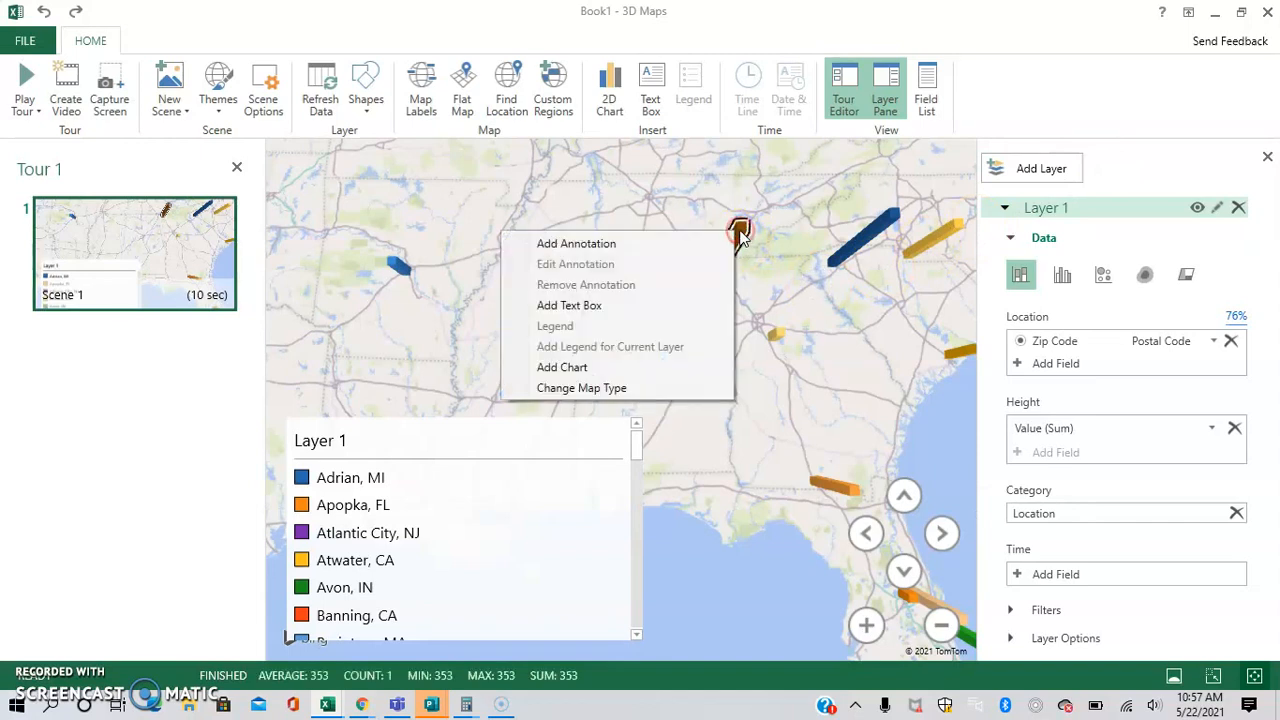
pyautogui.moveTo(601, 305)
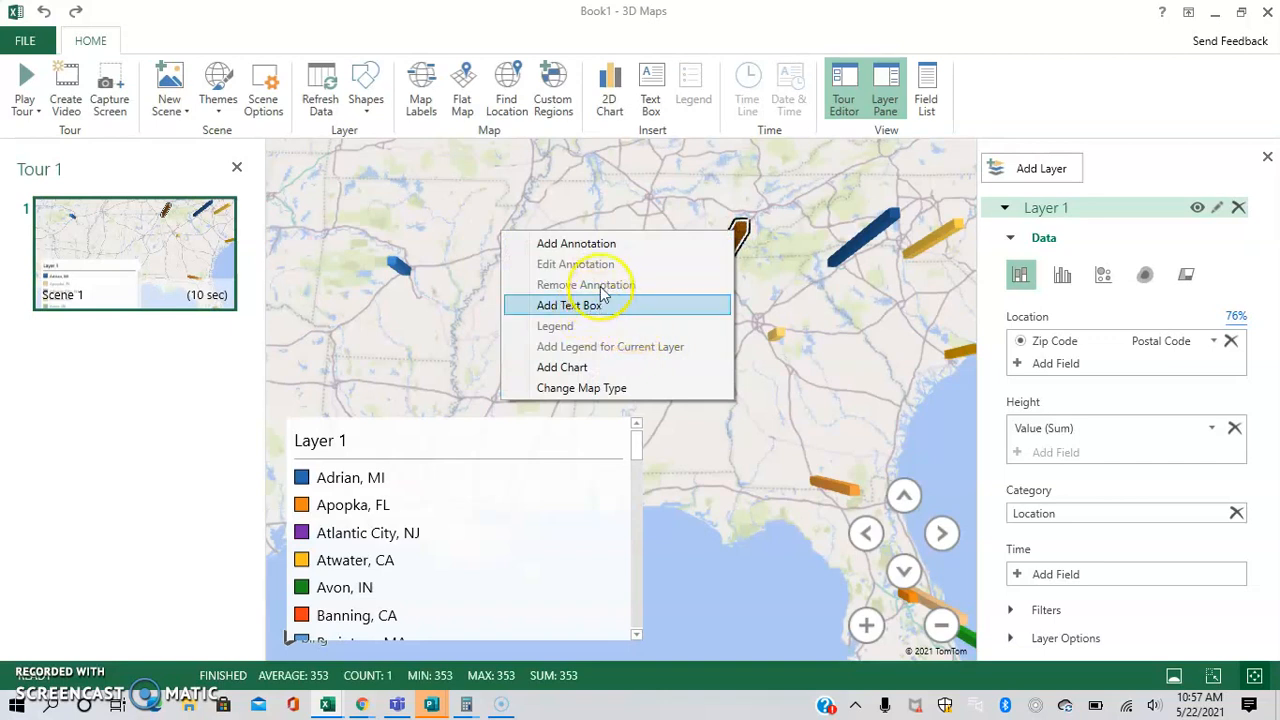
pyautogui.click(576, 243)
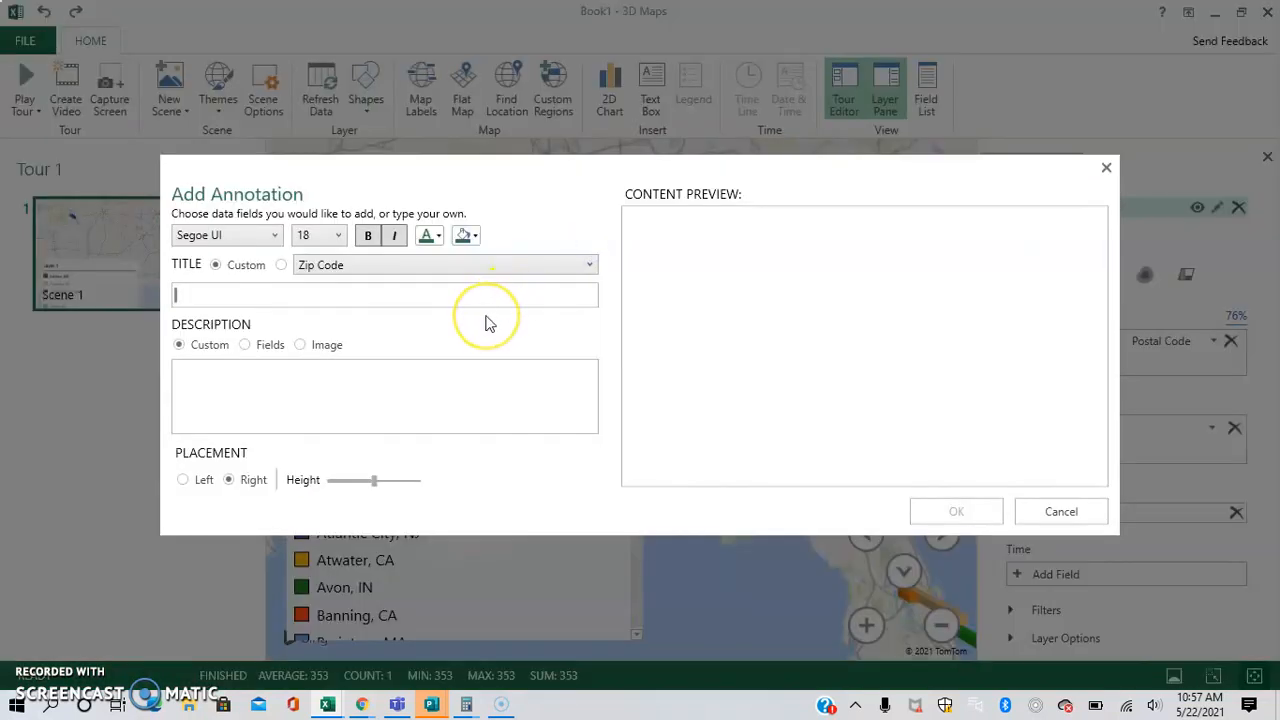
pyautogui.write('Ring')
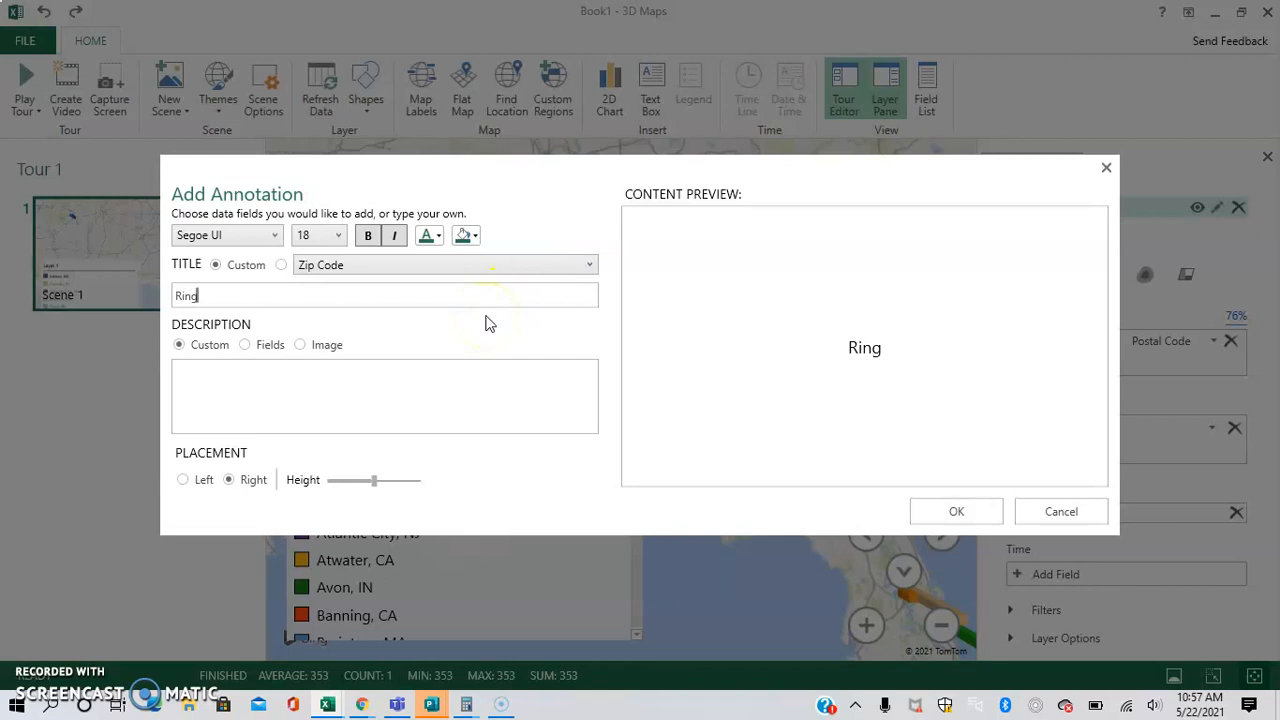
pyautogui.write('Gold, GA')
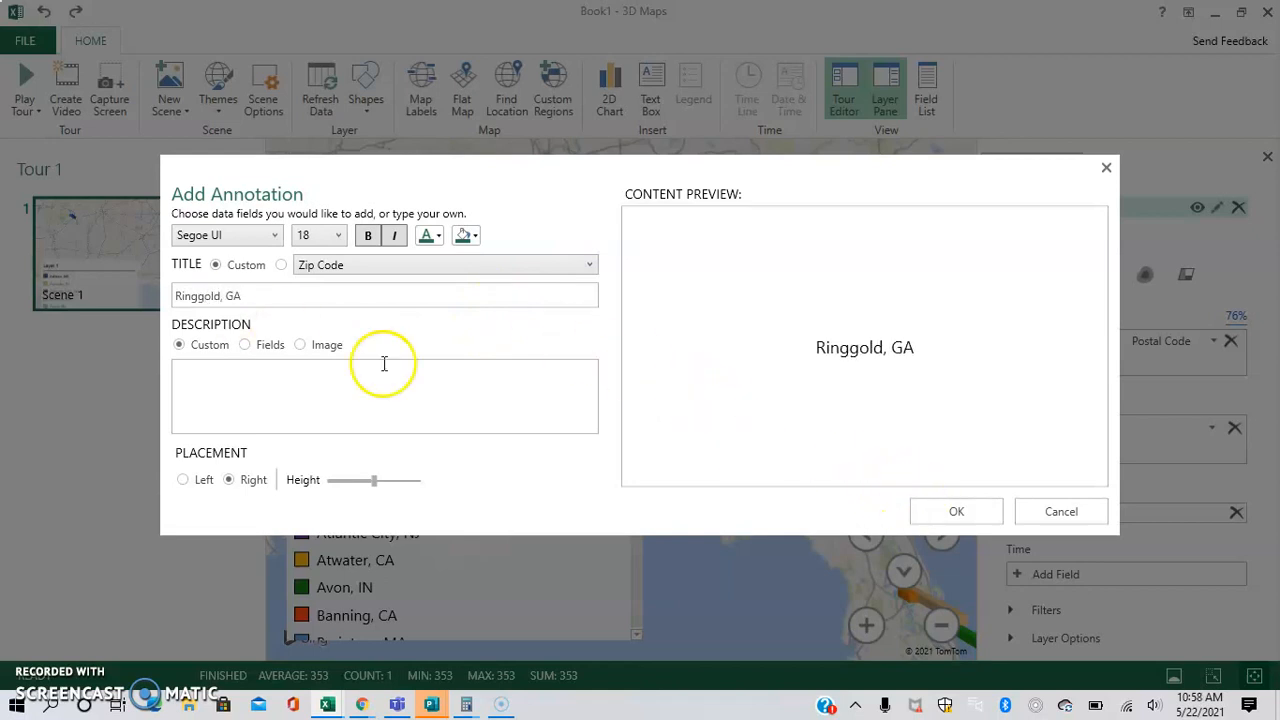
pyautogui.click(955, 511)
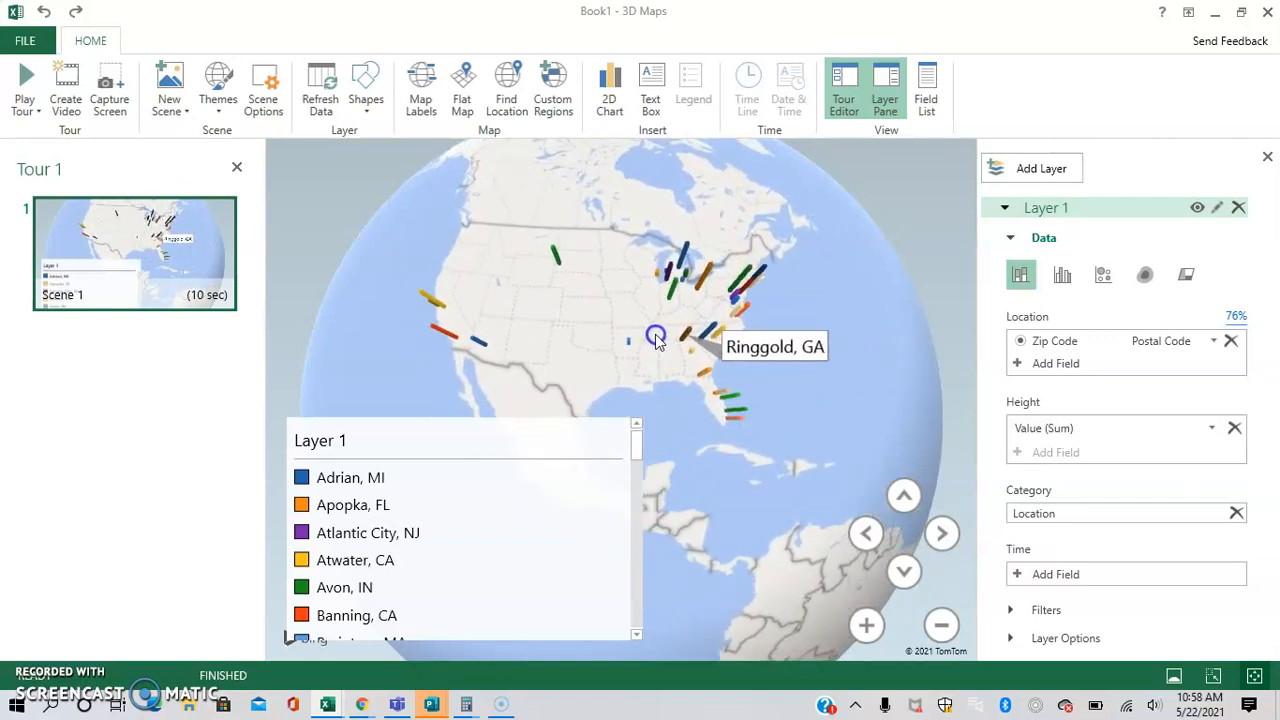
pyautogui.click(655, 337)
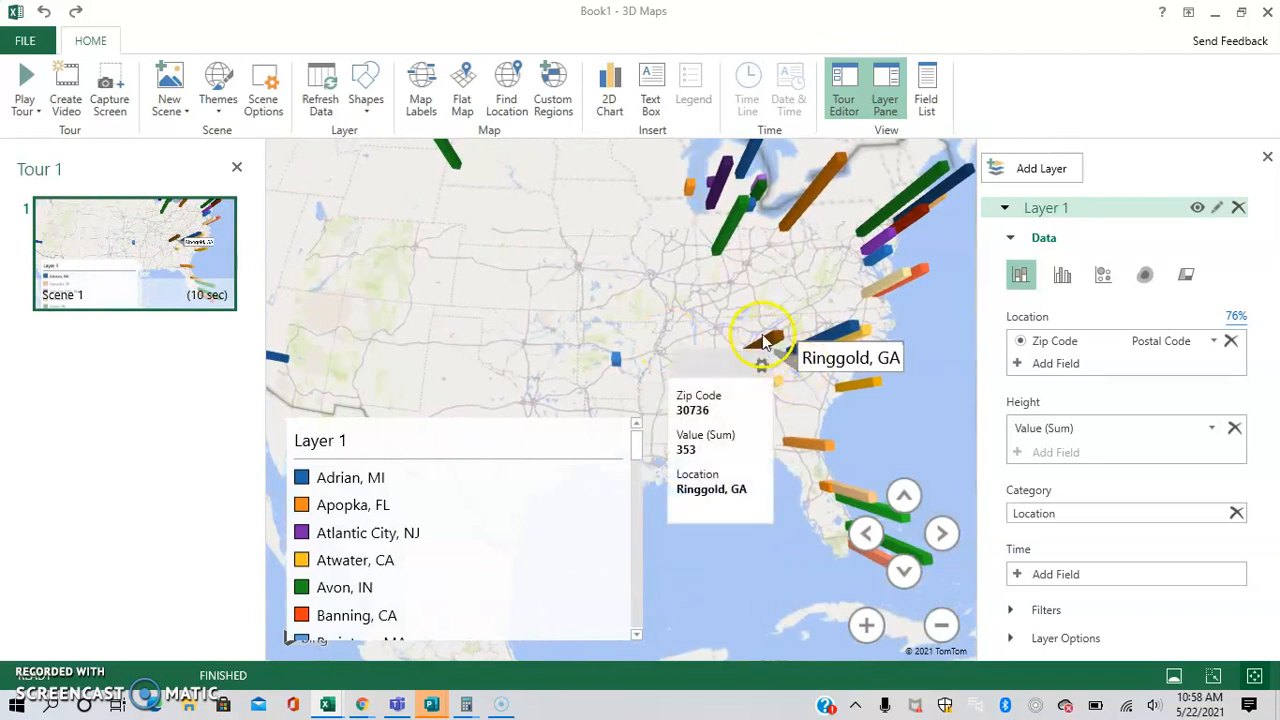
pyautogui.rightClick(762, 338)
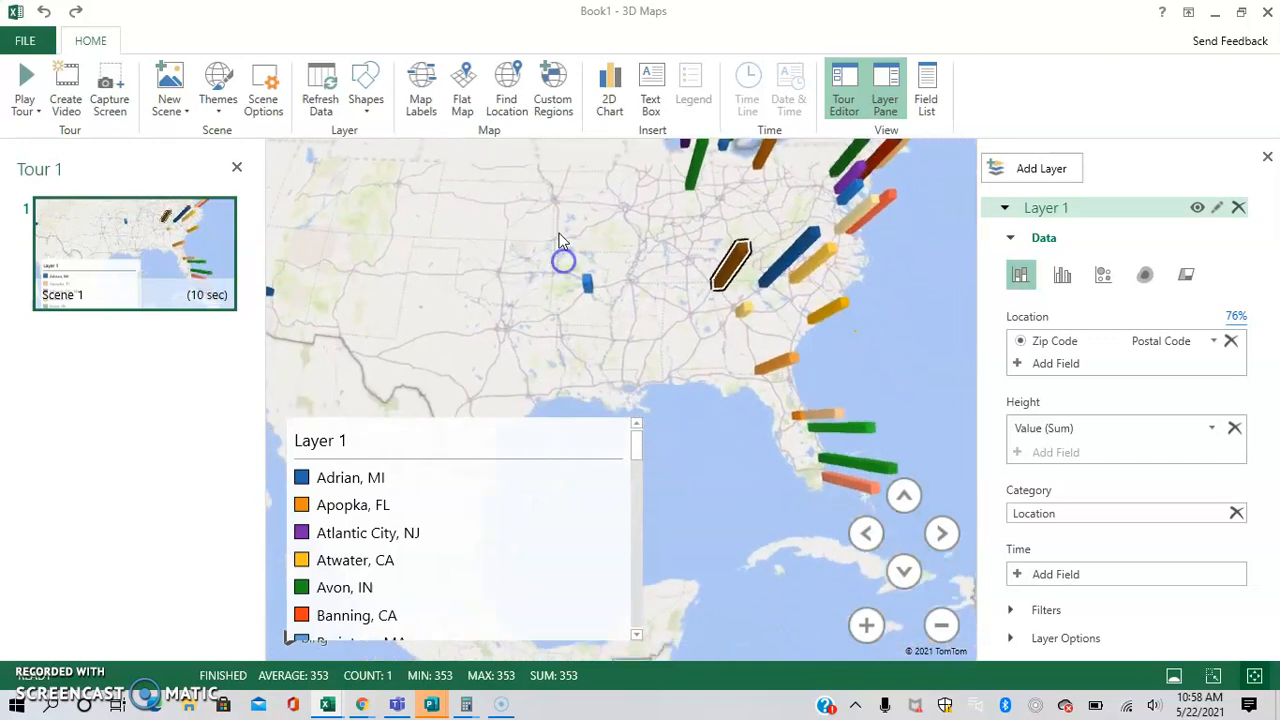
# - Remove the Ringgold, GA annotation, then tilt and rotate the globe to the US
pyautogui.click(866, 625)
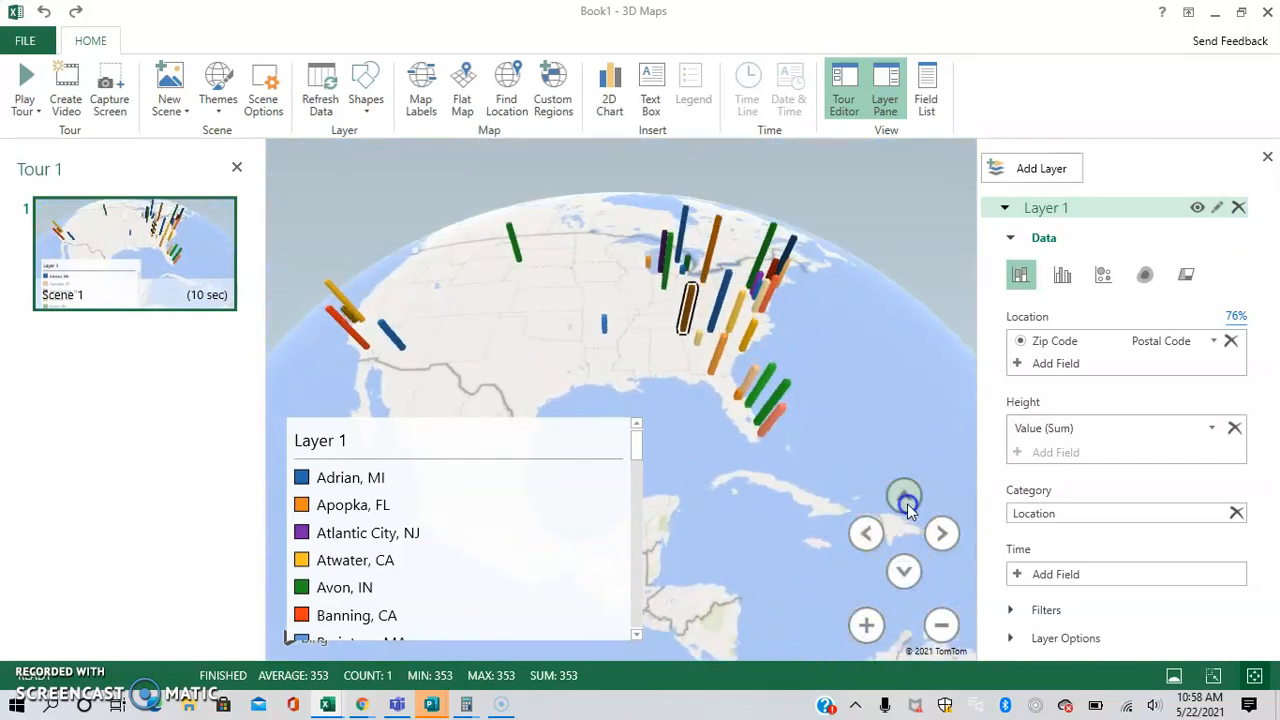
pyautogui.click(903, 495)
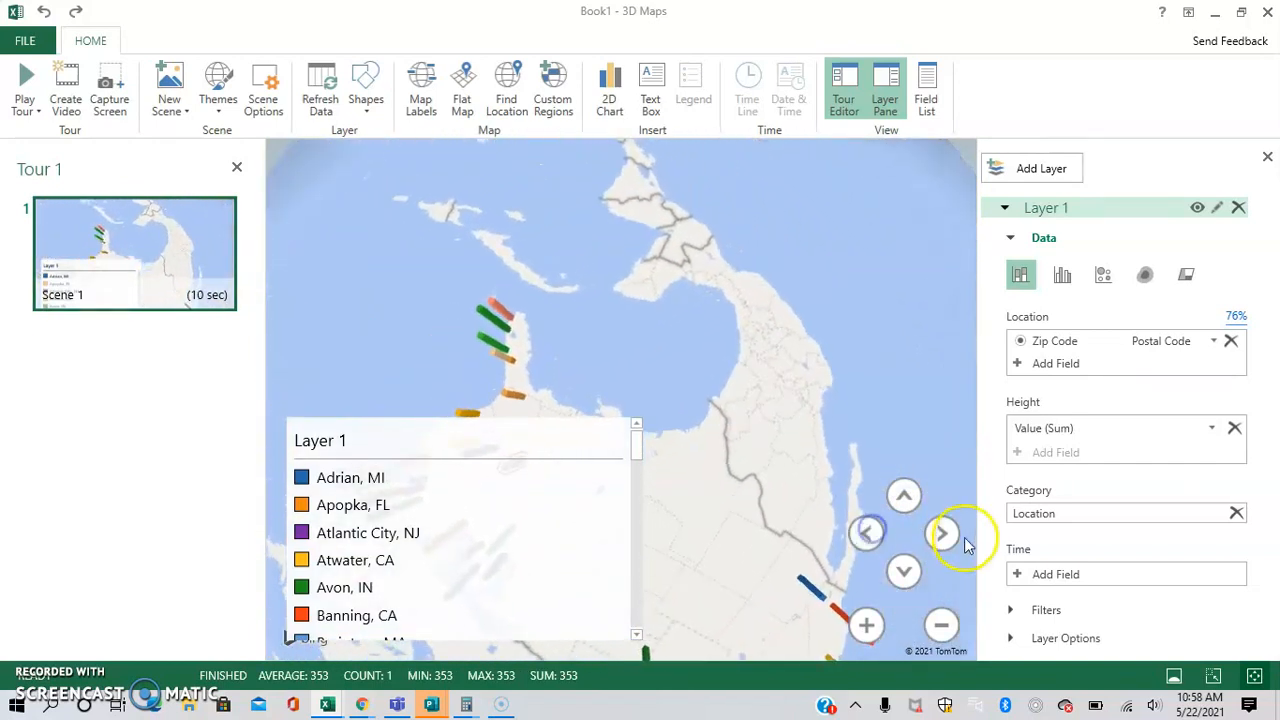
pyautogui.click(942, 533)
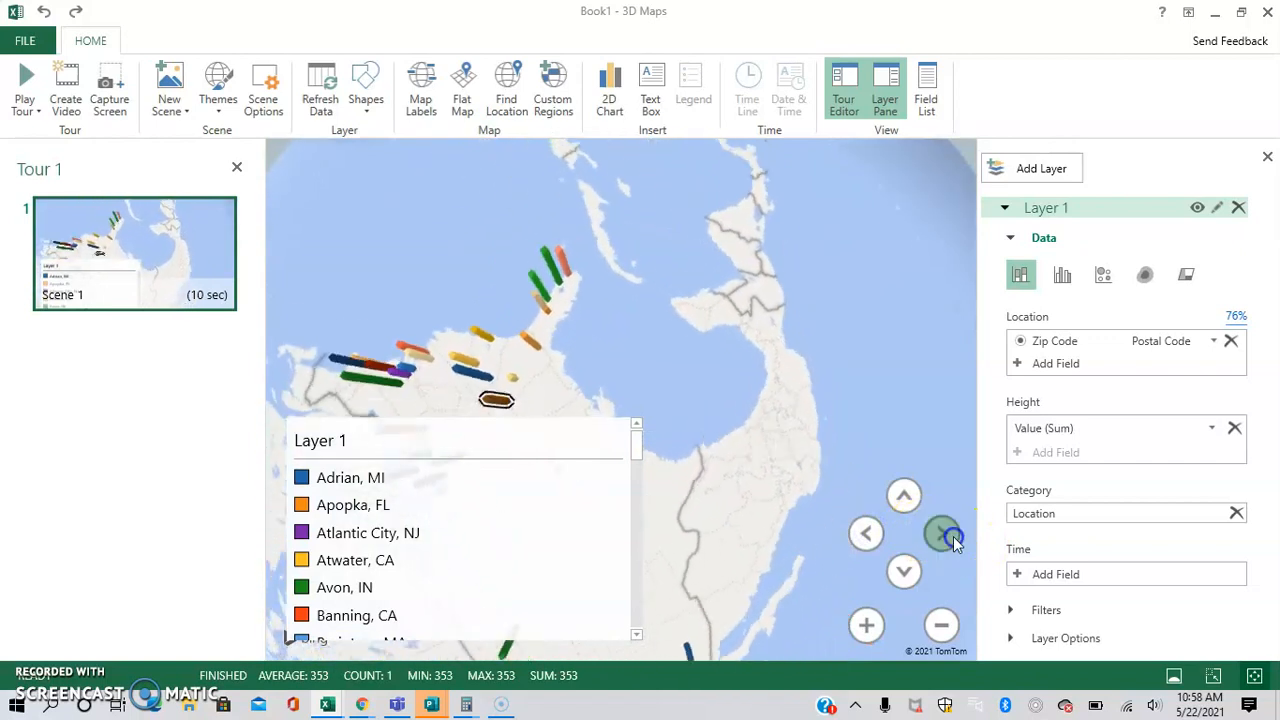
pyautogui.click(940, 533)
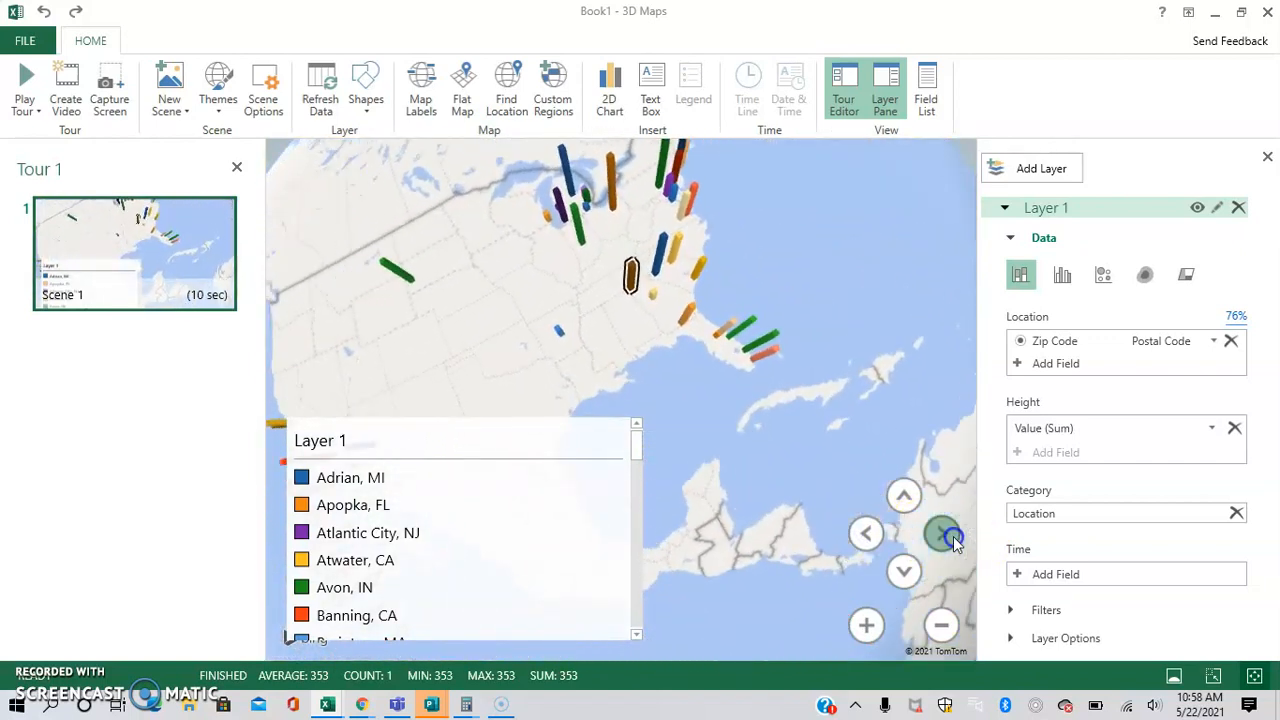
pyautogui.click(945, 535)
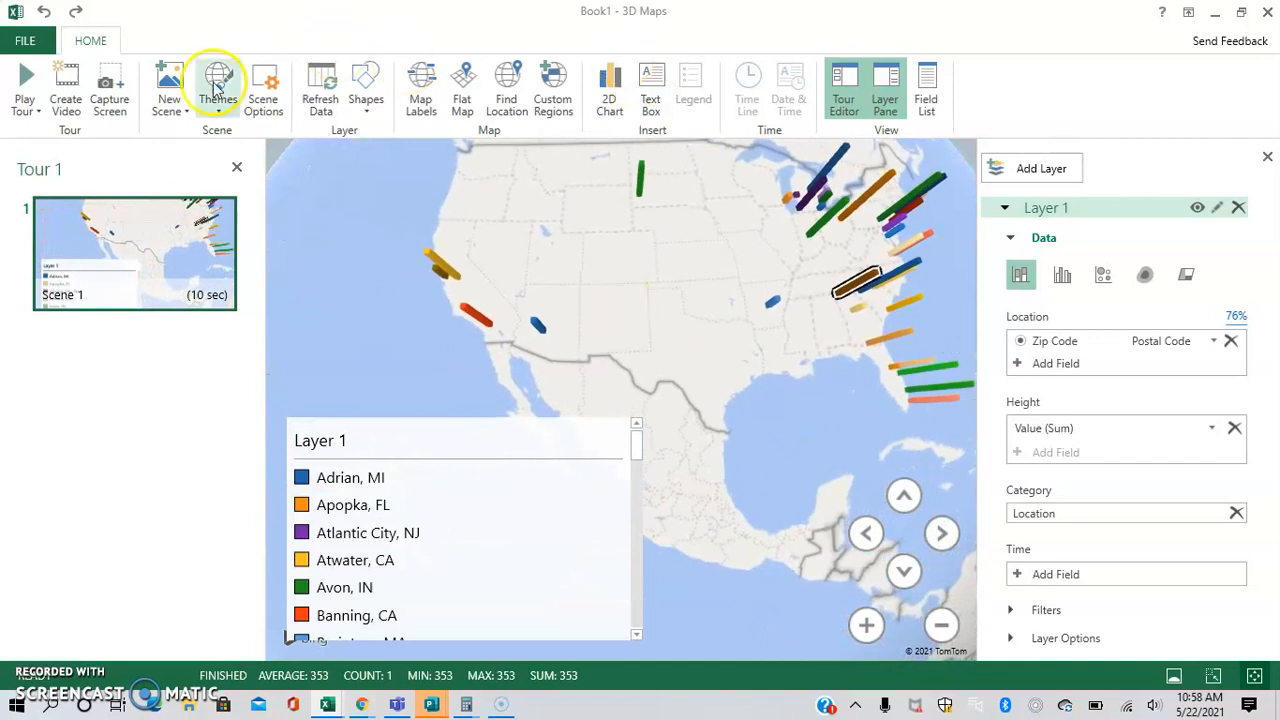
# - Turn on Map Labels to show state and country names
pyautogui.click(421, 85)
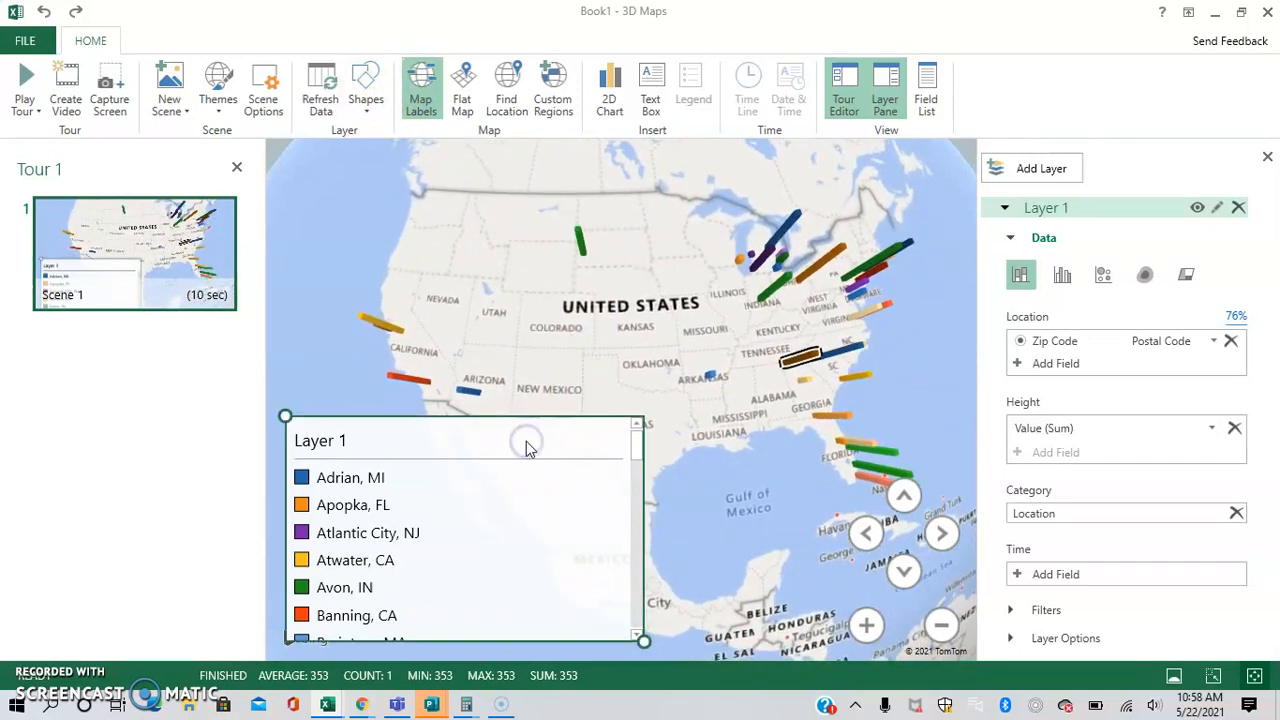
pyautogui.moveTo(313, 423)
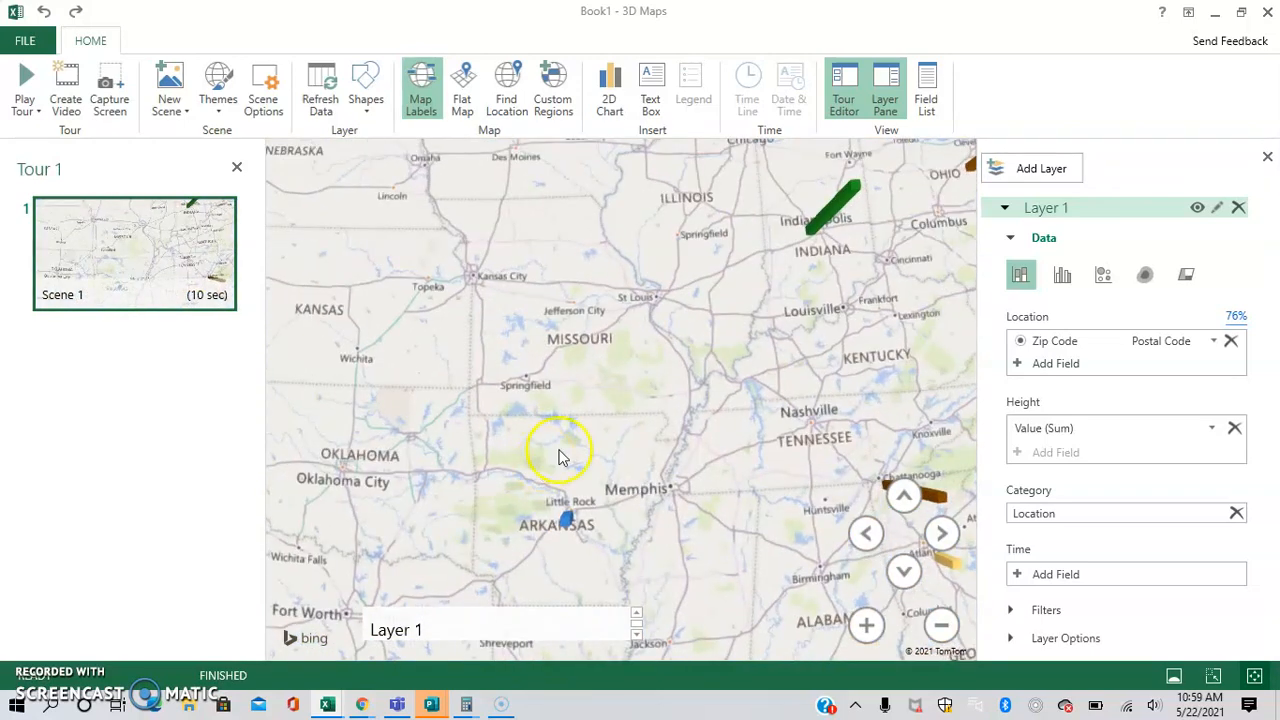
pyautogui.moveTo(478, 390)
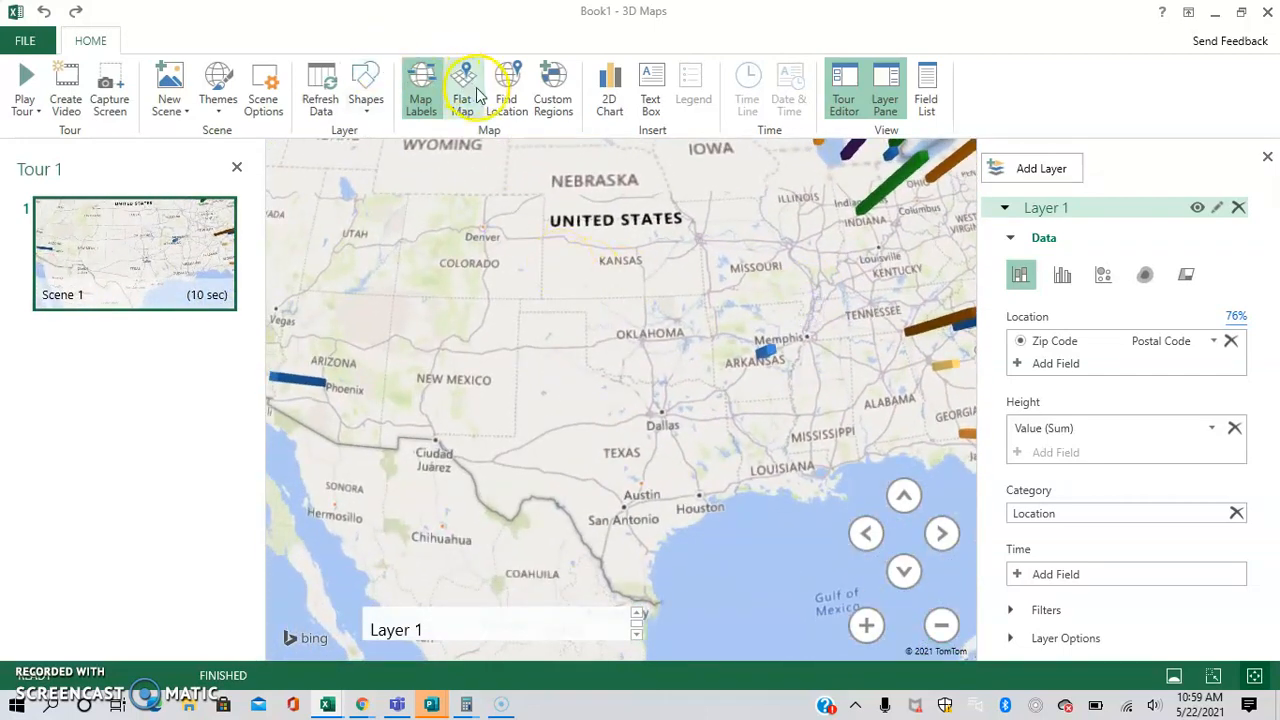
# - Search for Florida ('flordia') to fly the map there, then close the search
pyautogui.click(506, 88)
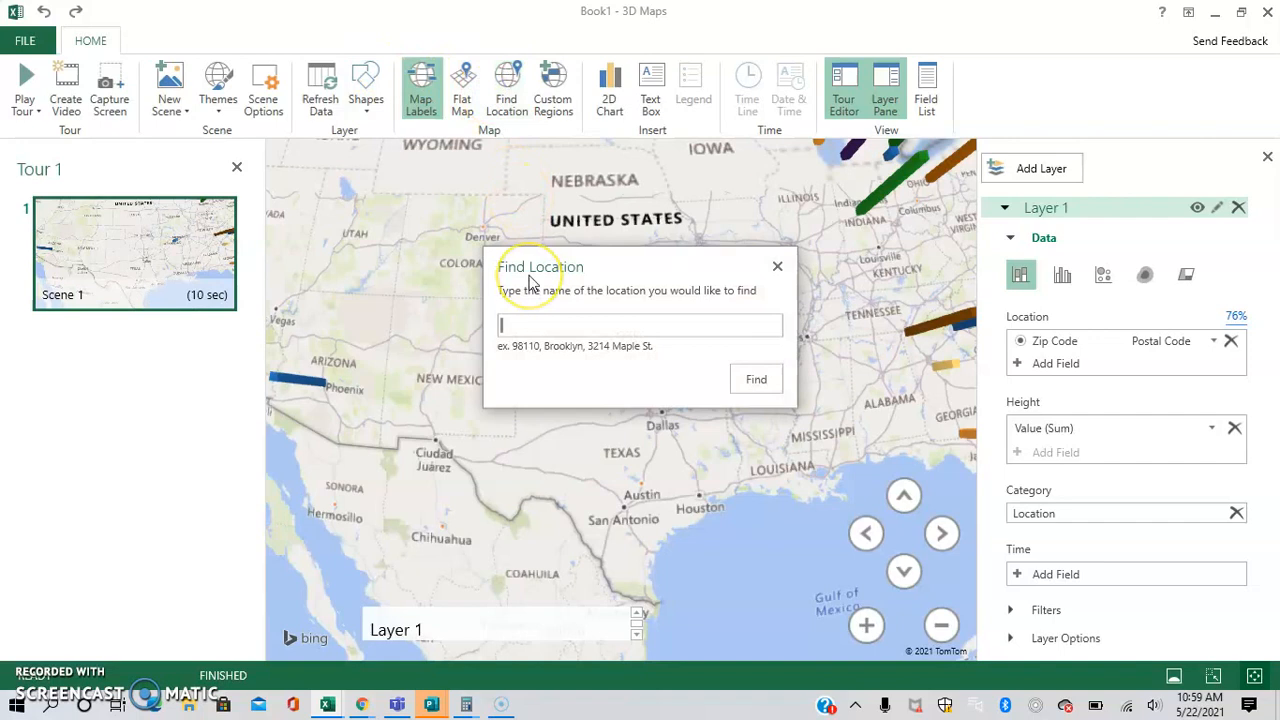
pyautogui.write('flordia')
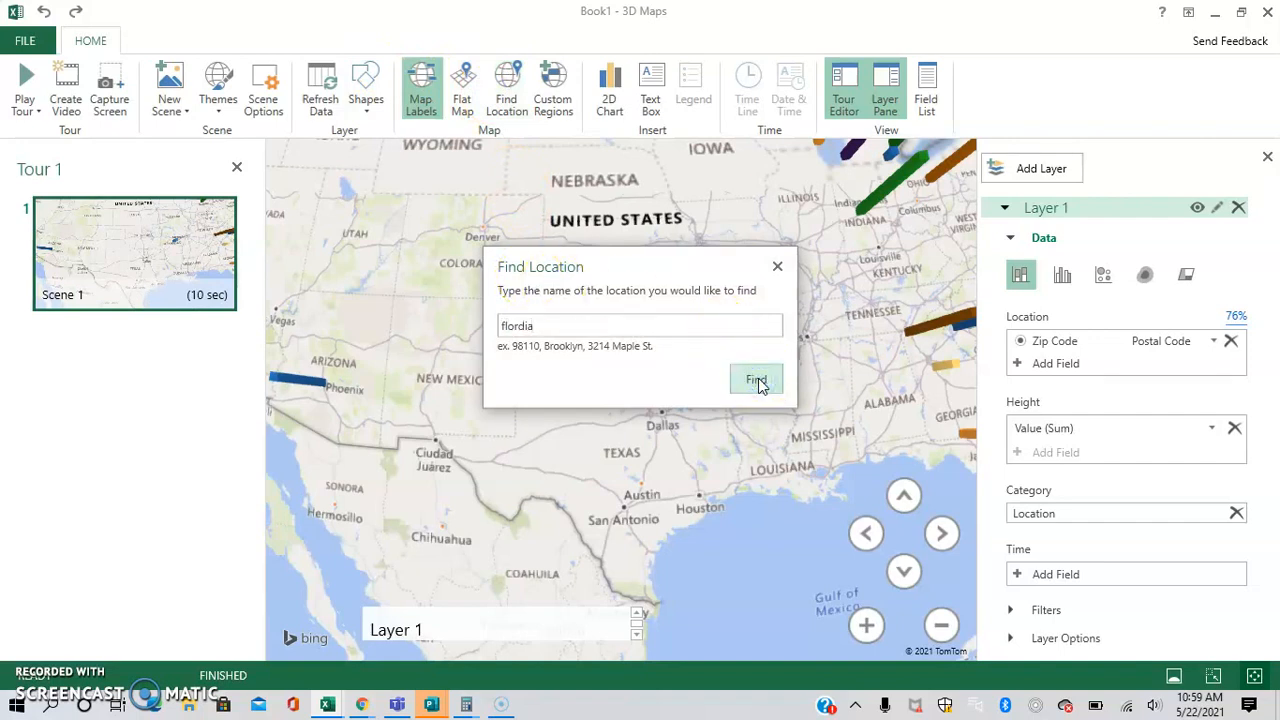
pyautogui.click(756, 379)
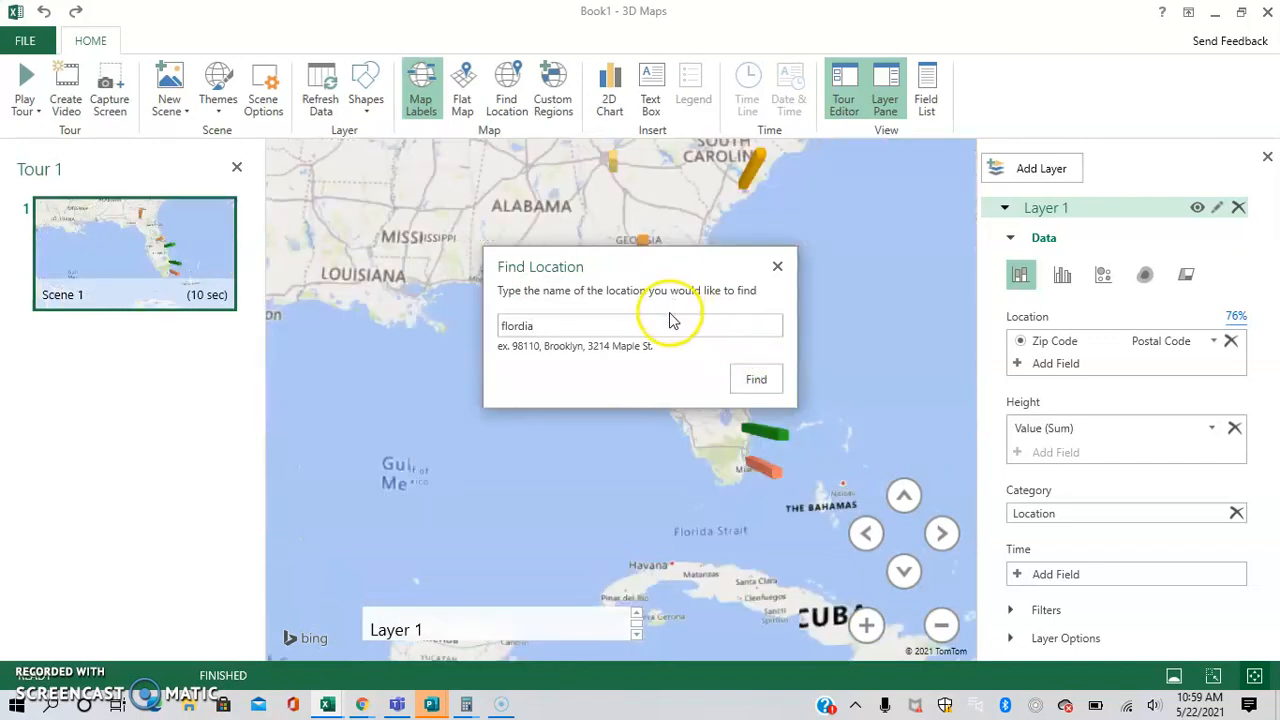
pyautogui.click(756, 378)
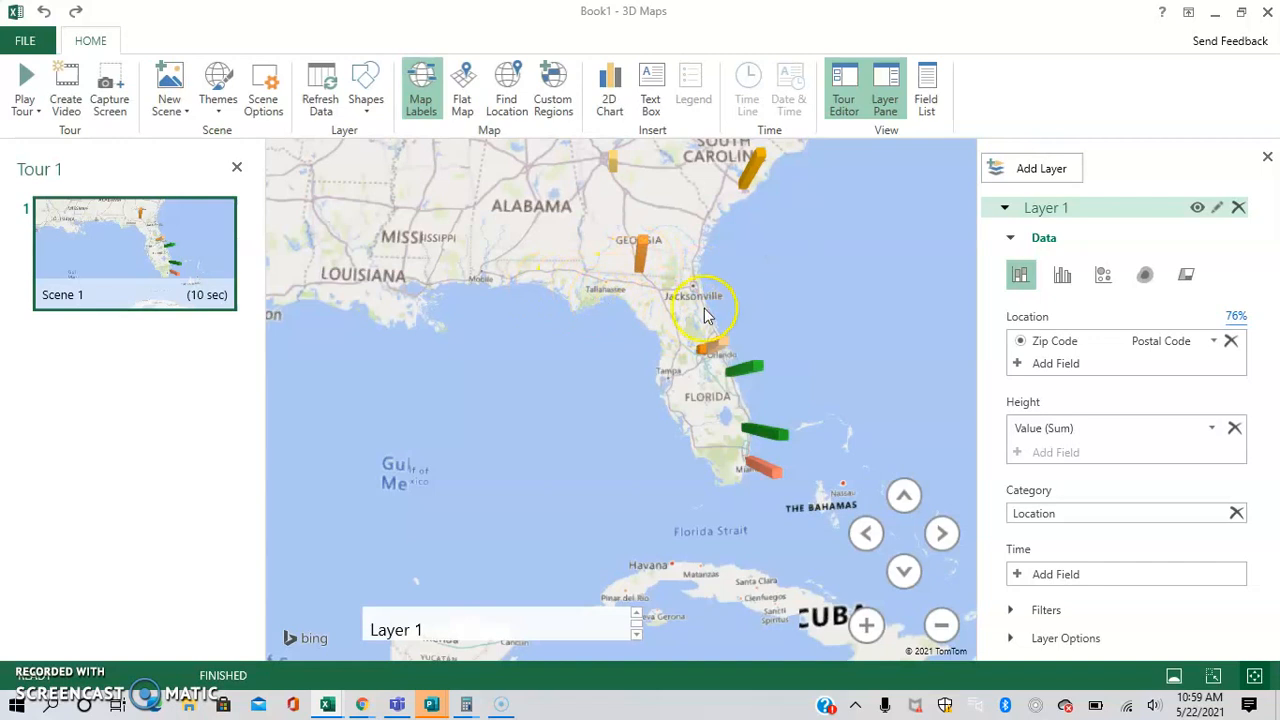
pyautogui.moveTo(460, 230)
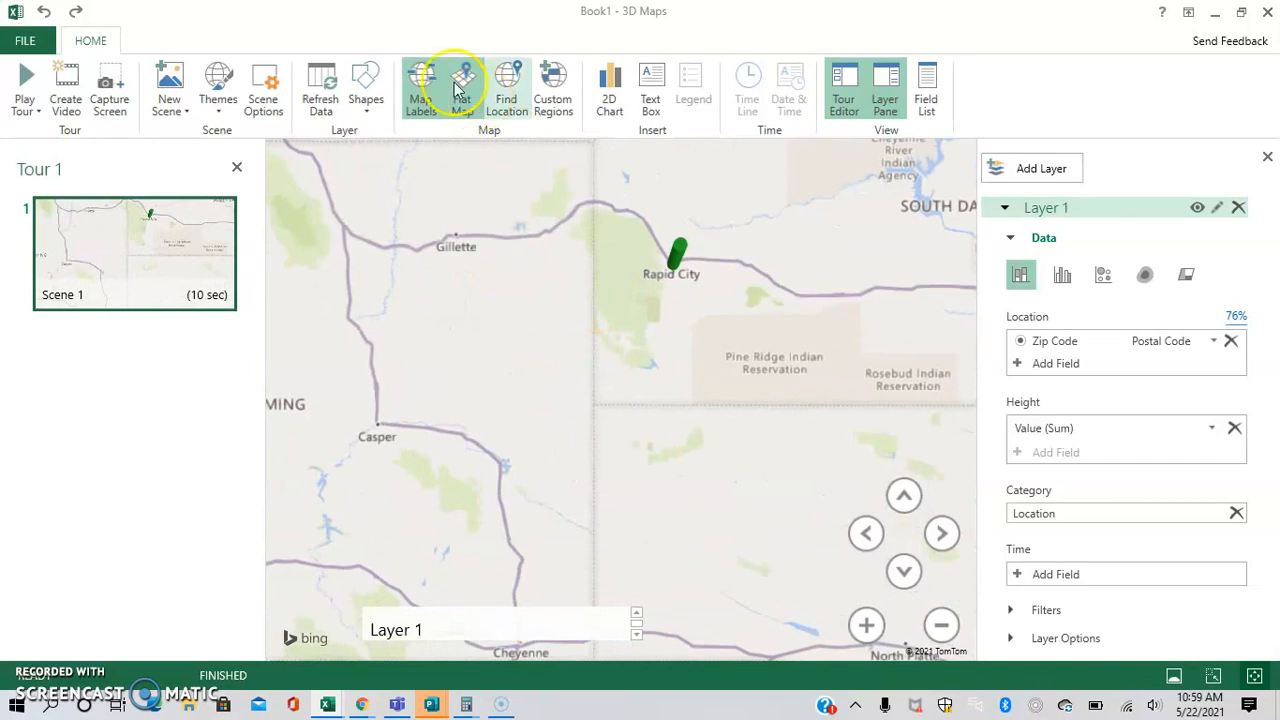
pyautogui.click(366, 88)
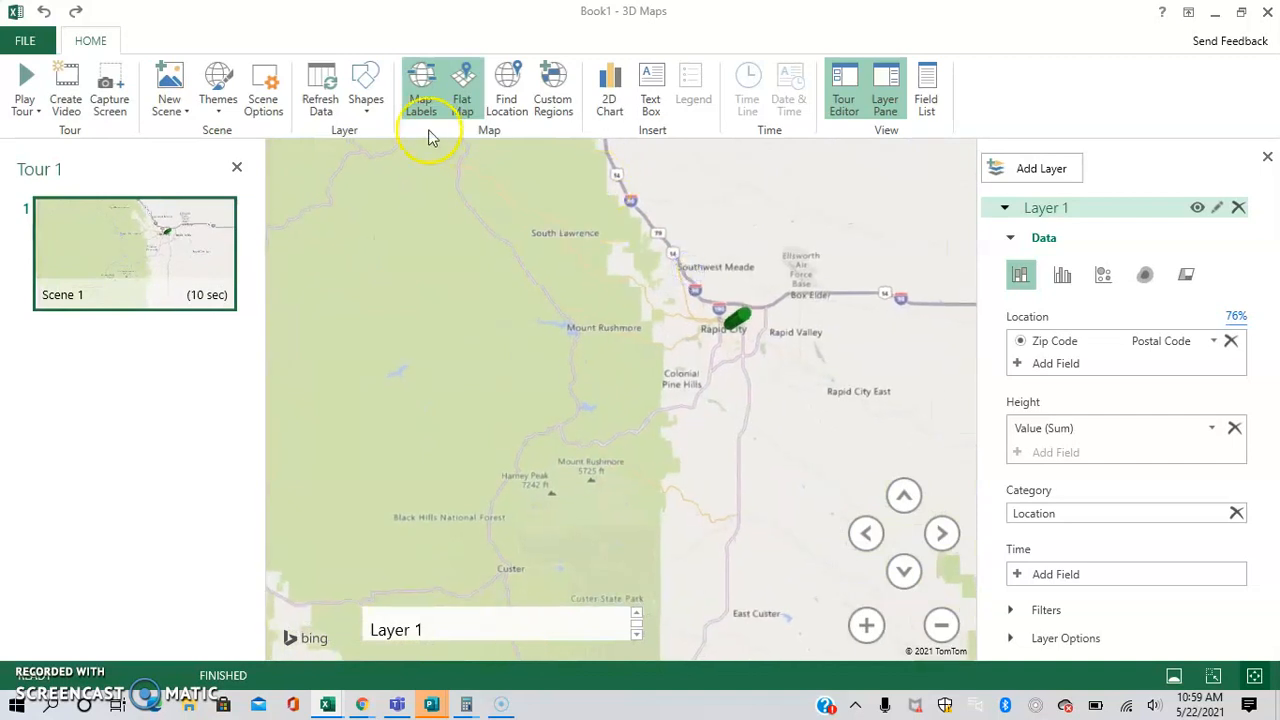
pyautogui.moveTo(320, 125)
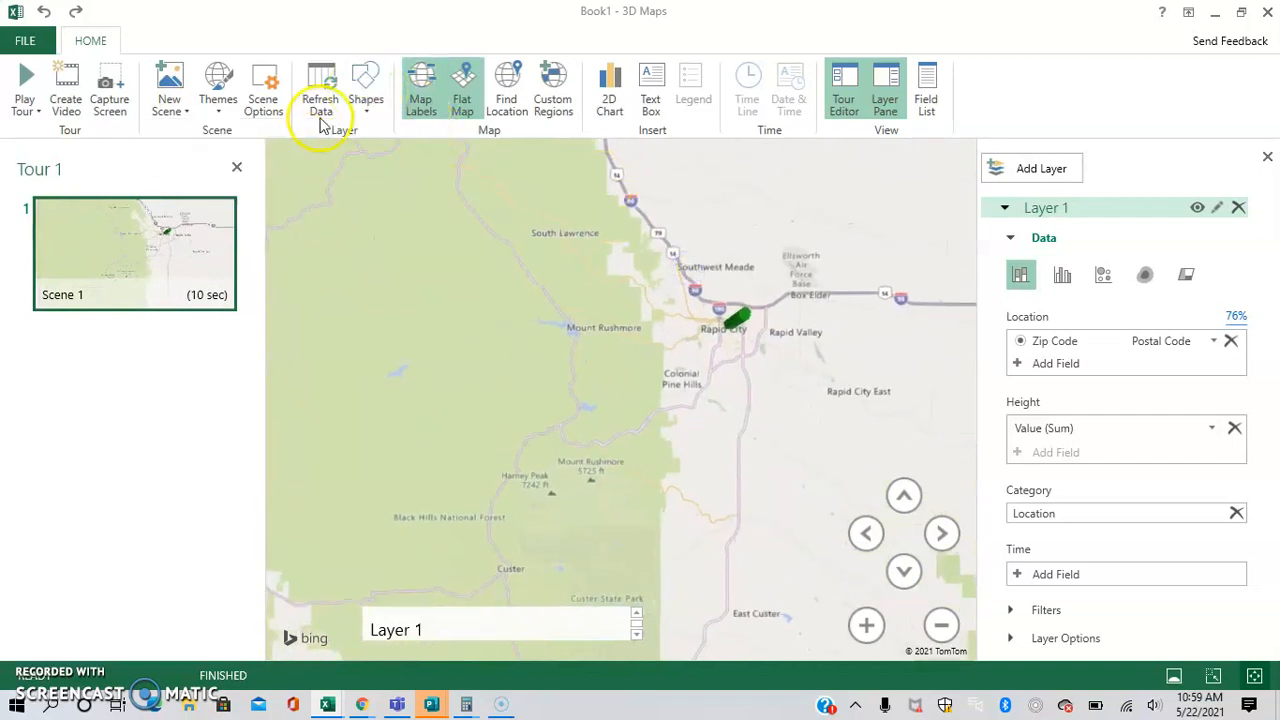
pyautogui.moveTo(351, 110)
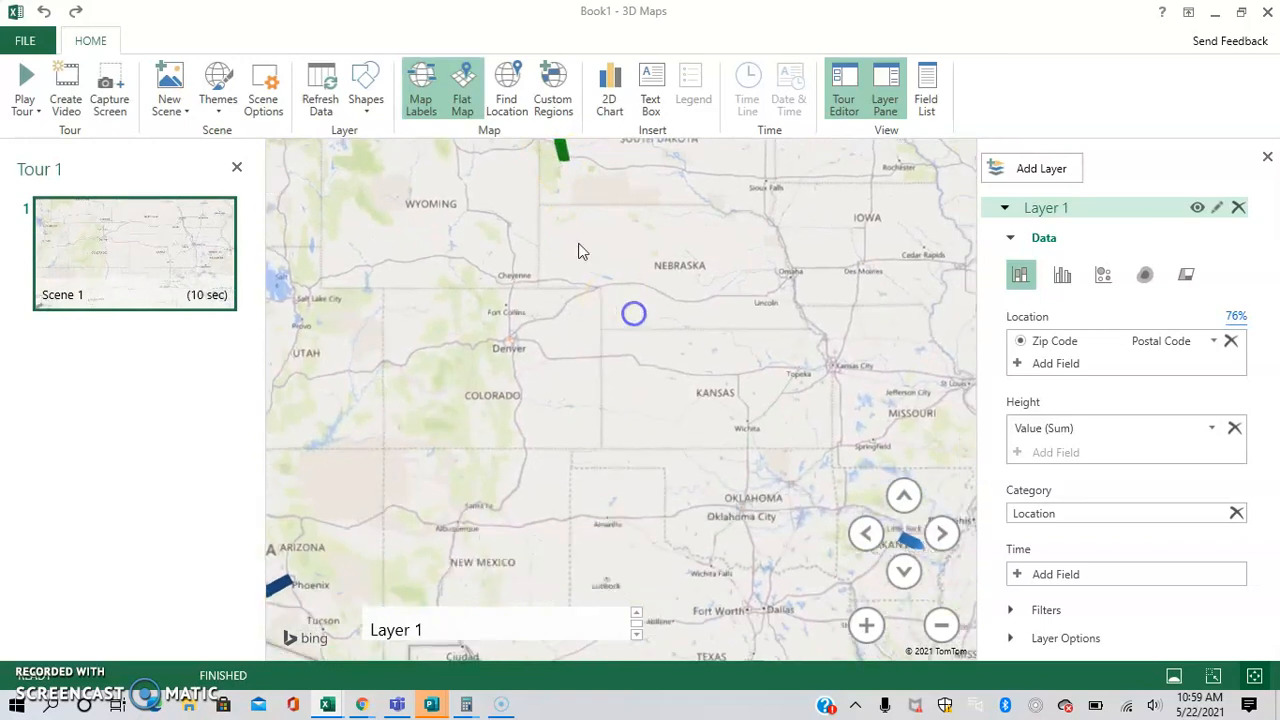
# - Try the column, bubble and heat map visualizations for the zip-code layer
pyautogui.click(1061, 274)
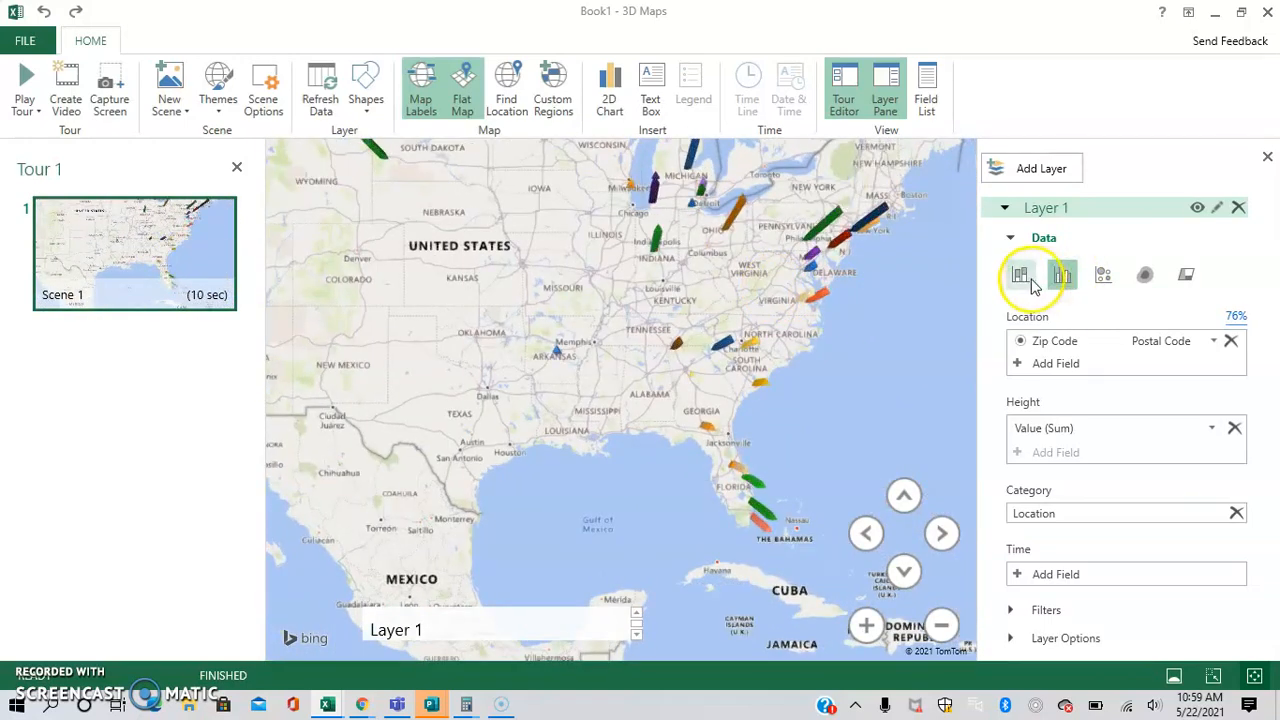
pyautogui.moveTo(1102, 274)
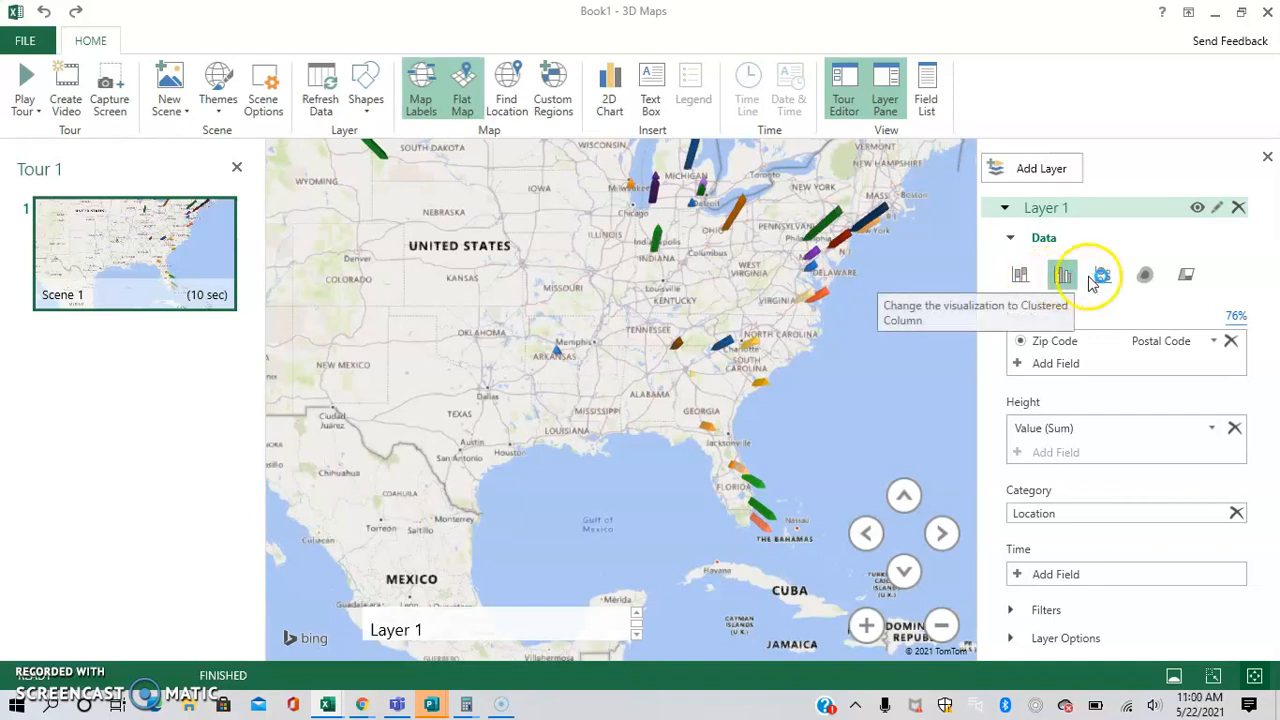
pyautogui.click(1103, 274)
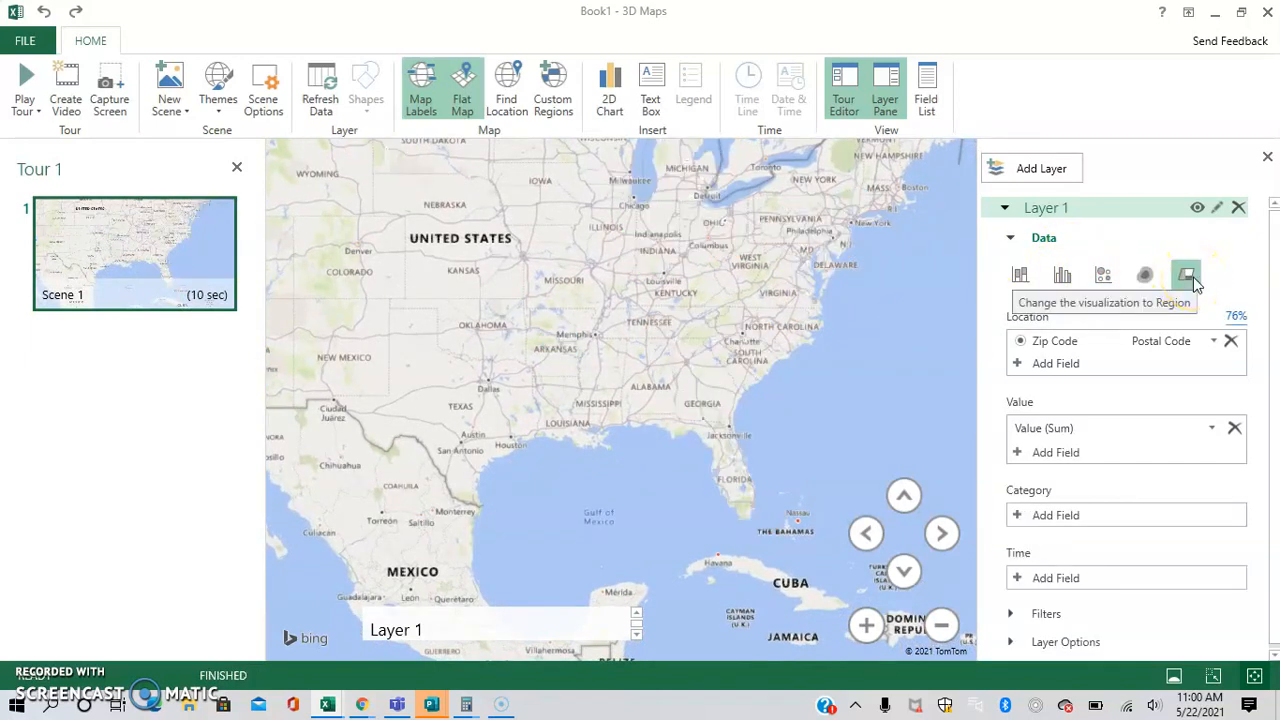
pyautogui.moveTo(1144, 274)
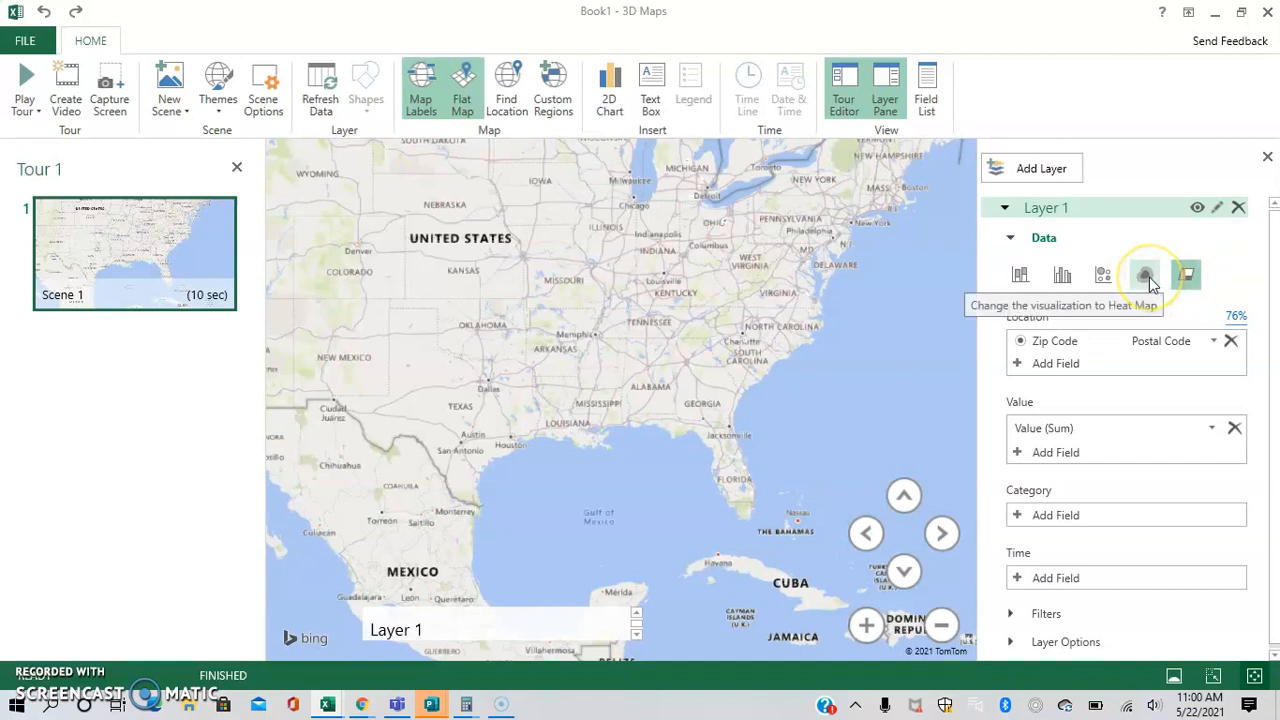
pyautogui.click(1145, 274)
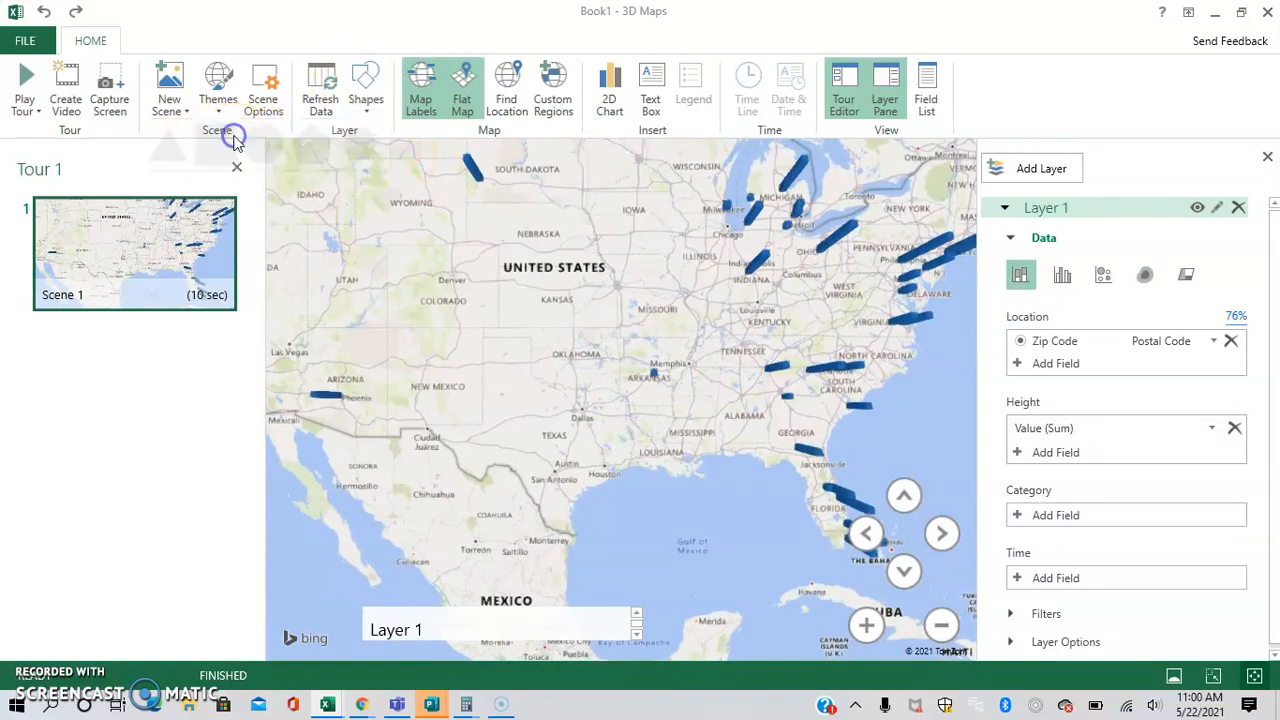
# - Add Location back under Category to recolor the bars
pyautogui.click(1055, 515)
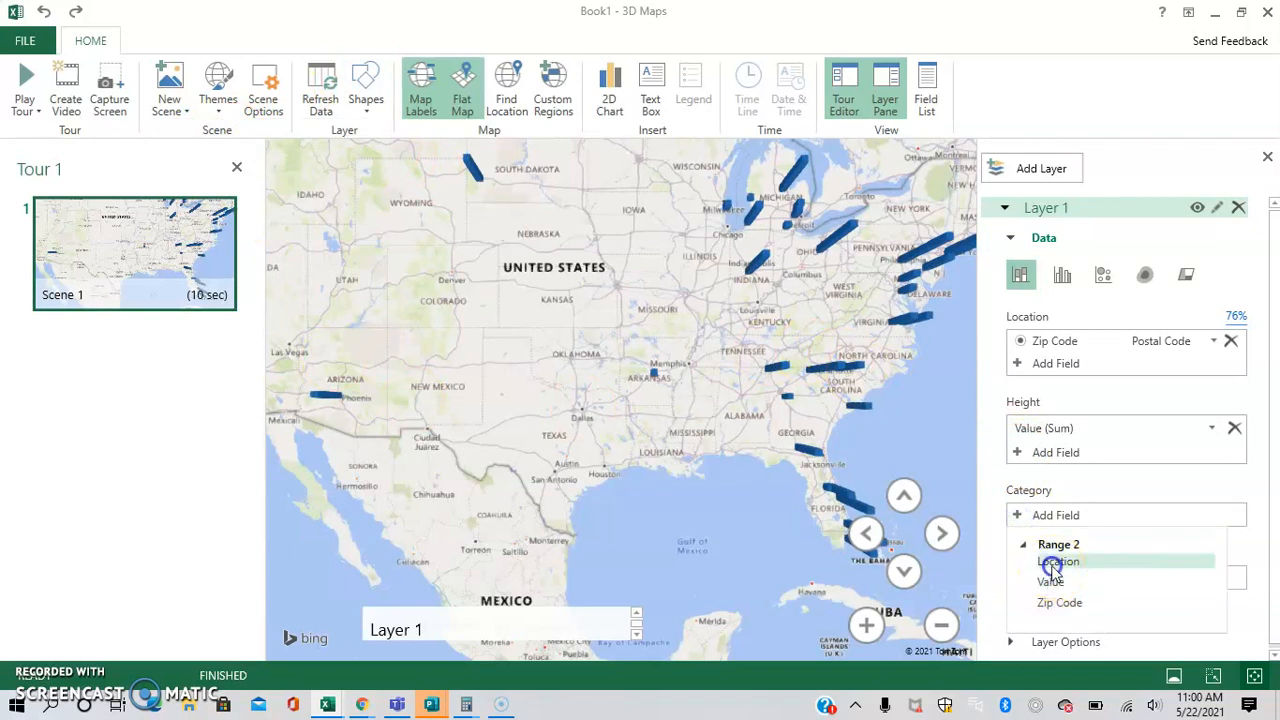
pyautogui.click(1057, 561)
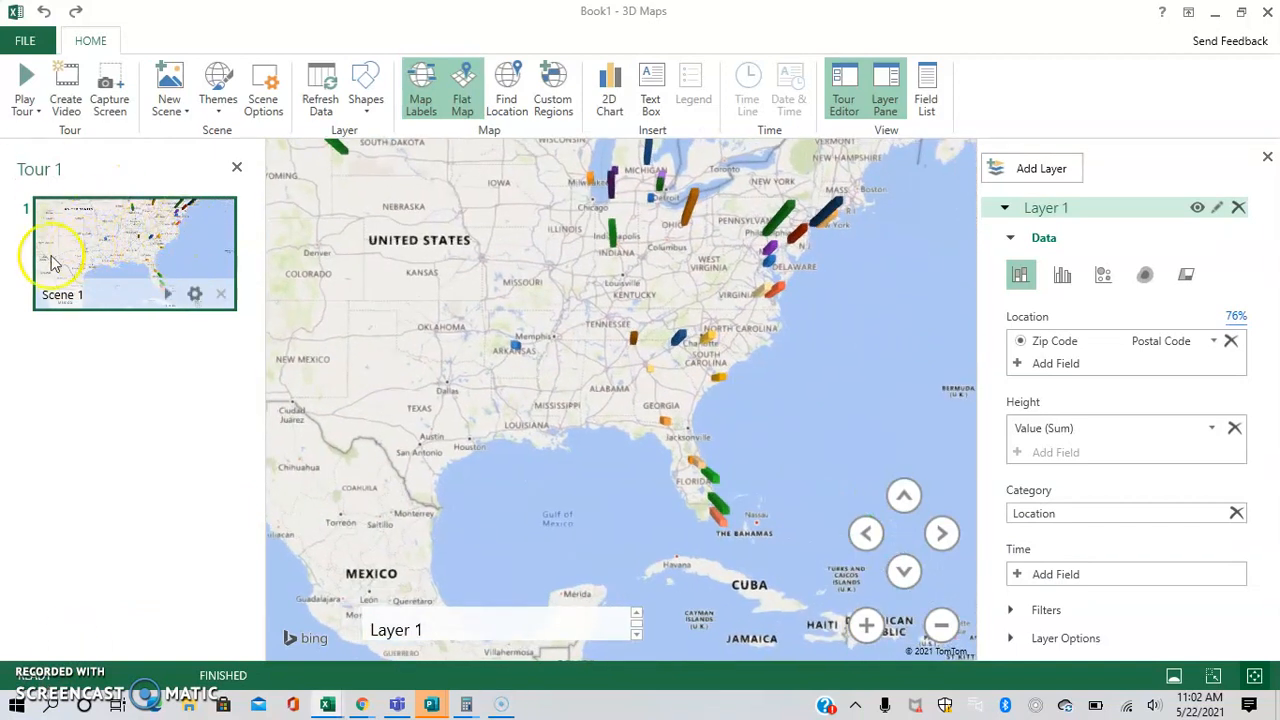
# - In Scene 1 options, set scene duration 2 and transition duration 1
pyautogui.click(194, 293)
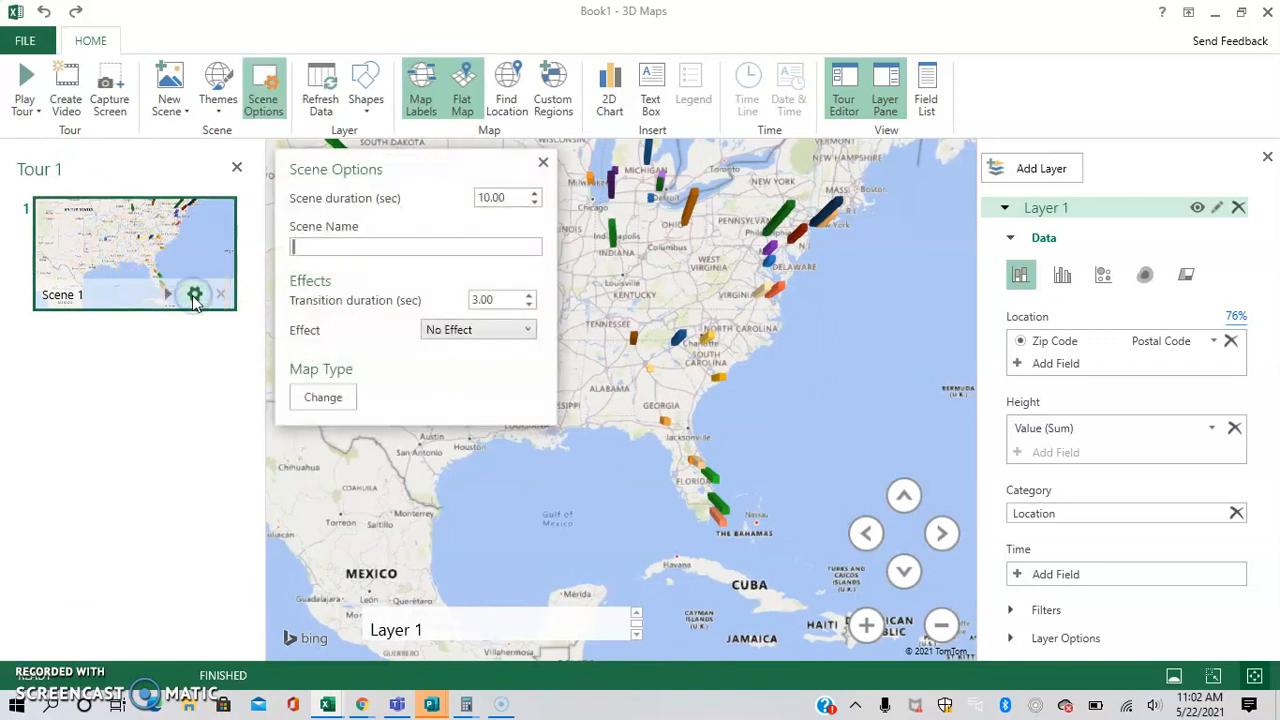
pyautogui.click(534, 202)
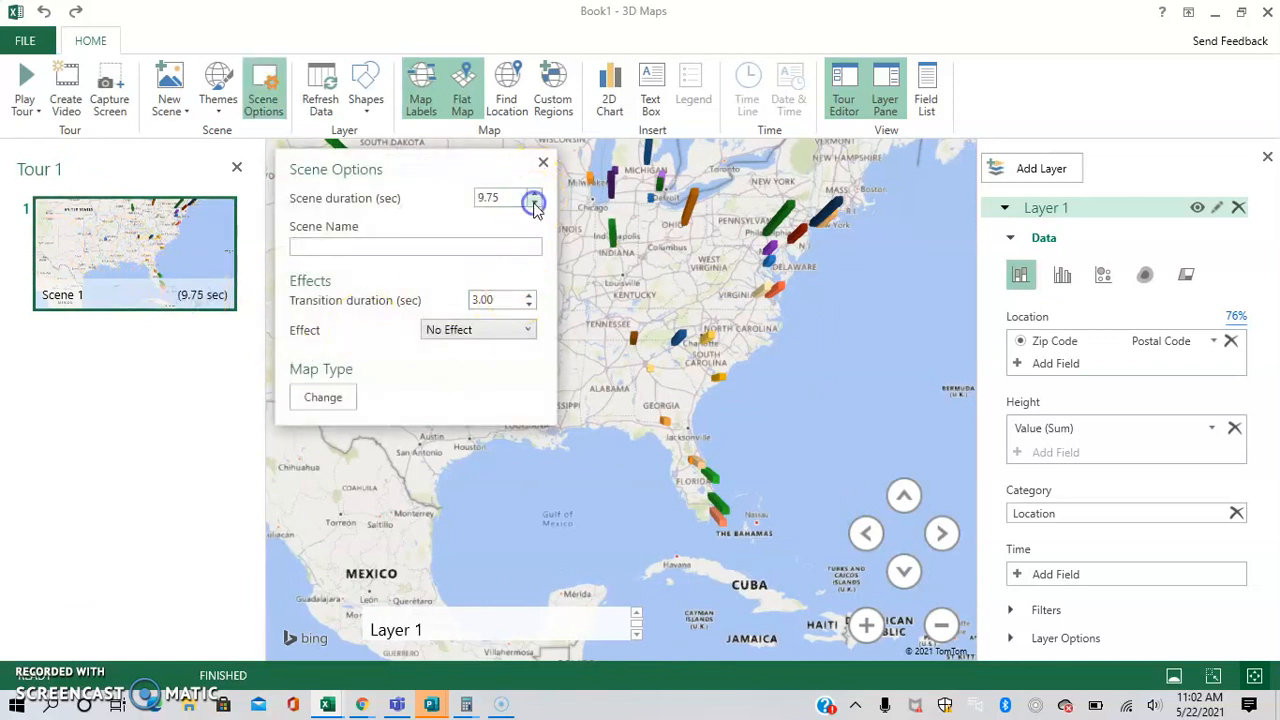
pyautogui.click(534, 203)
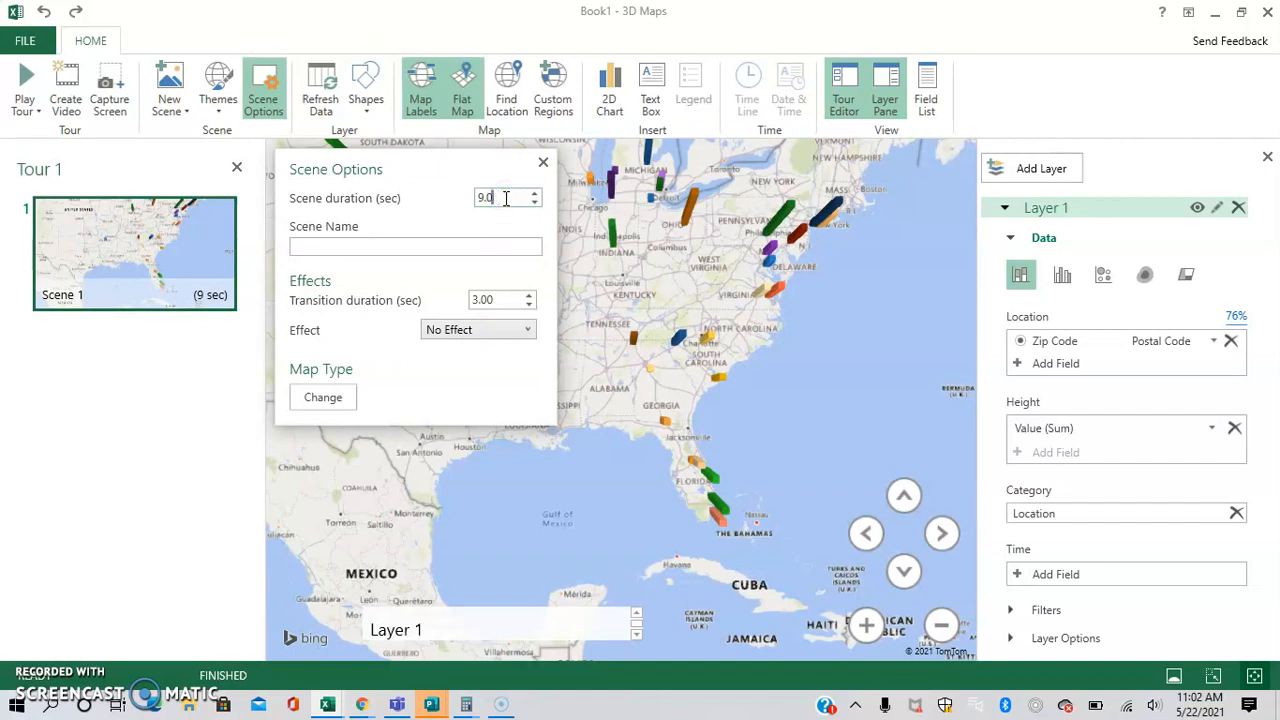
pyautogui.write('2')
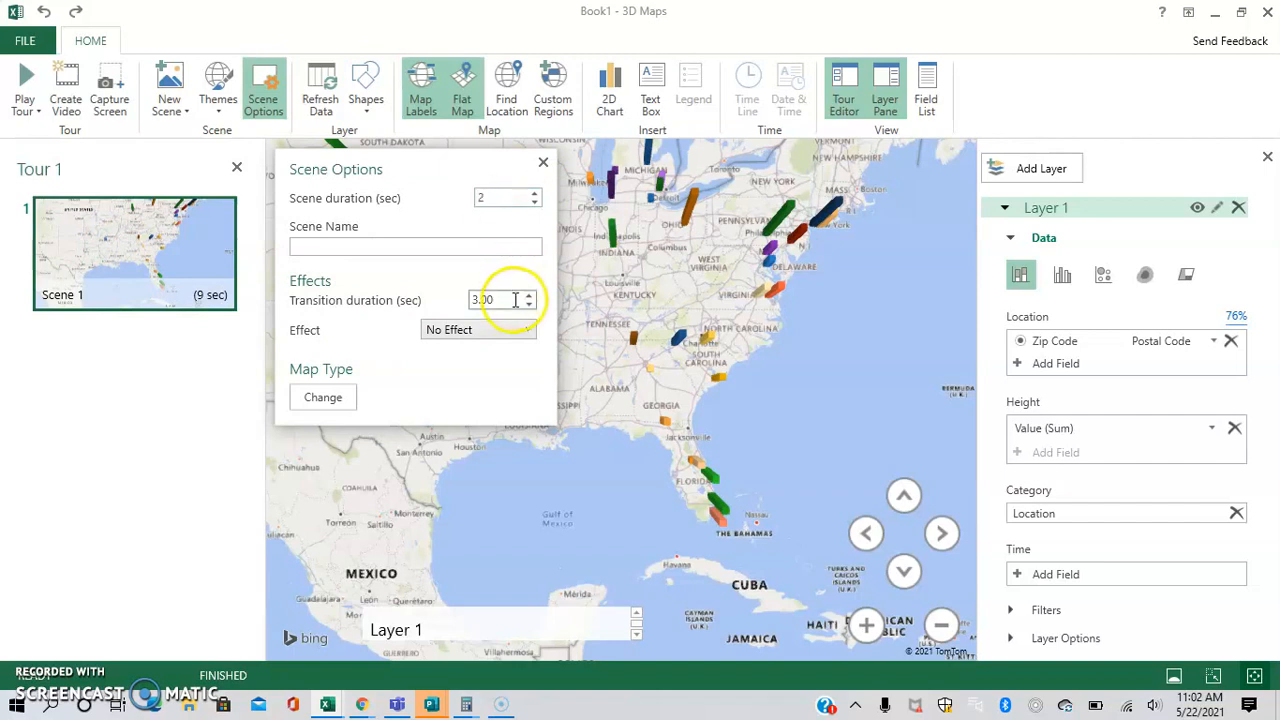
pyautogui.click(531, 305)
pyautogui.write('1')
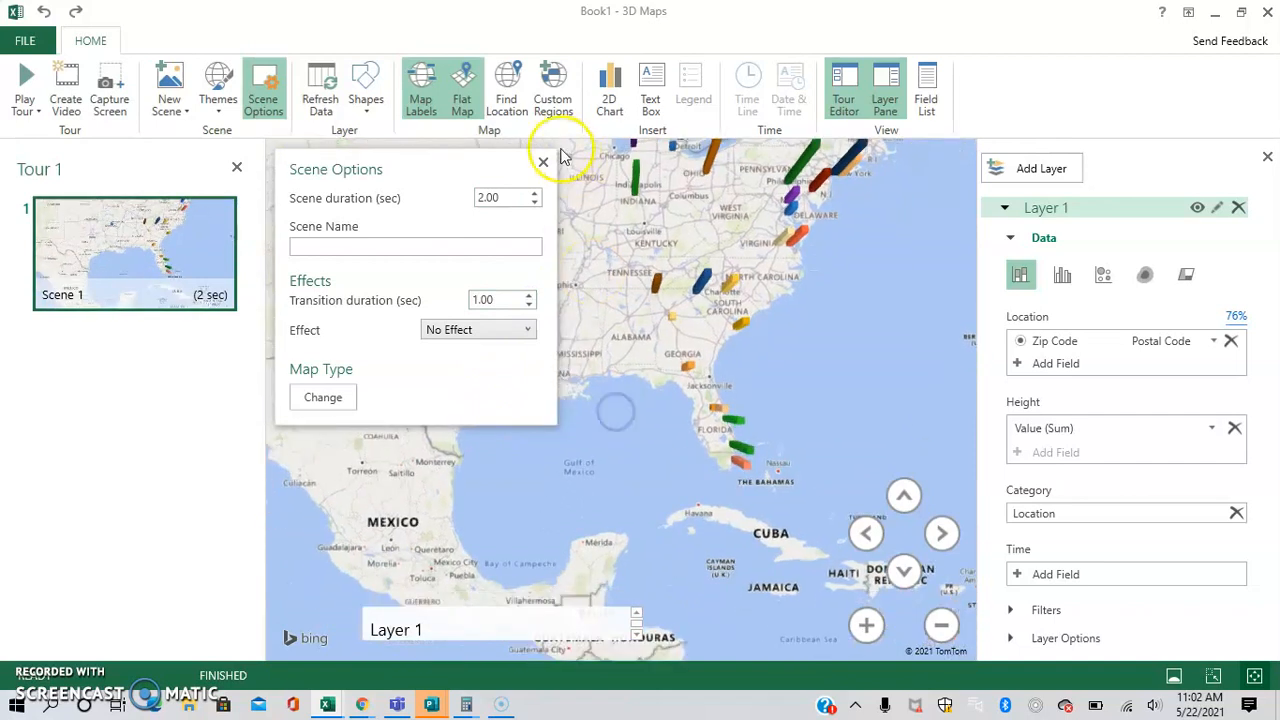
pyautogui.click(543, 161)
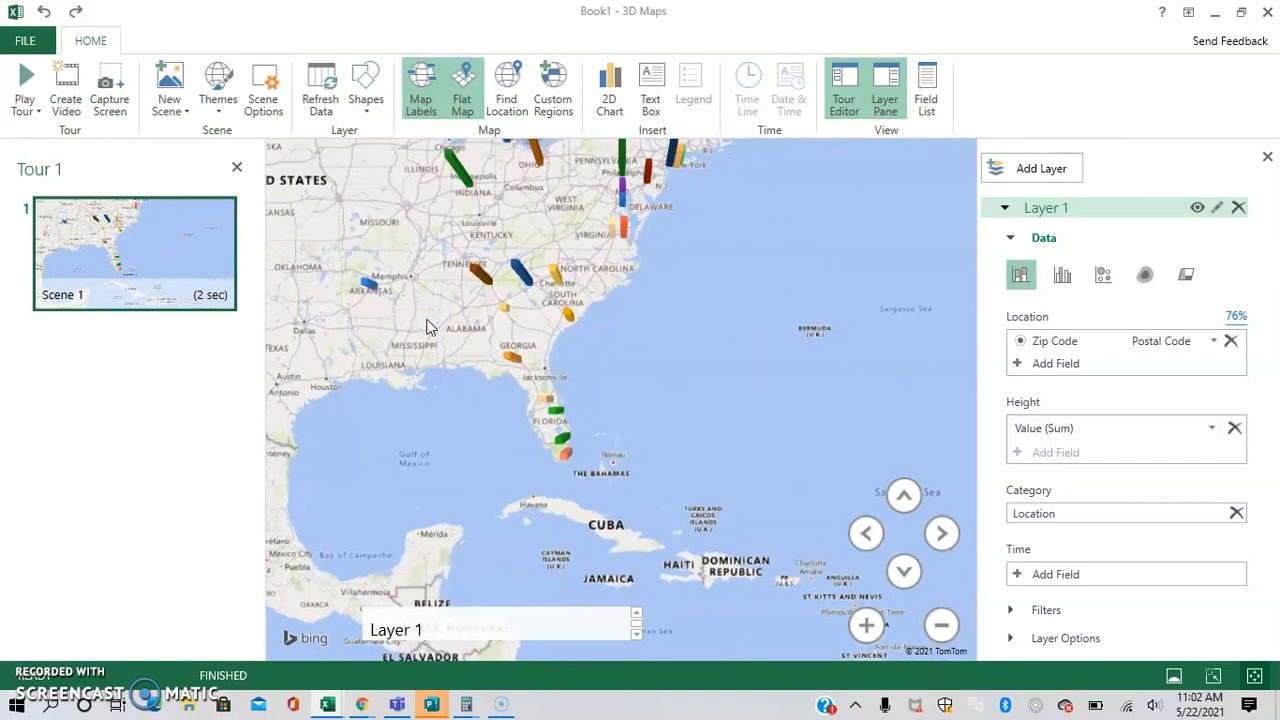
pyautogui.moveTo(660, 440)
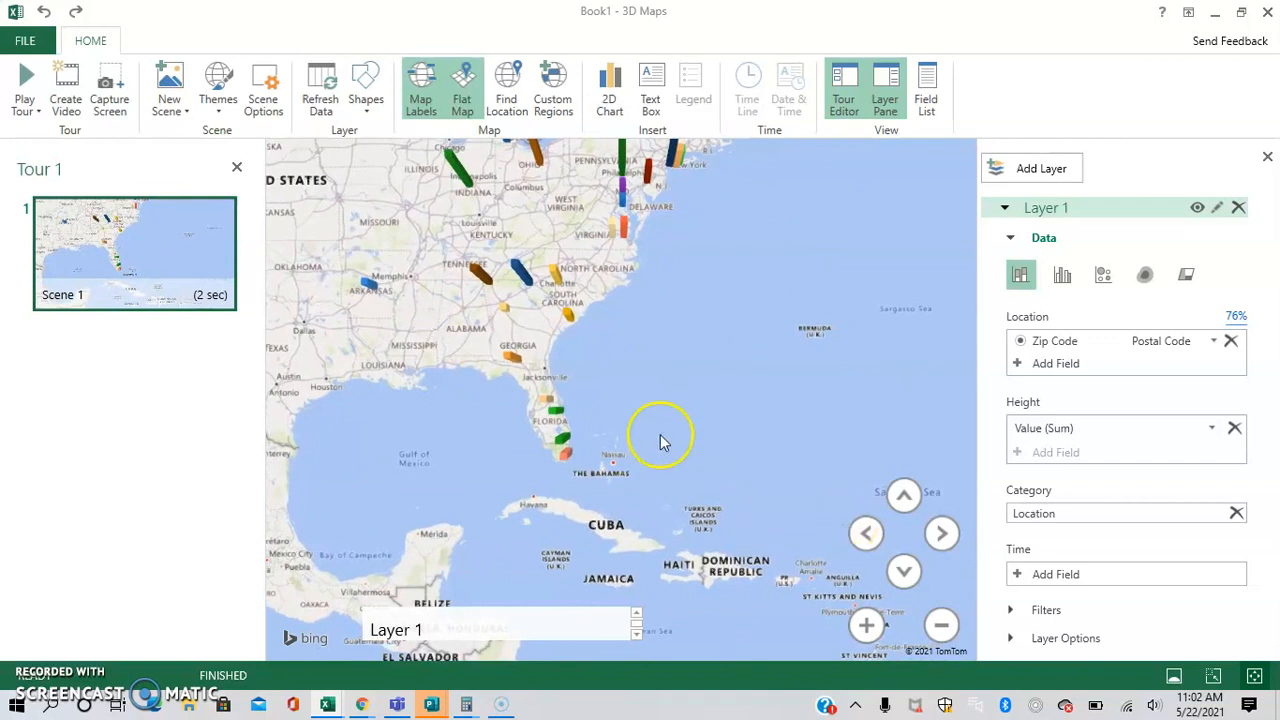
# - Add second, third and fourth scenes, zooming the last toward the Great Lakes
pyautogui.click(169, 88)
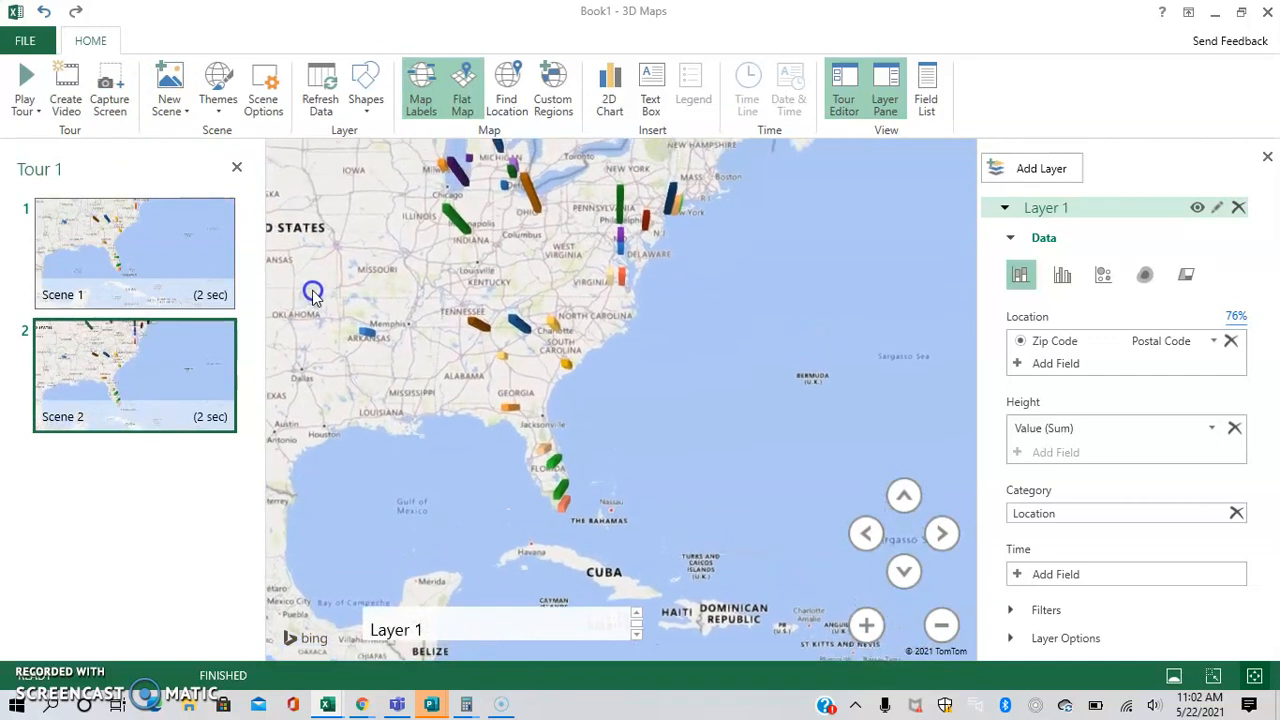
pyautogui.click(168, 85)
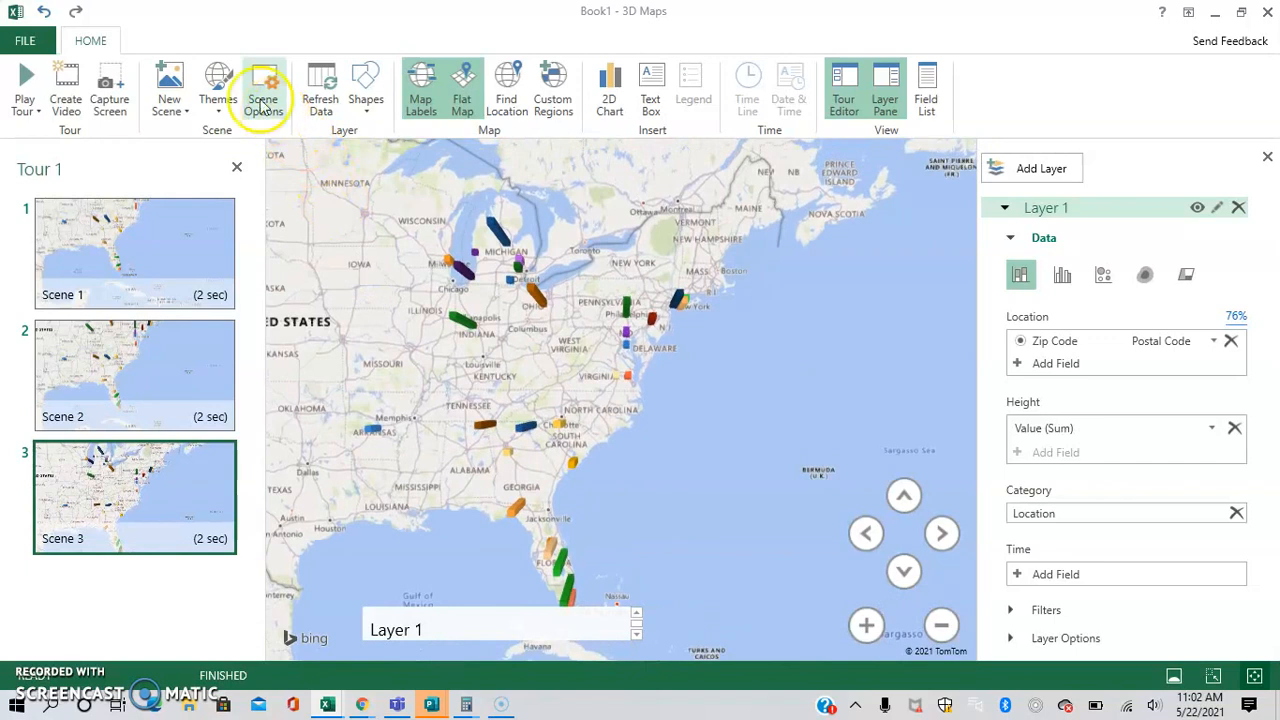
pyautogui.click(169, 88)
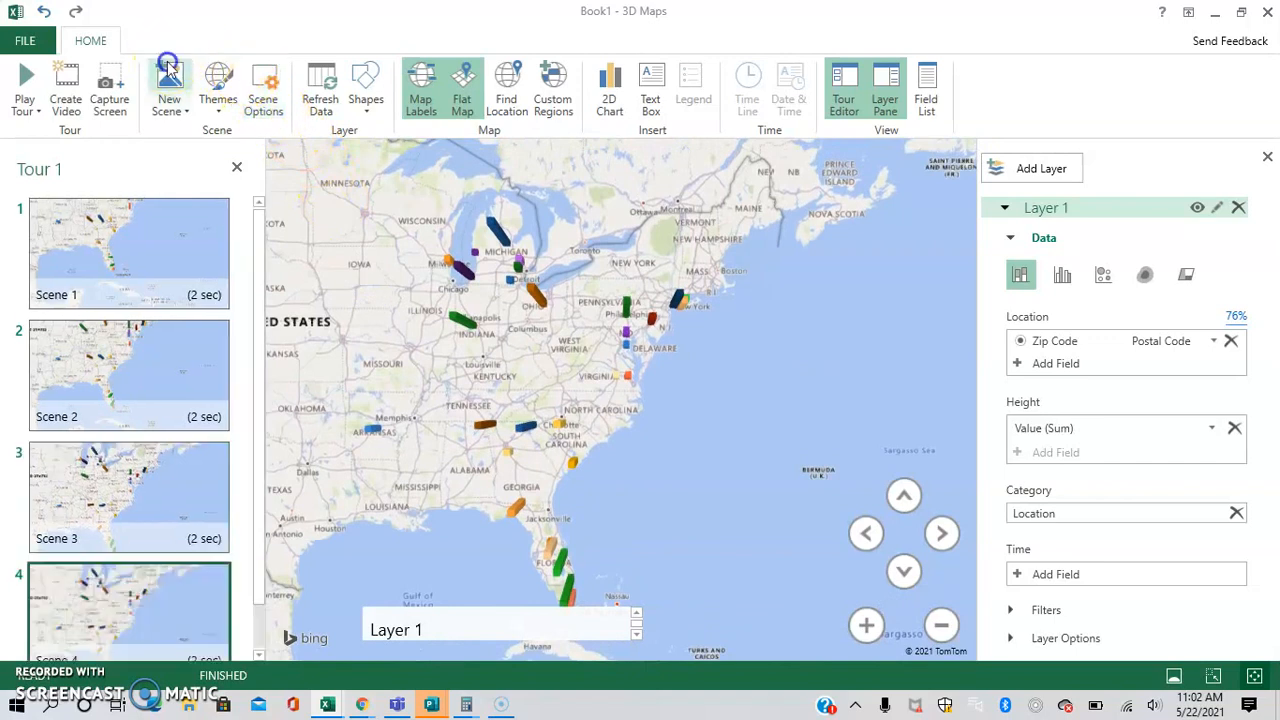
pyautogui.click(866, 625)
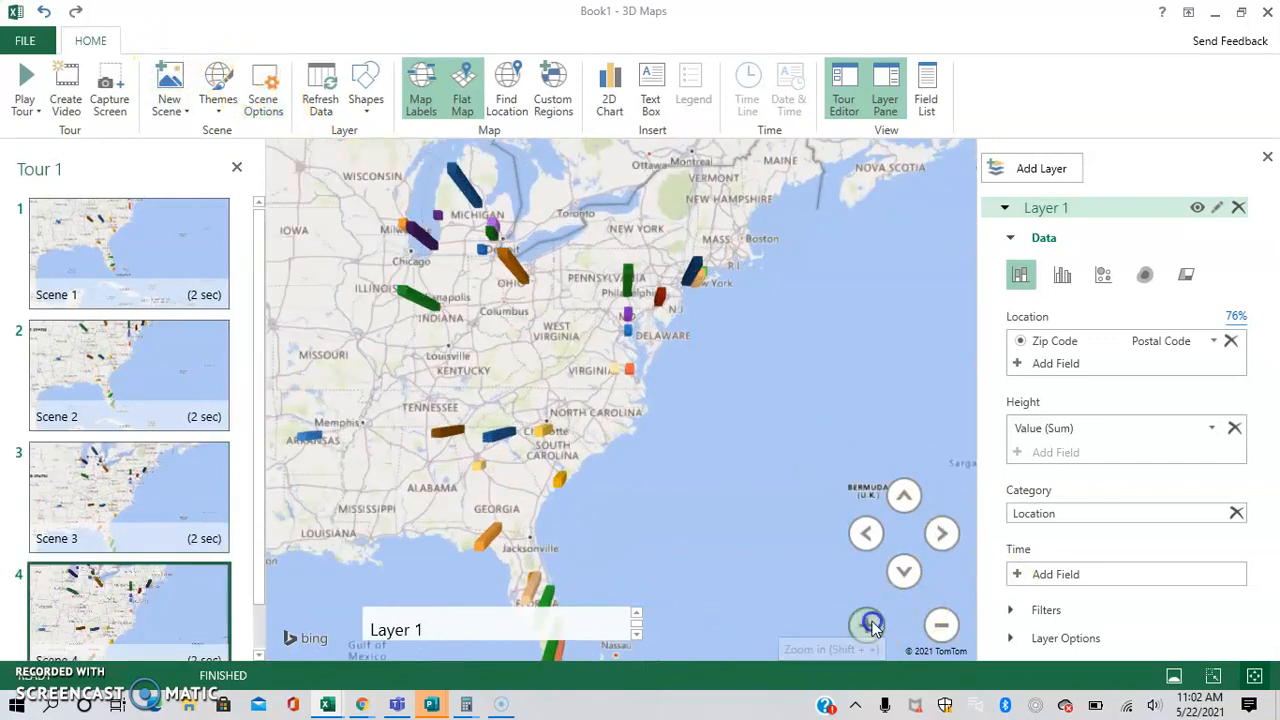
pyautogui.click(868, 625)
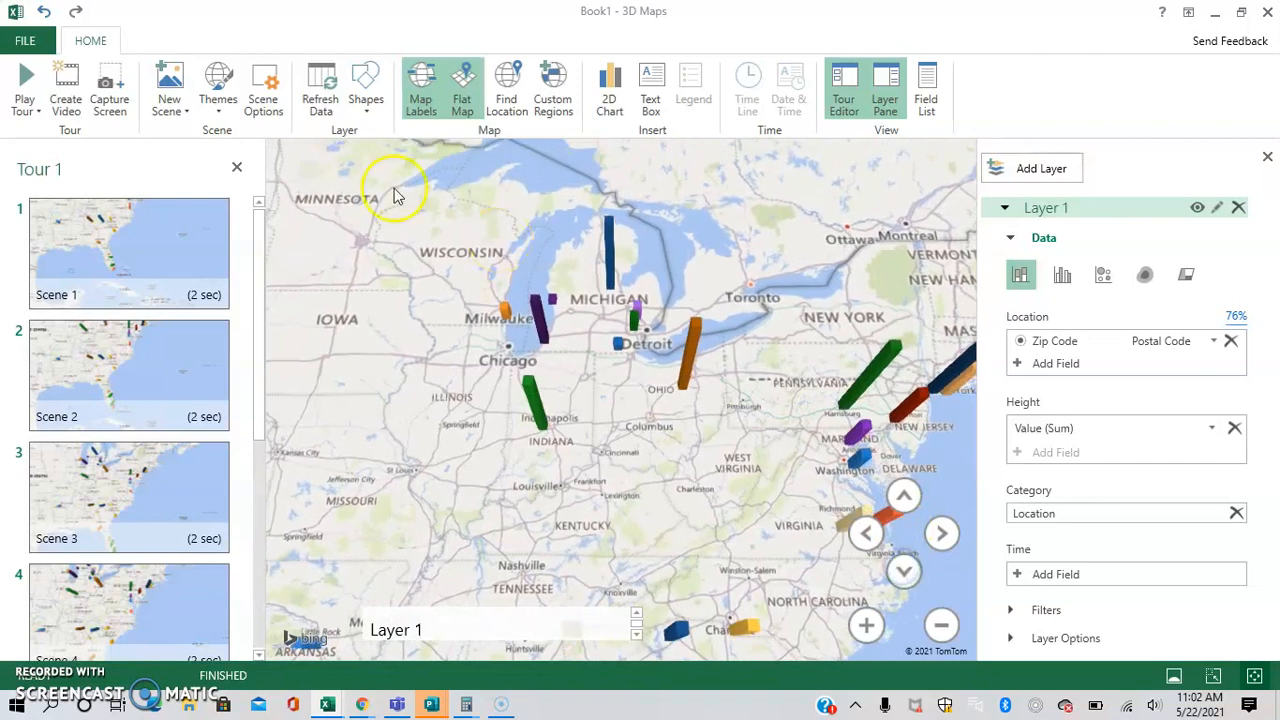
pyautogui.moveTo(110, 188)
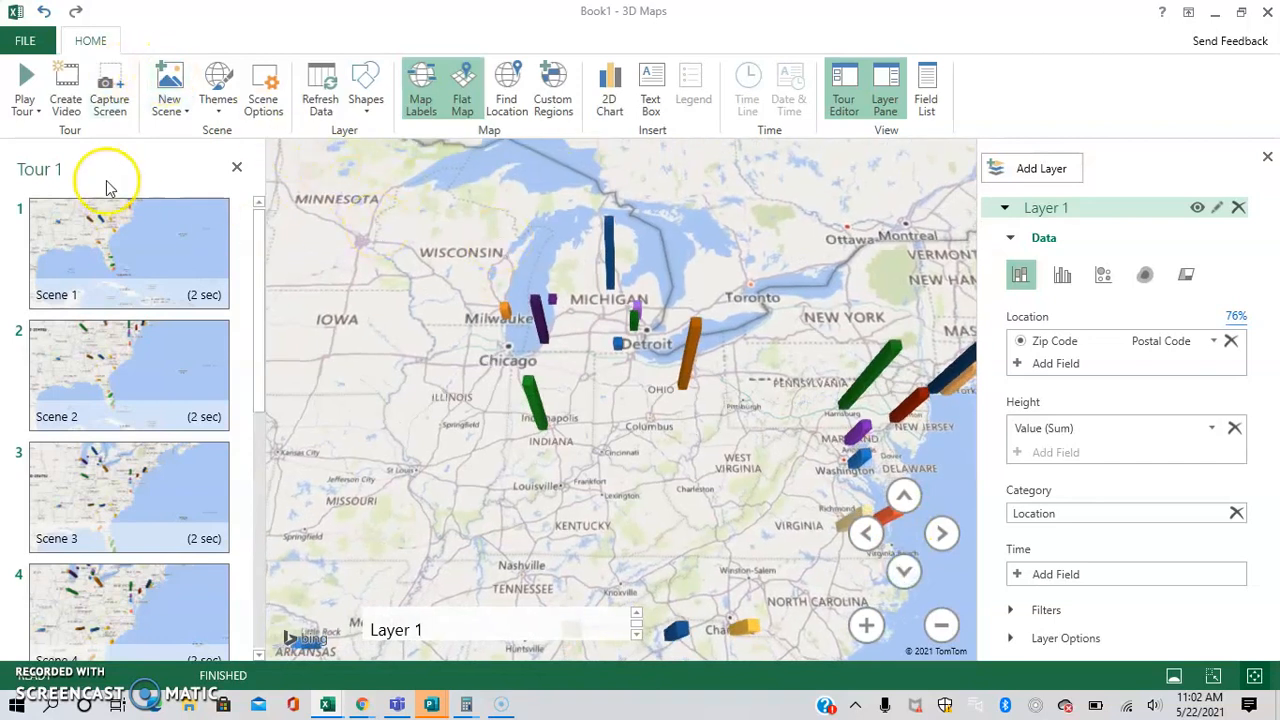
# - Run the four-scene tour full screen with Play Tour
pyautogui.click(25, 90)
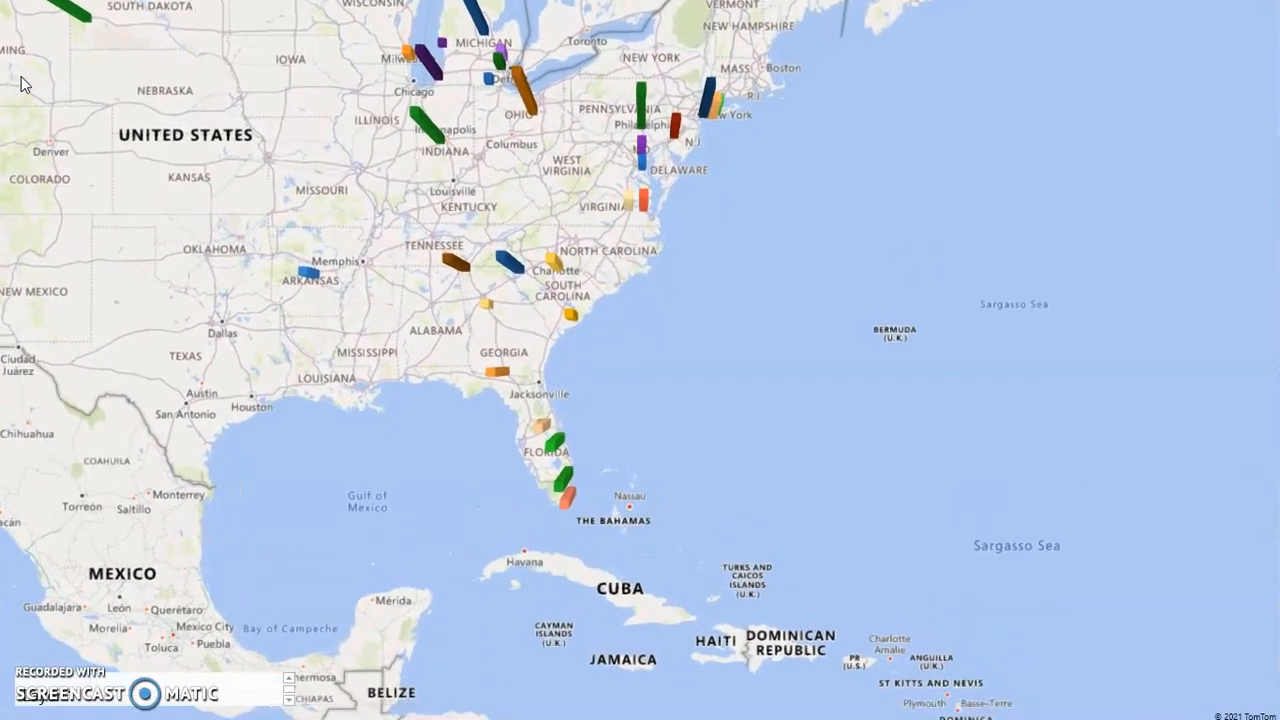
pyautogui.scroll(-3)
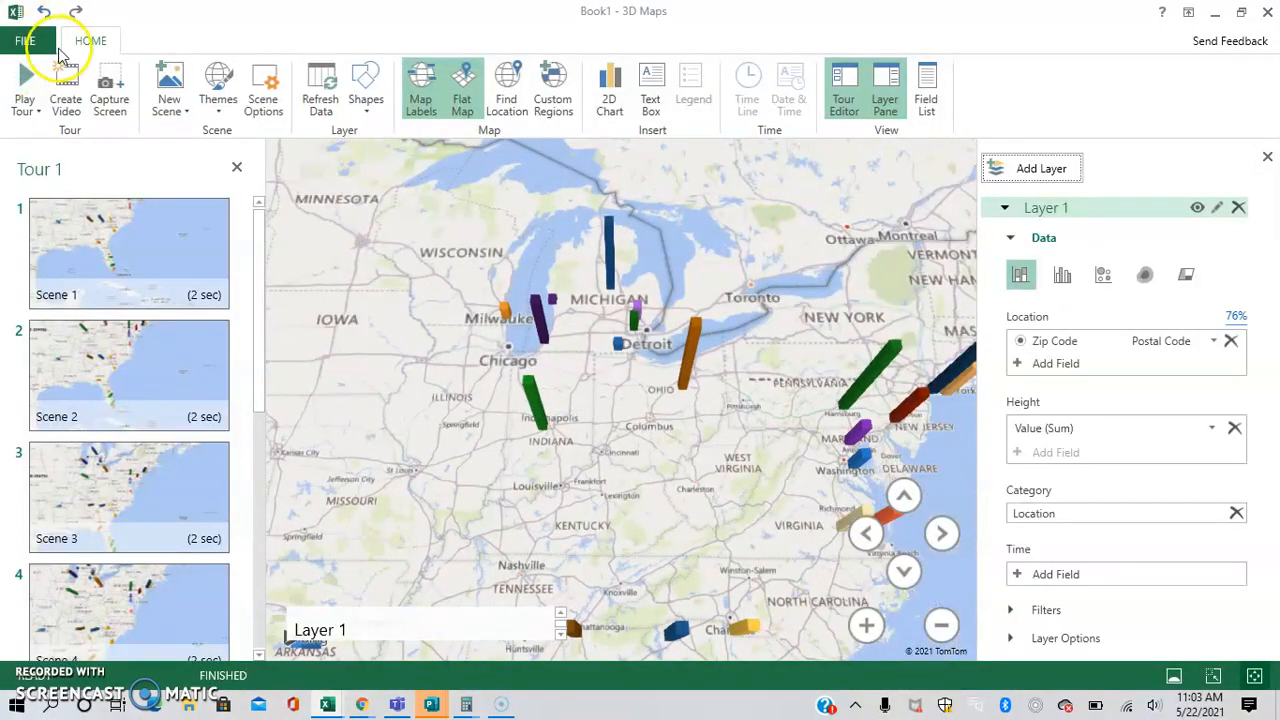
pyautogui.moveTo(66, 90)
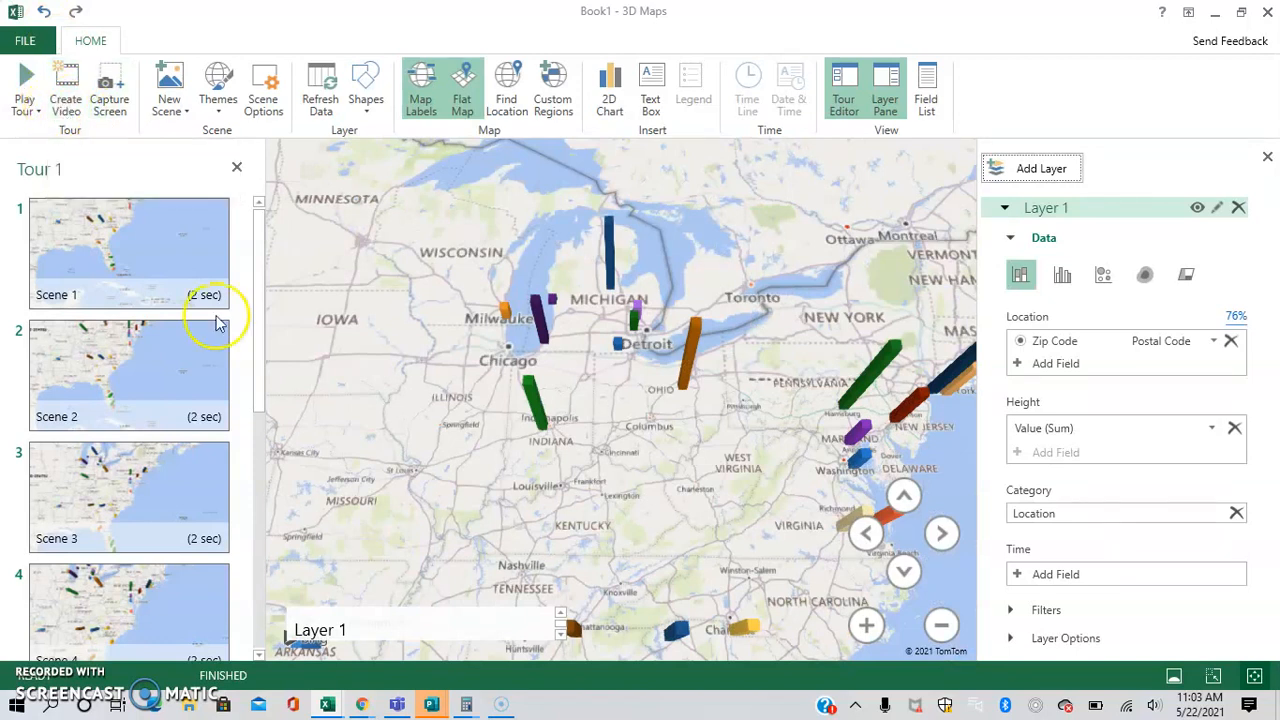
pyautogui.scroll(-3)
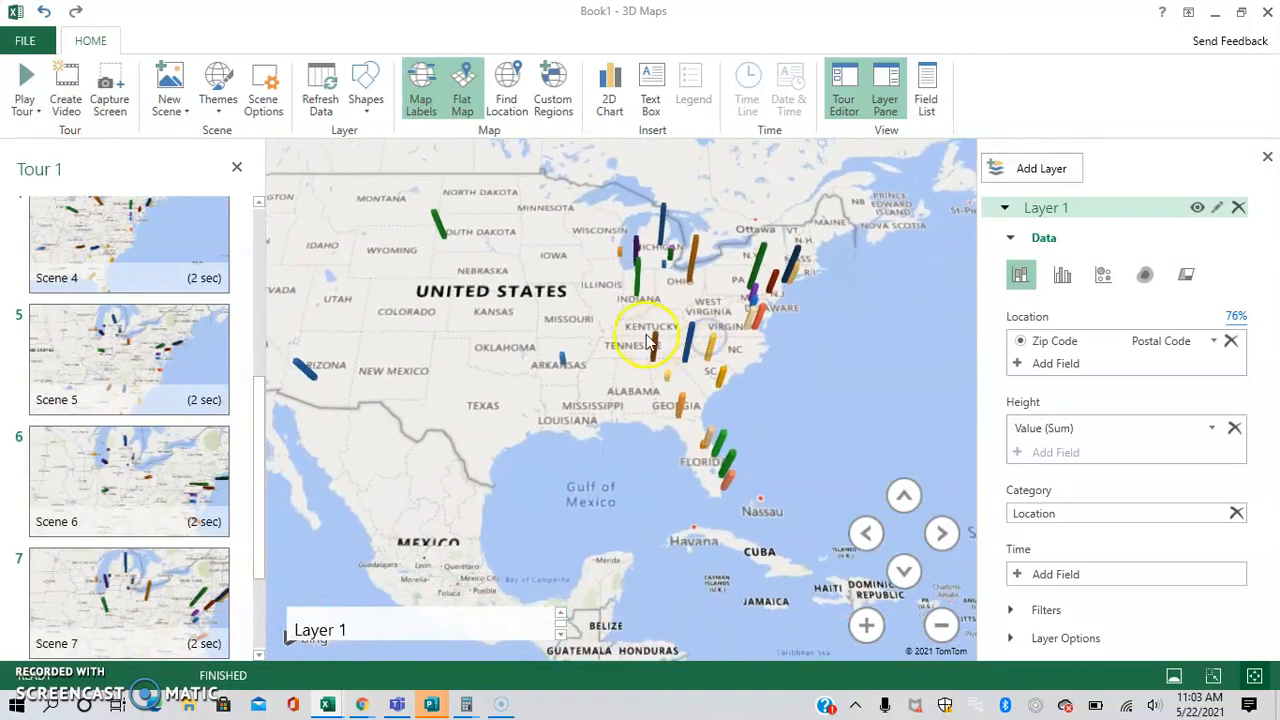
pyautogui.moveTo(295, 395)
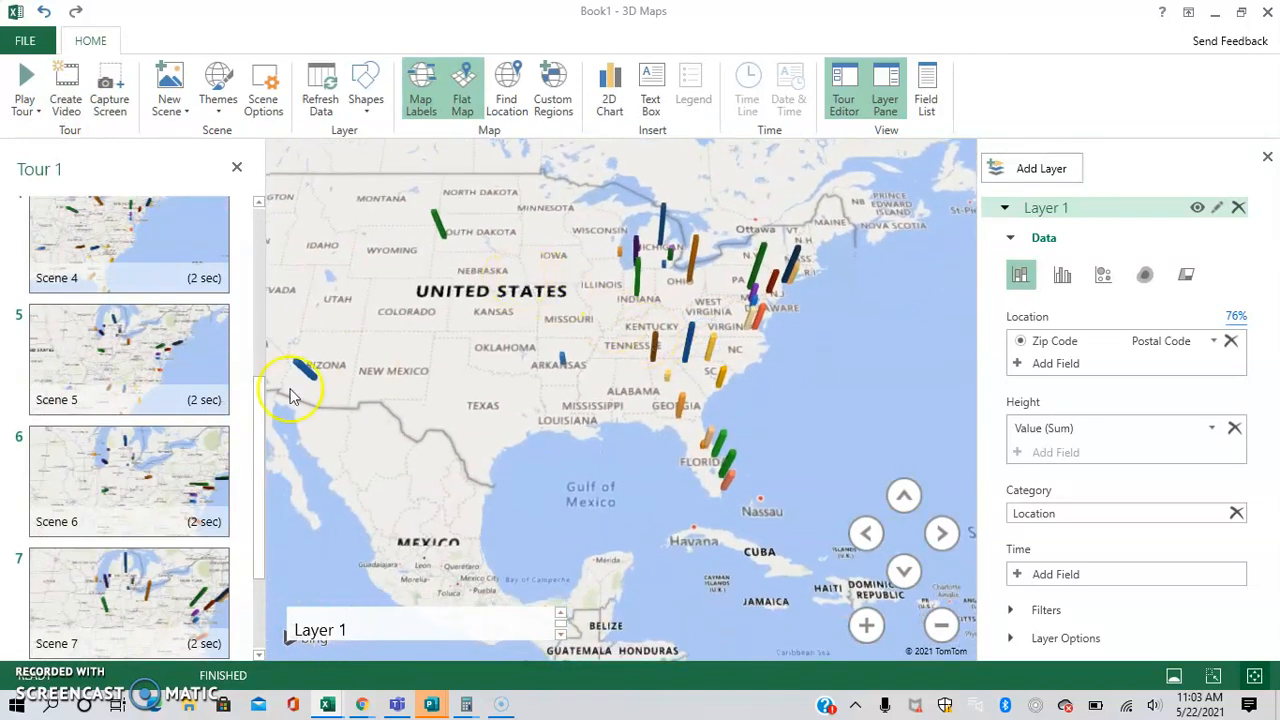